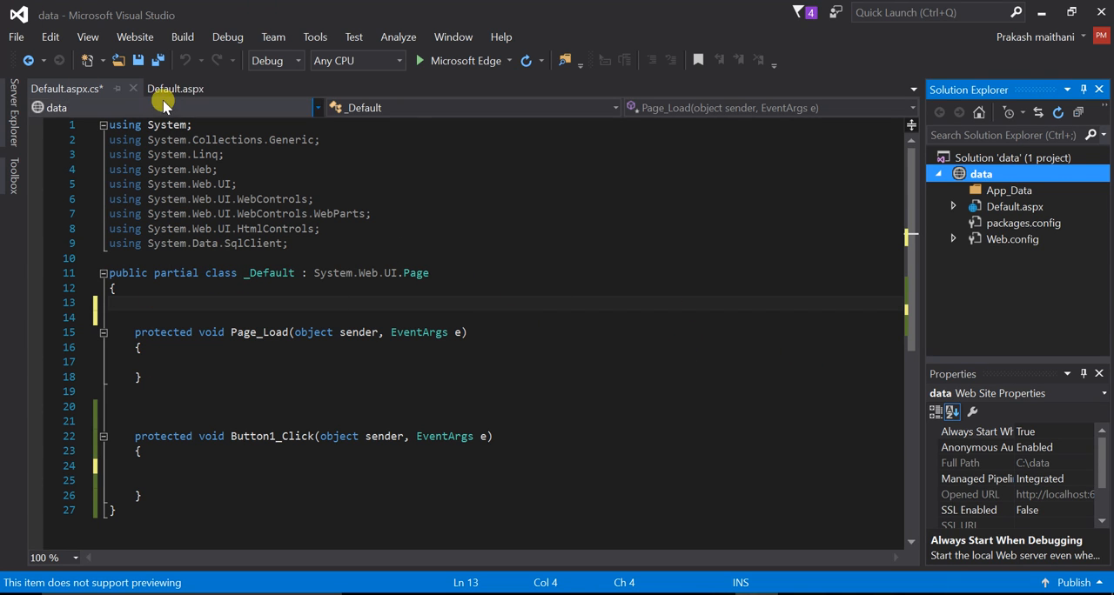
# Switch to the Default.aspx form layout and select its textbox
pyautogui.click(175, 87)
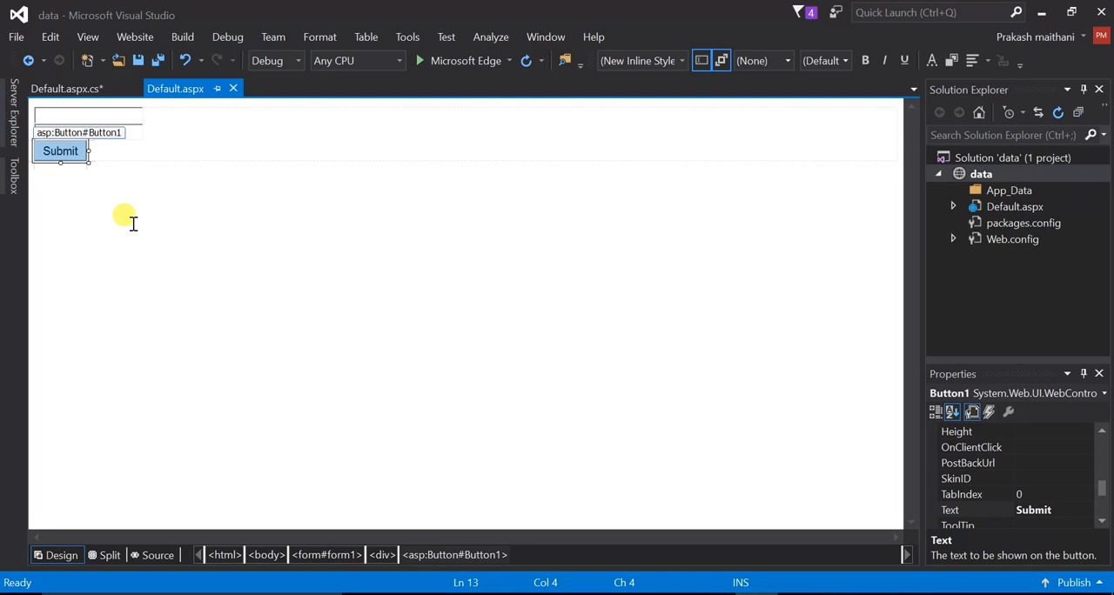
pyautogui.moveTo(133, 186)
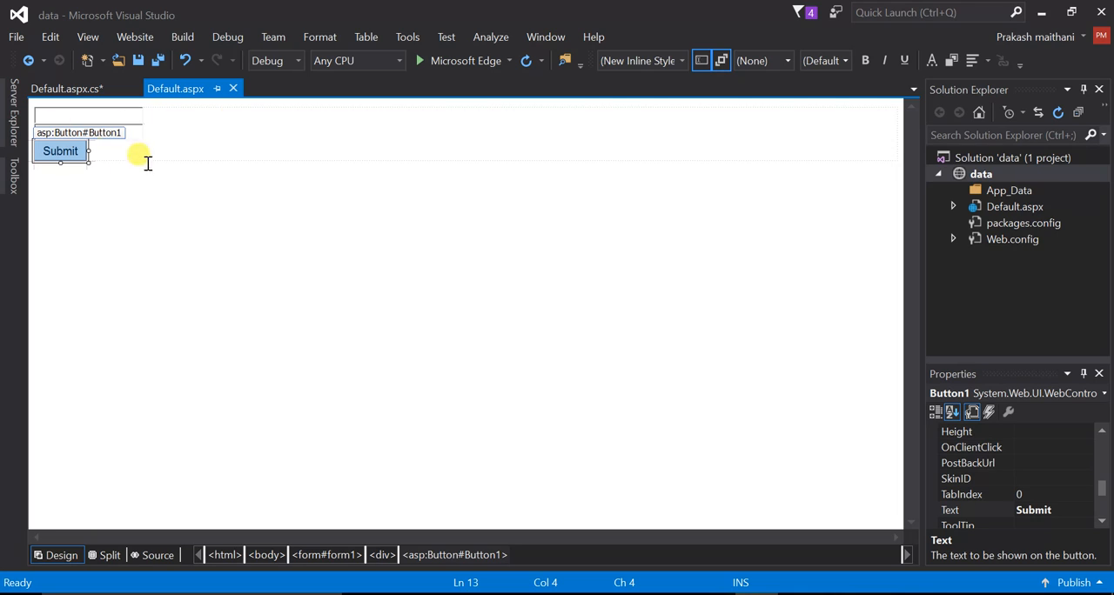
pyautogui.click(87, 115)
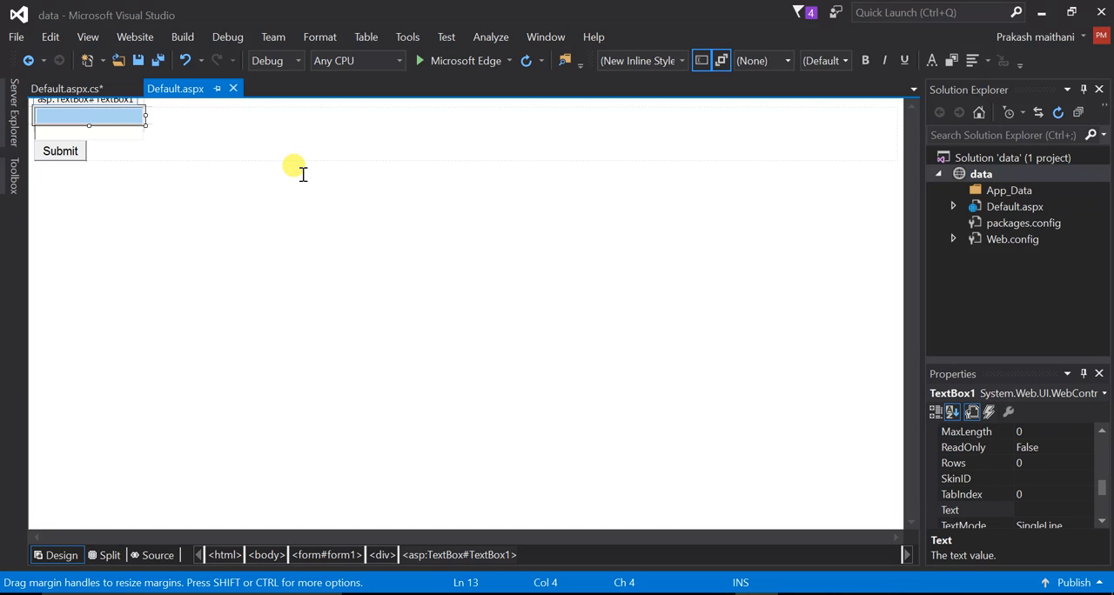
pyautogui.moveTo(227, 207)
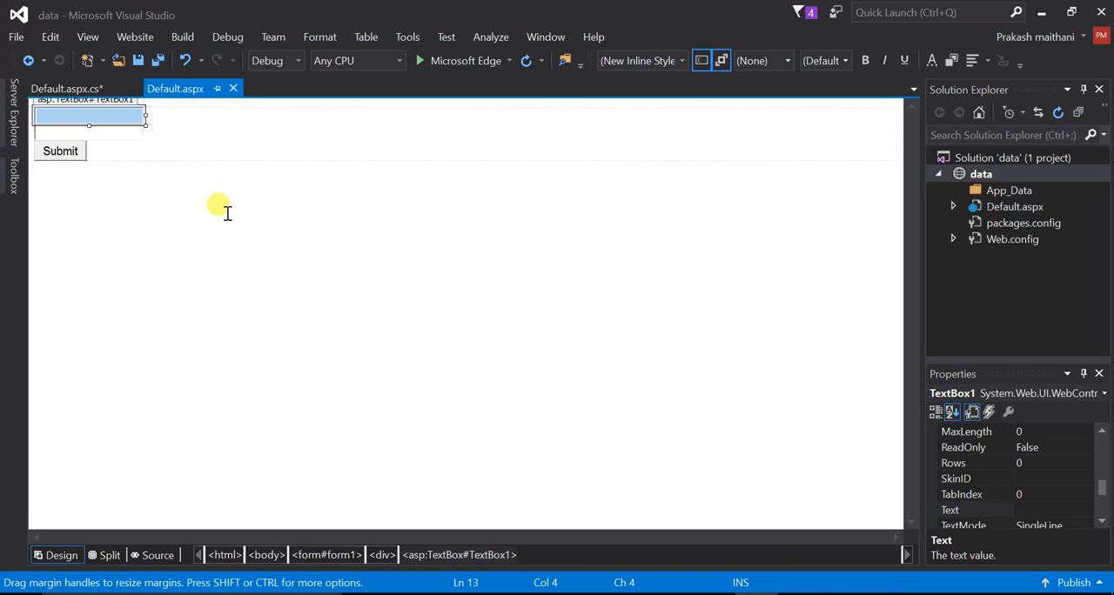
pyautogui.moveTo(571, 212)
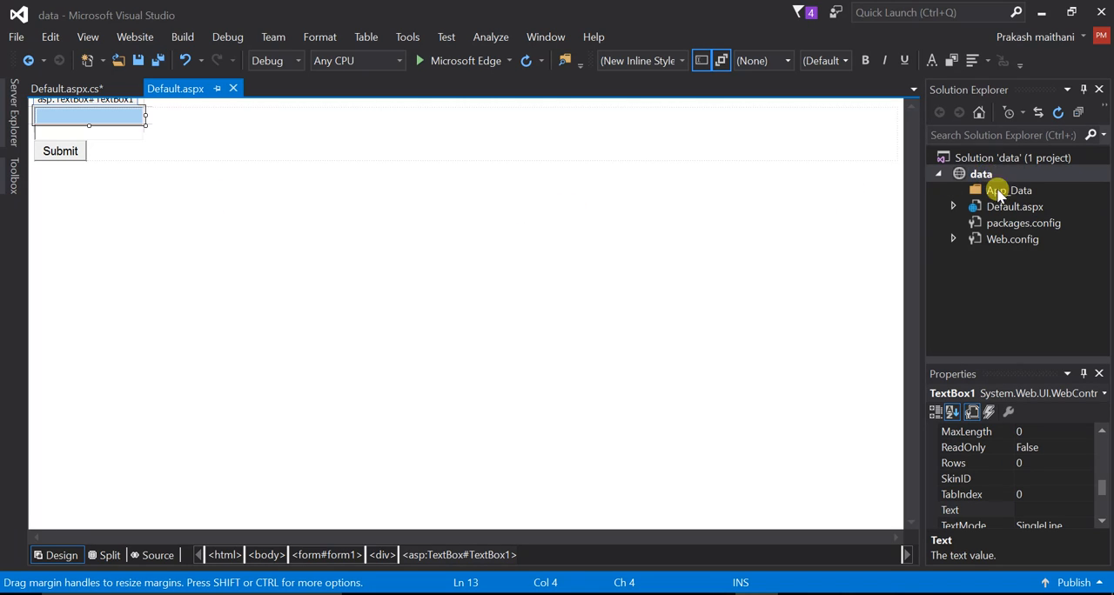
# Add a SQL Server database named test to the data website, stored in App_Data
pyautogui.click(982, 174)
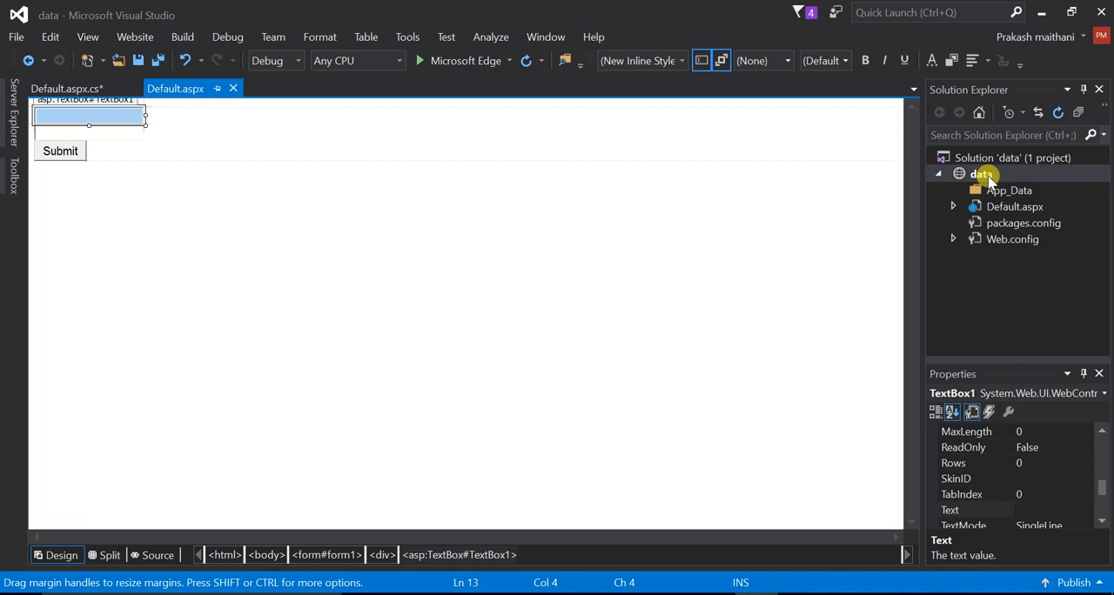
pyautogui.rightClick(982, 174)
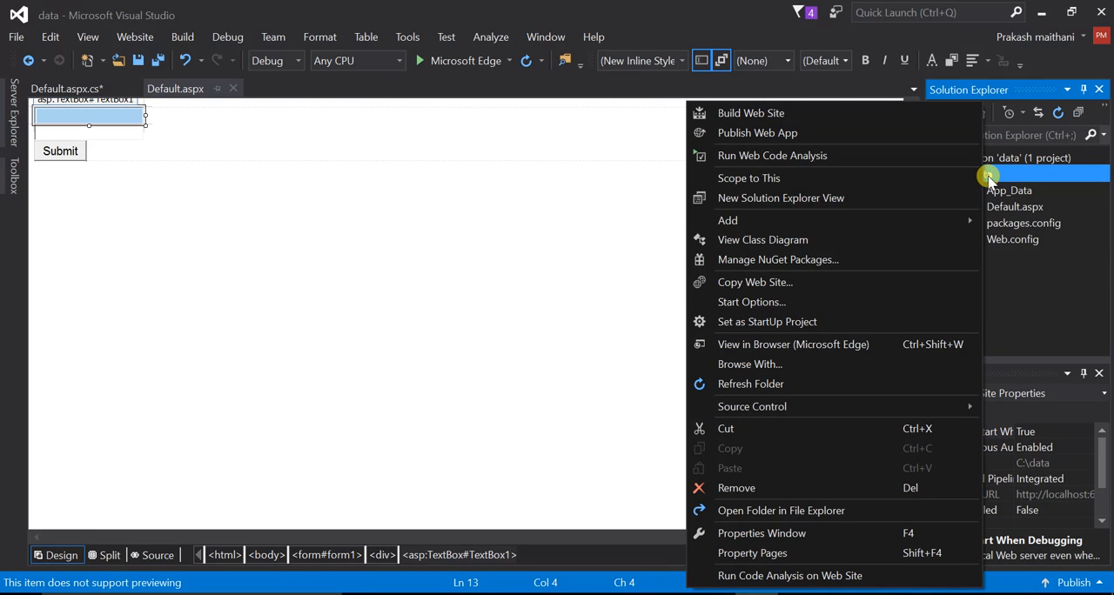
pyautogui.moveTo(748, 533)
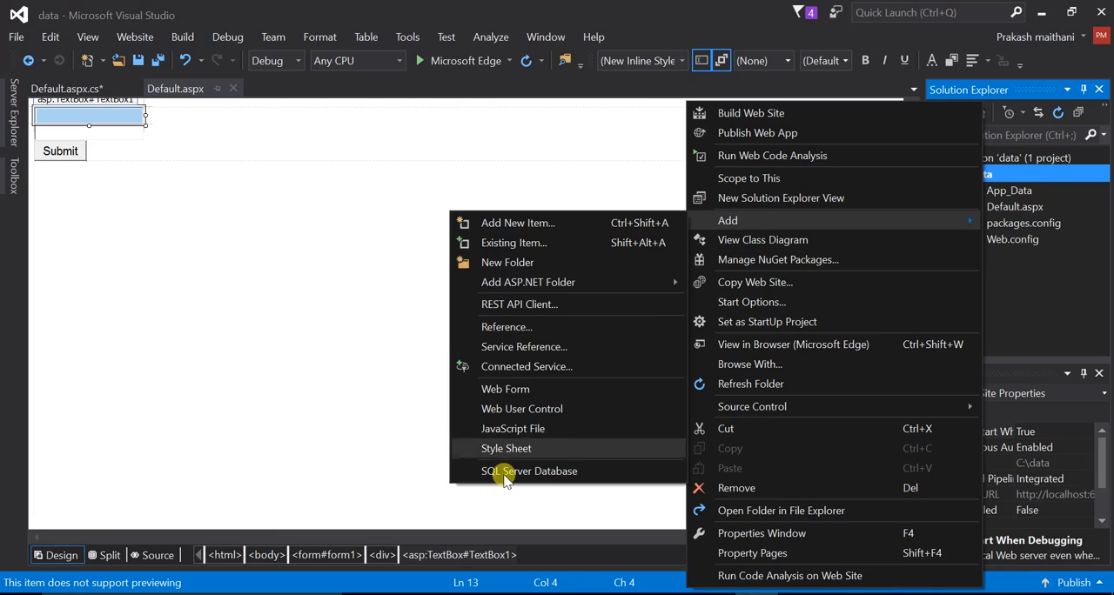
pyautogui.moveTo(508, 470)
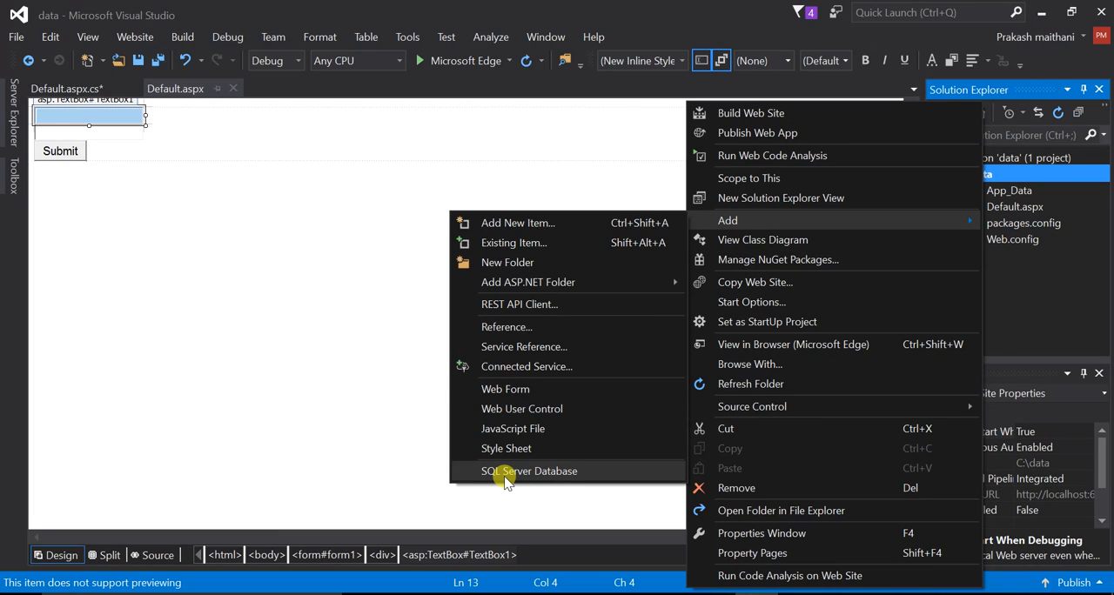
pyautogui.click(530, 470)
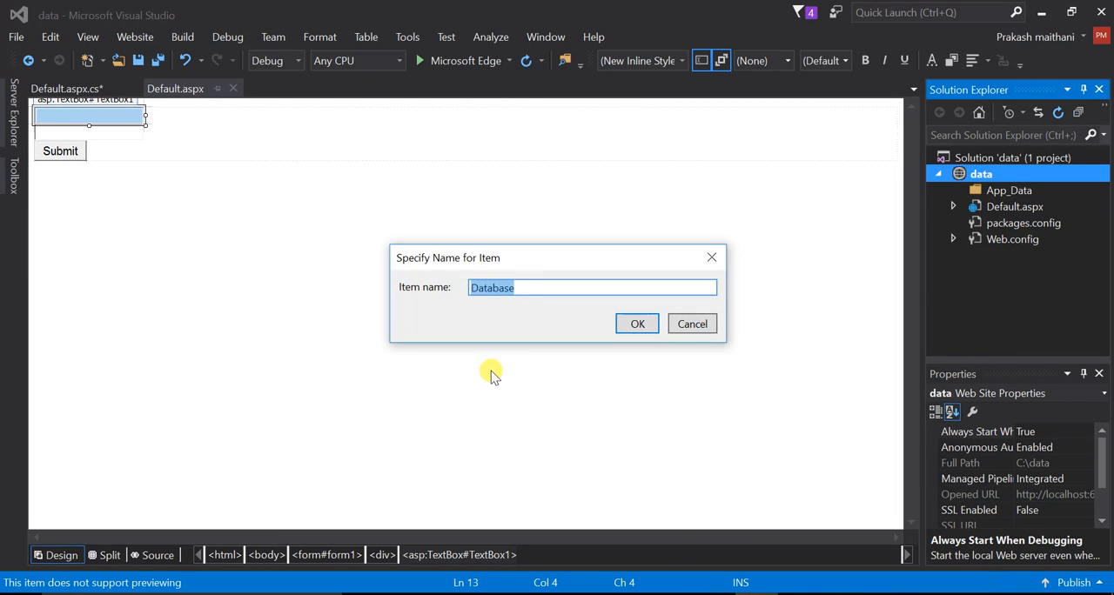
pyautogui.moveTo(488, 364)
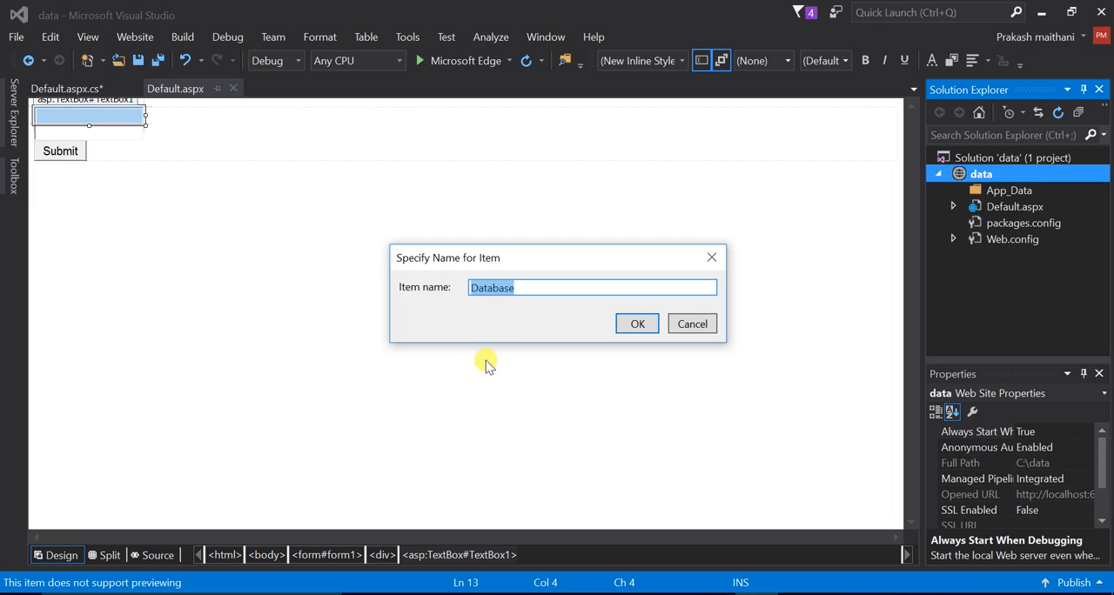
pyautogui.write('test')
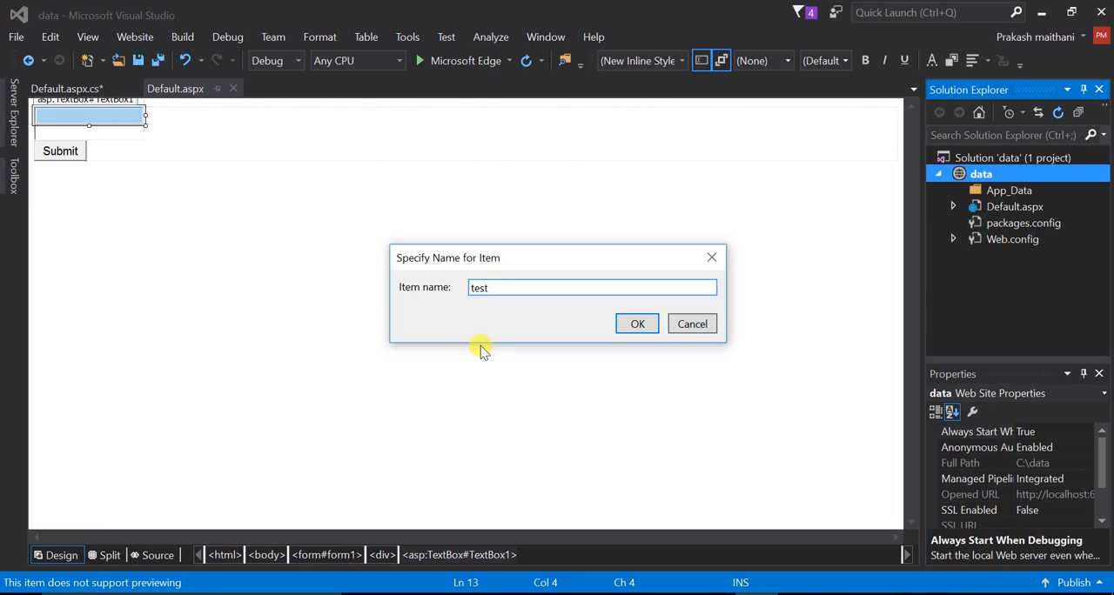
pyautogui.click(638, 324)
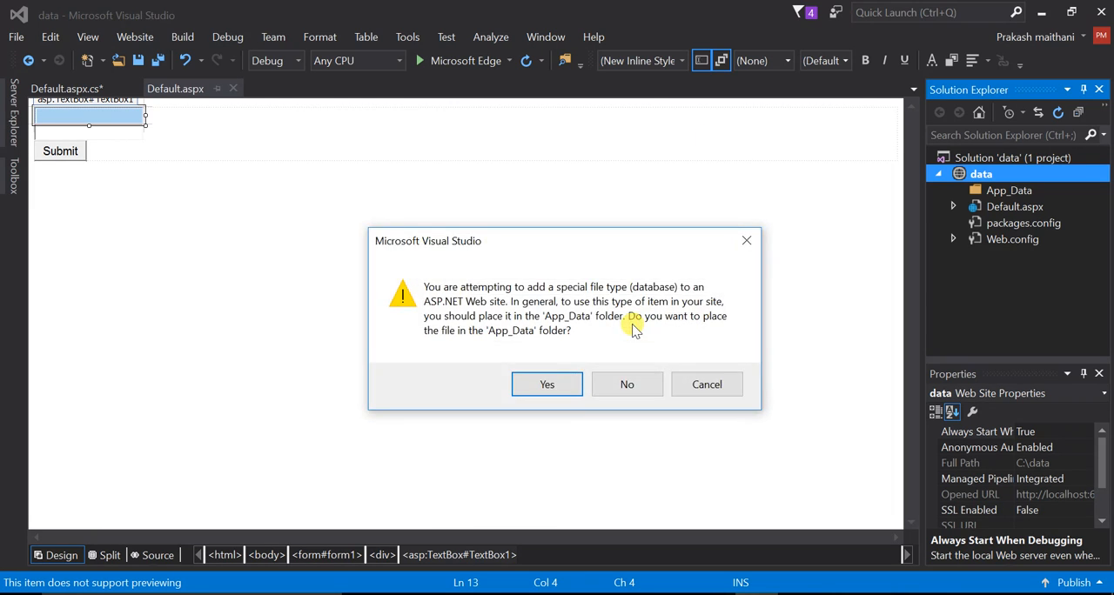
pyautogui.click(547, 385)
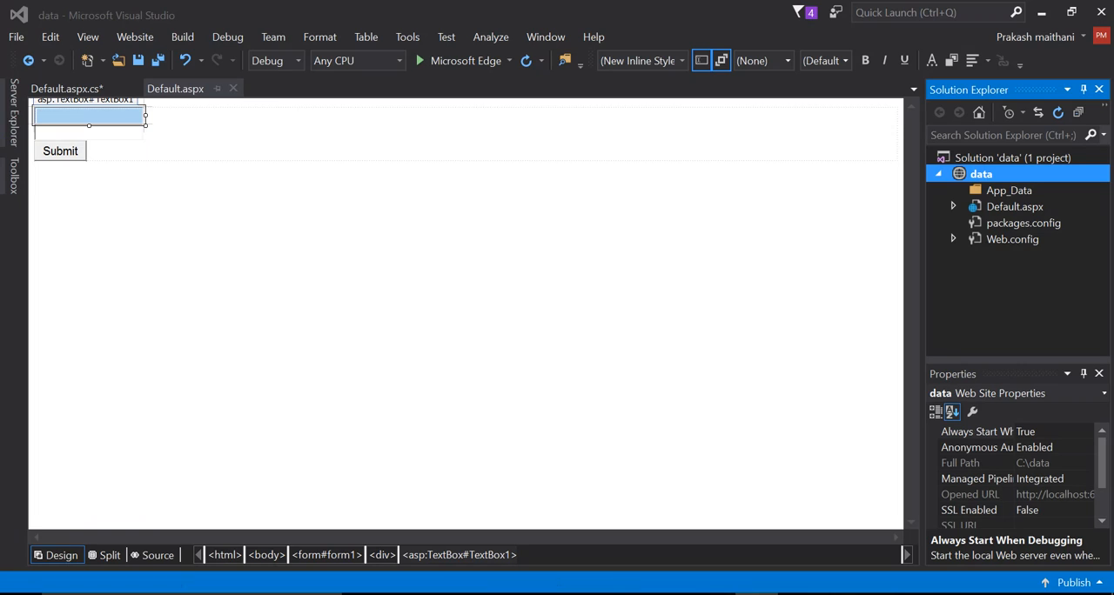
# Start a new table design in the test.mdf database from Server Explorer
pyautogui.click(98, 166)
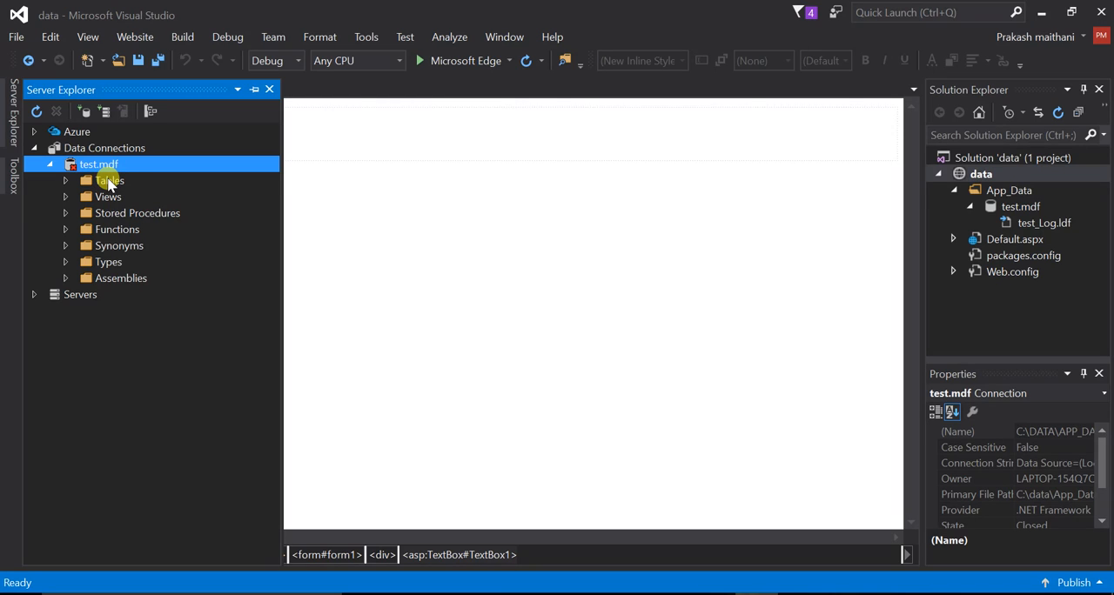
pyautogui.rightClick(107, 181)
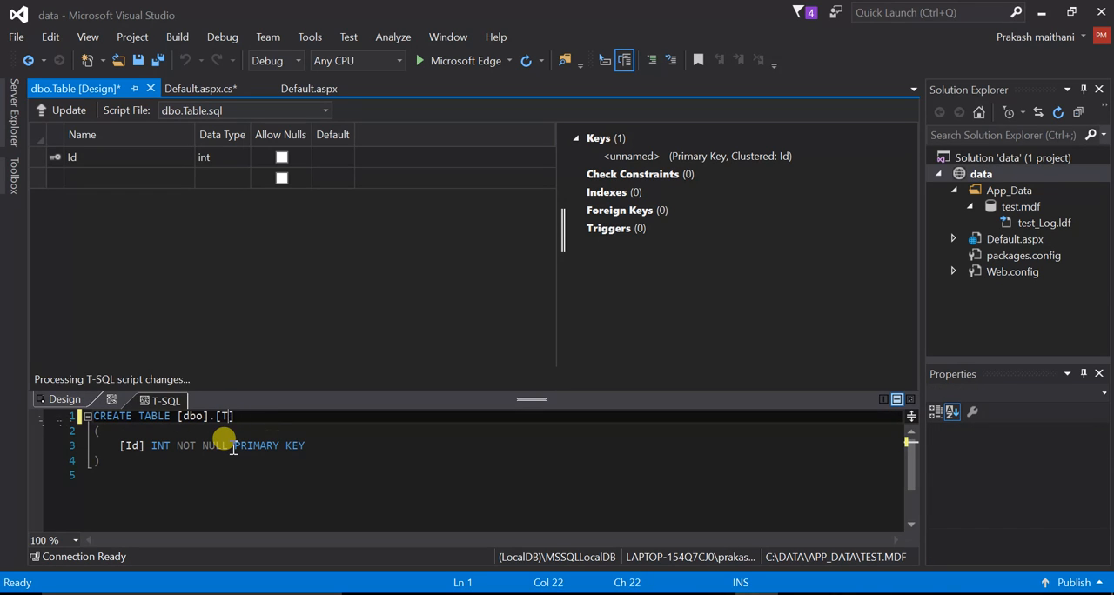
# Rename the table to data in the T-SQL pane
pyautogui.write('ata')
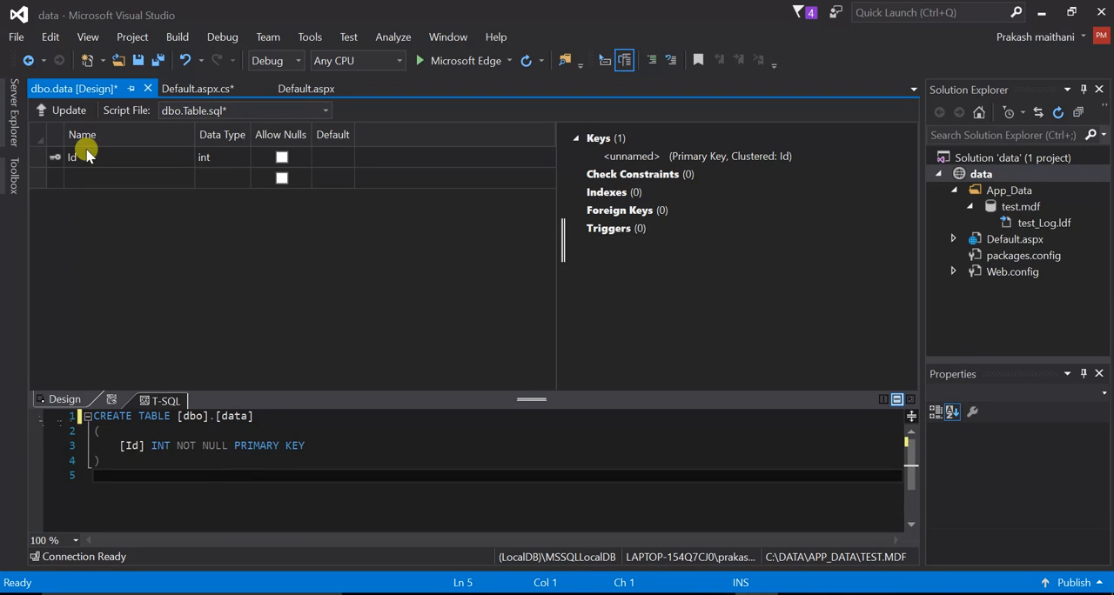
pyautogui.moveTo(235, 134)
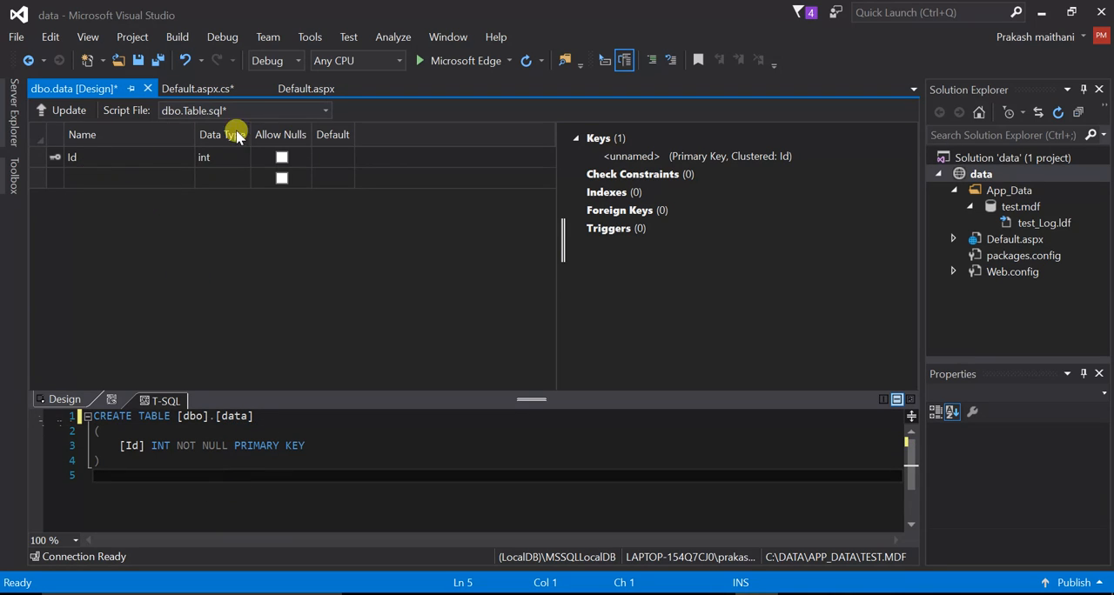
pyautogui.click(307, 87)
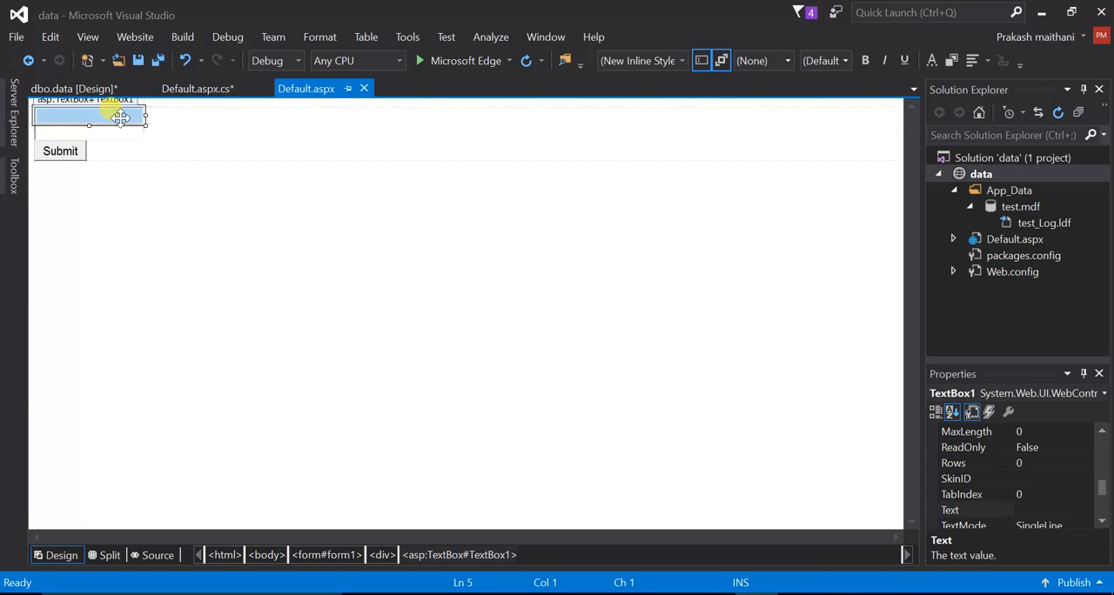
pyautogui.click(74, 87)
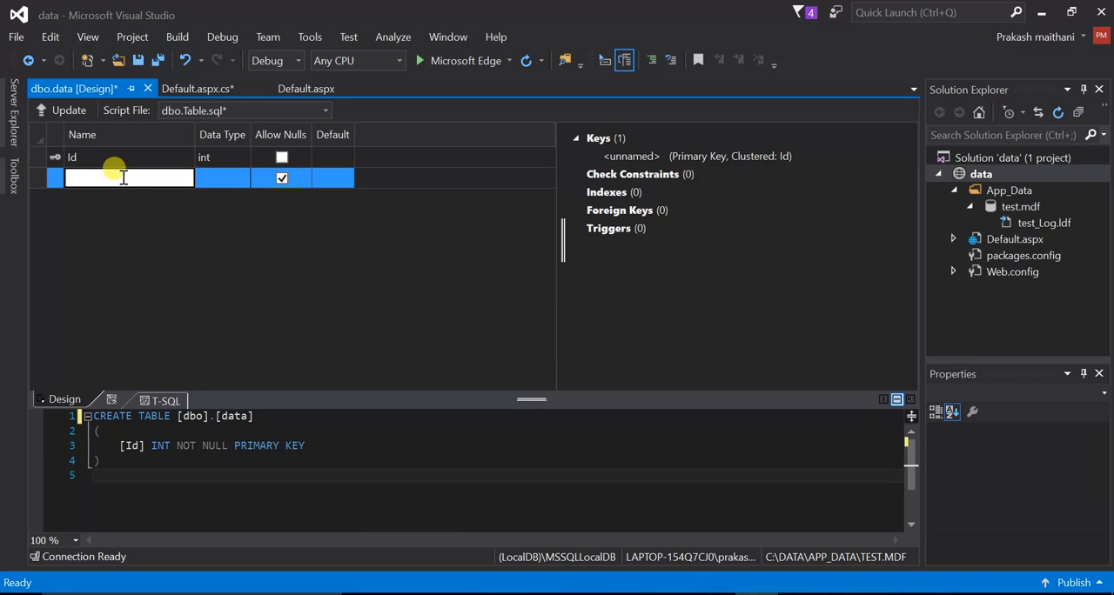
# Add name and surname columns, both typed varchar(50)
pyautogui.write('name')
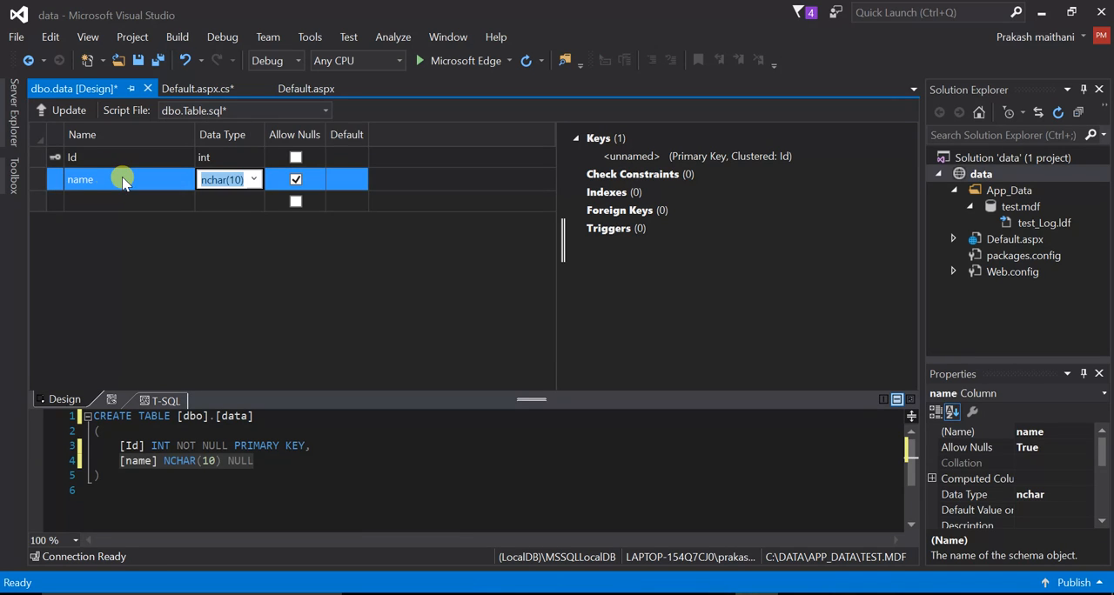
pyautogui.click(253, 179)
pyautogui.write('varc')
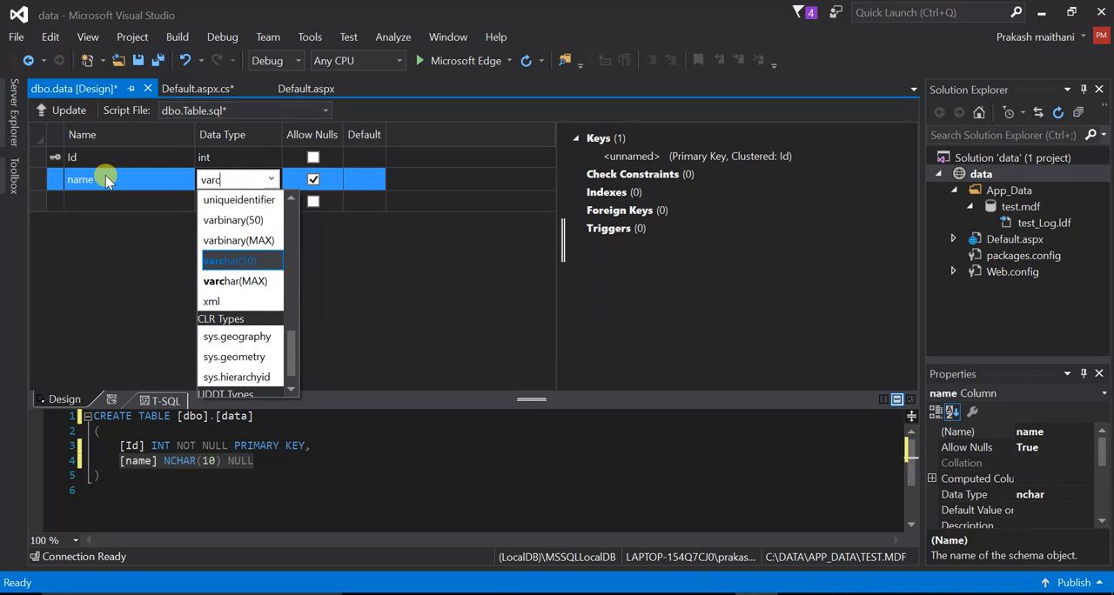
pyautogui.click(230, 261)
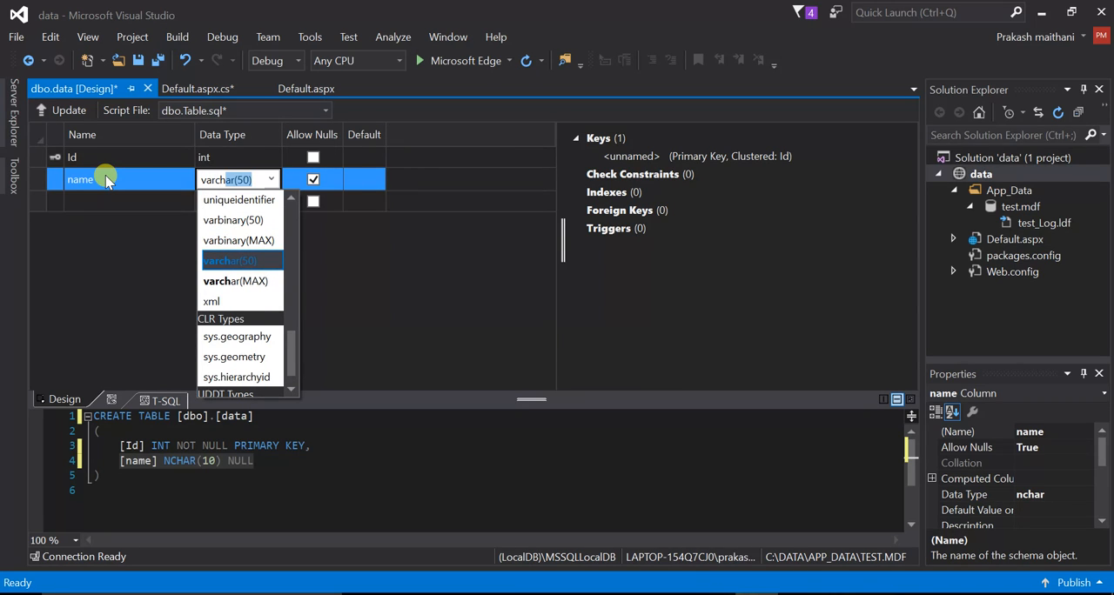
pyautogui.click(230, 262)
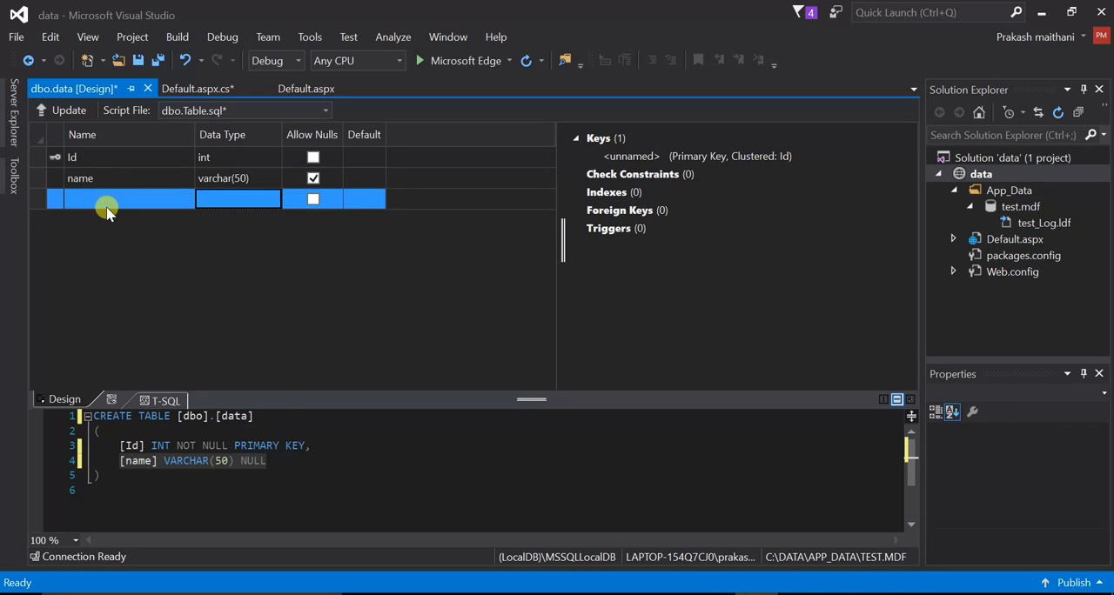
pyautogui.click(104, 198)
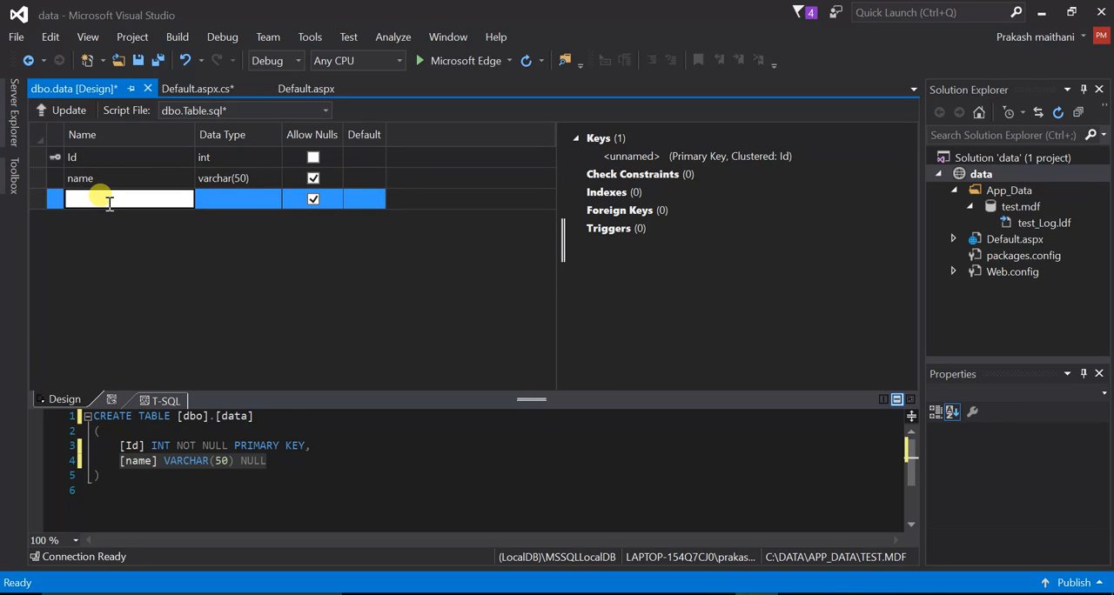
pyautogui.write('surname')
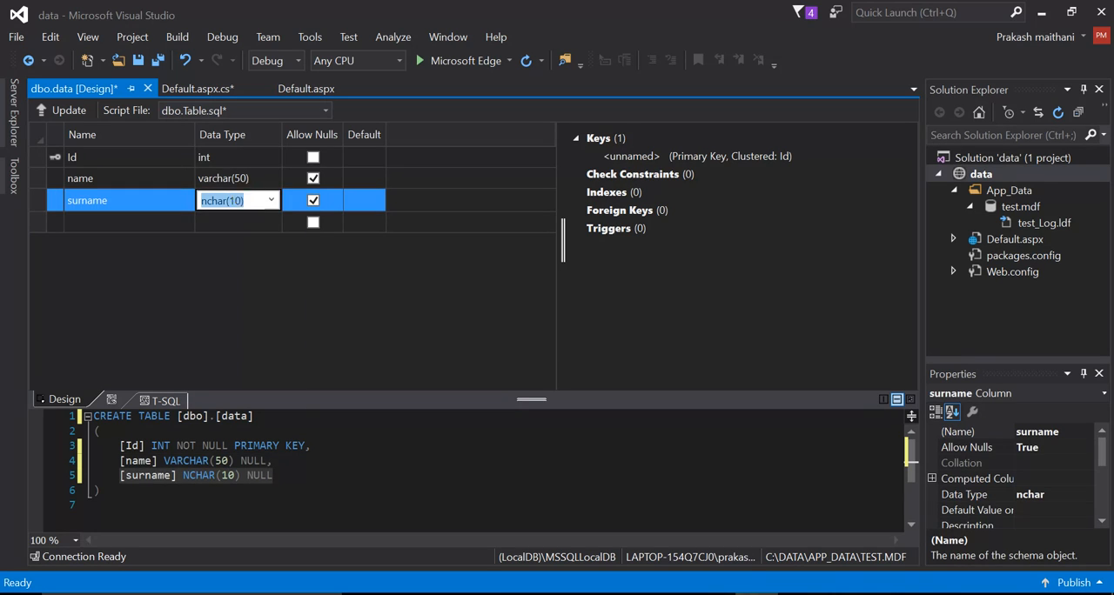
pyautogui.click(272, 200)
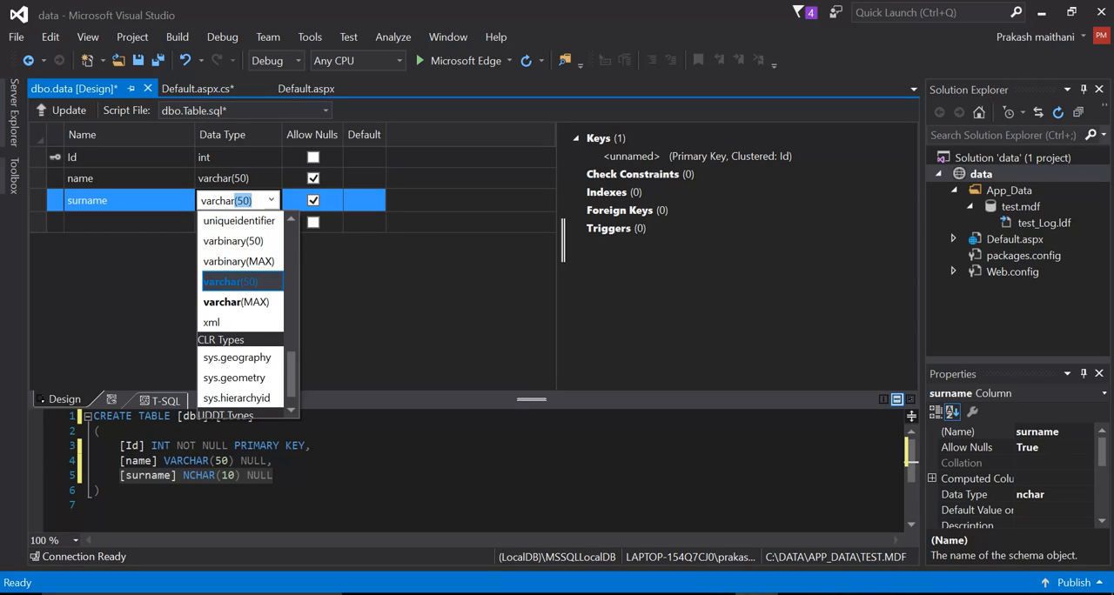
pyautogui.click(230, 282)
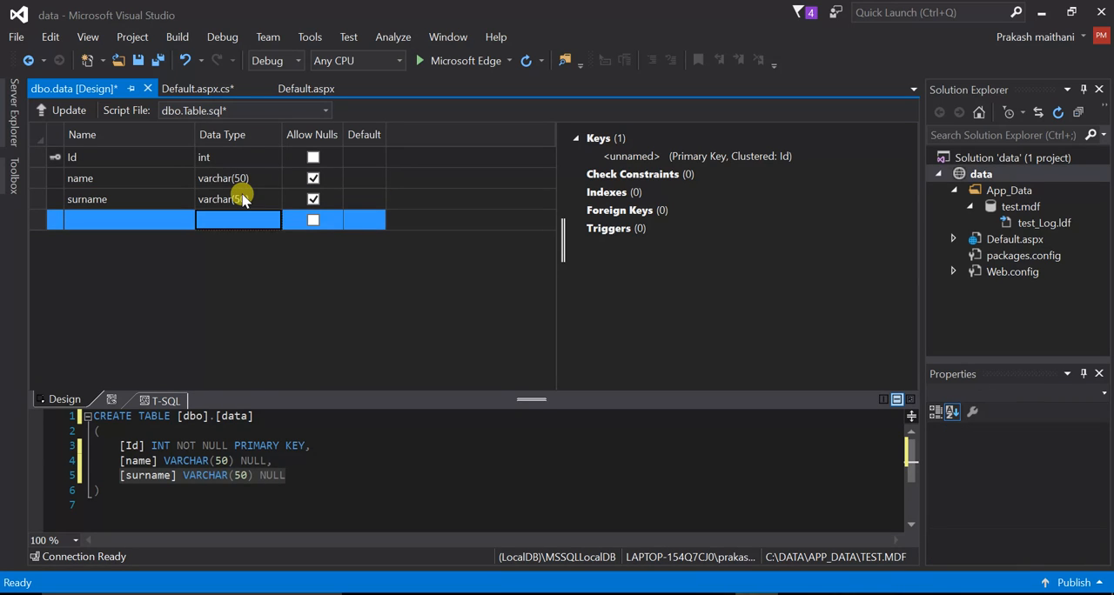
# Remove the Id column, update the database with the data table, and browse test.mdf in Server Explorer
pyautogui.rightClick(73, 157)
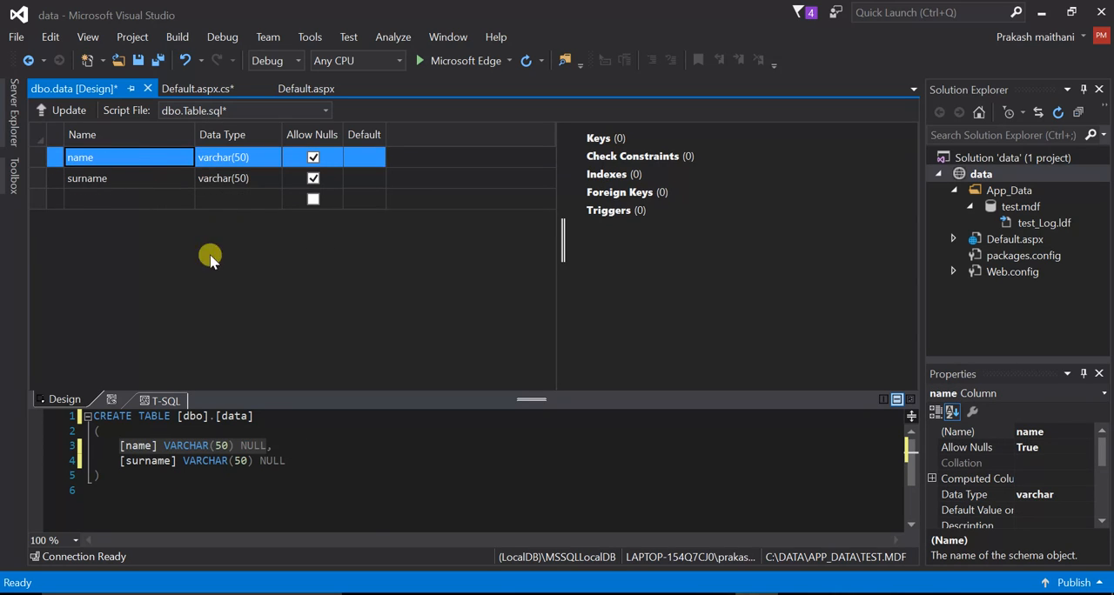
pyautogui.moveTo(467, 329)
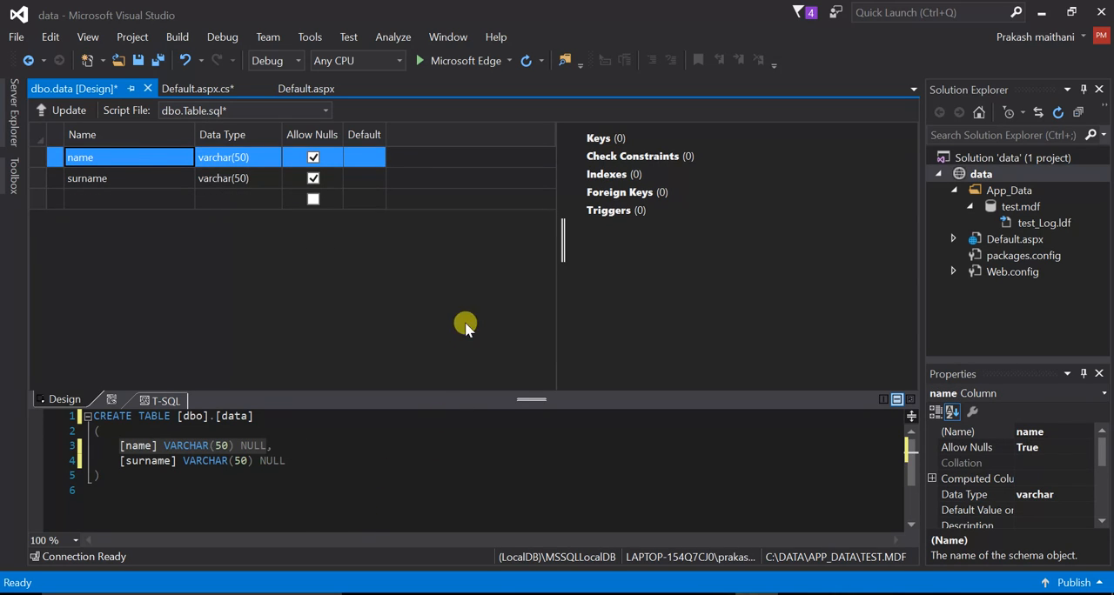
pyautogui.moveTo(68, 111)
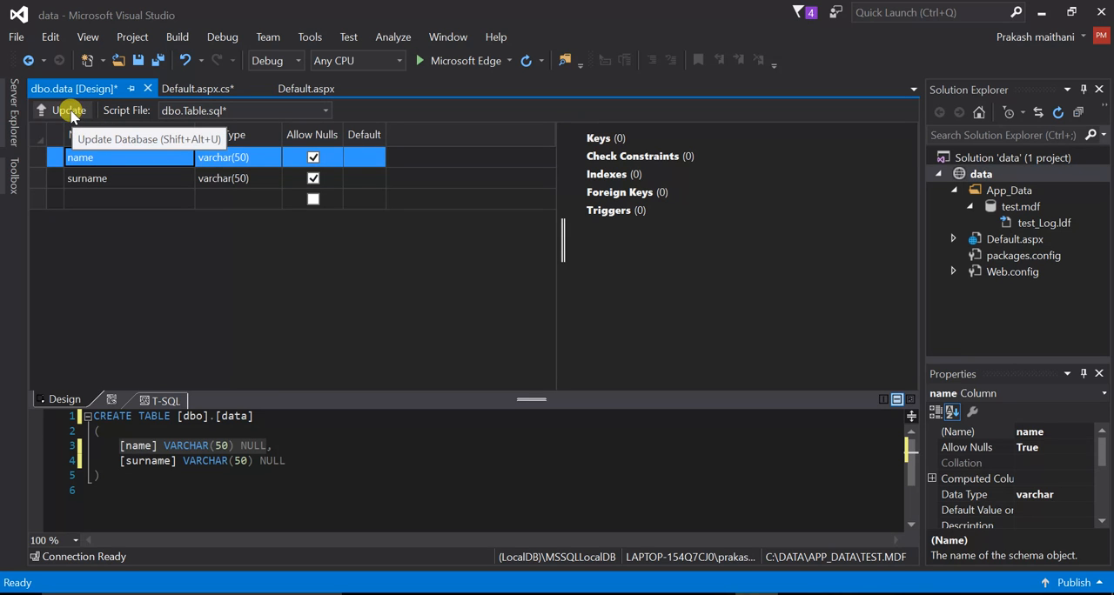
pyautogui.click(70, 111)
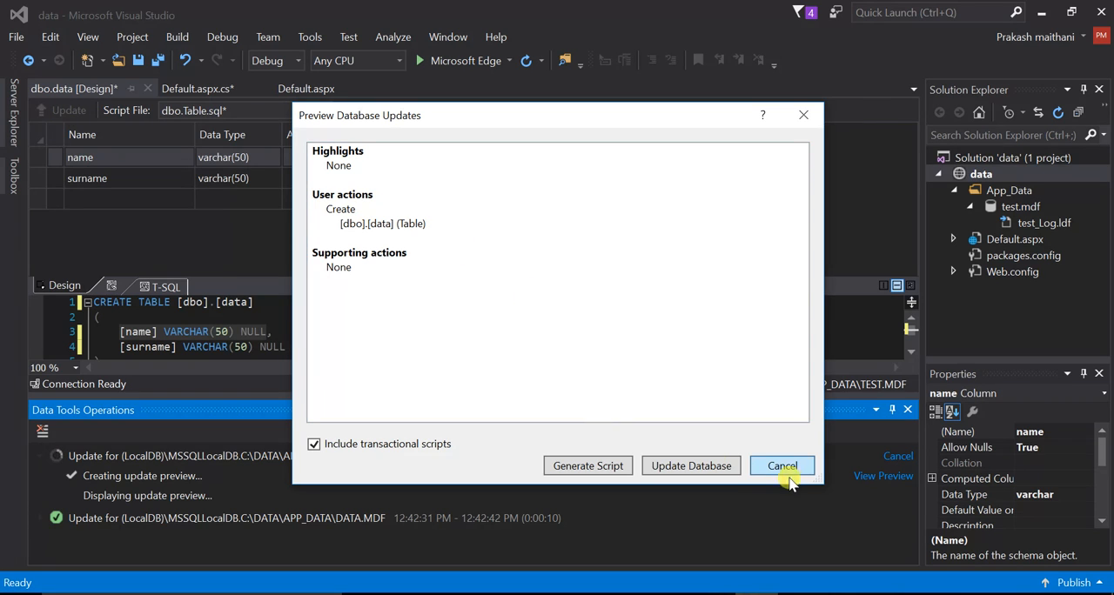
pyautogui.click(691, 467)
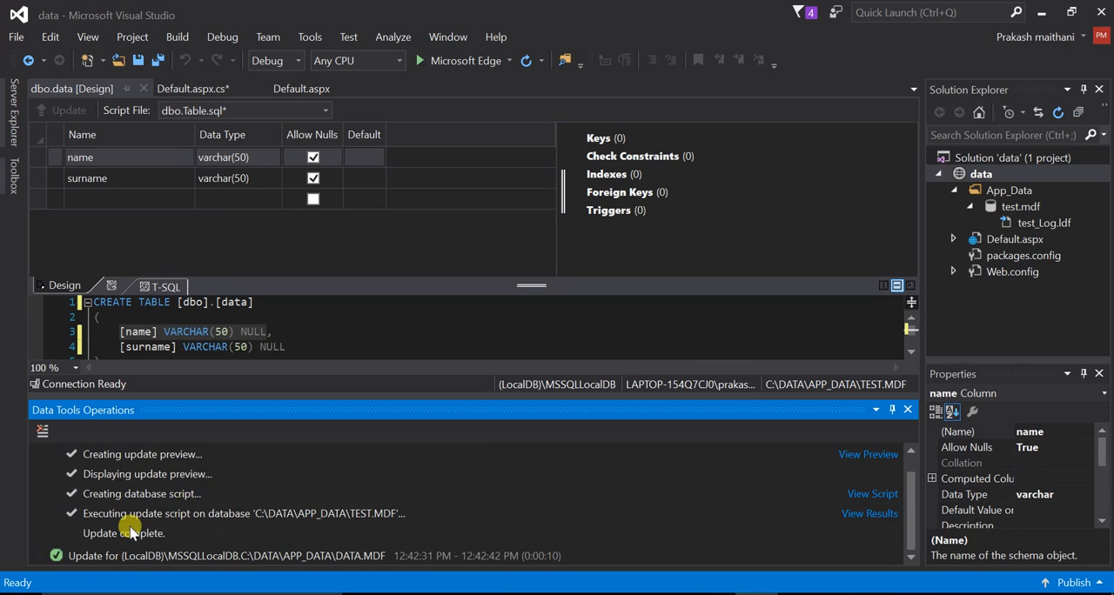
pyautogui.click(70, 109)
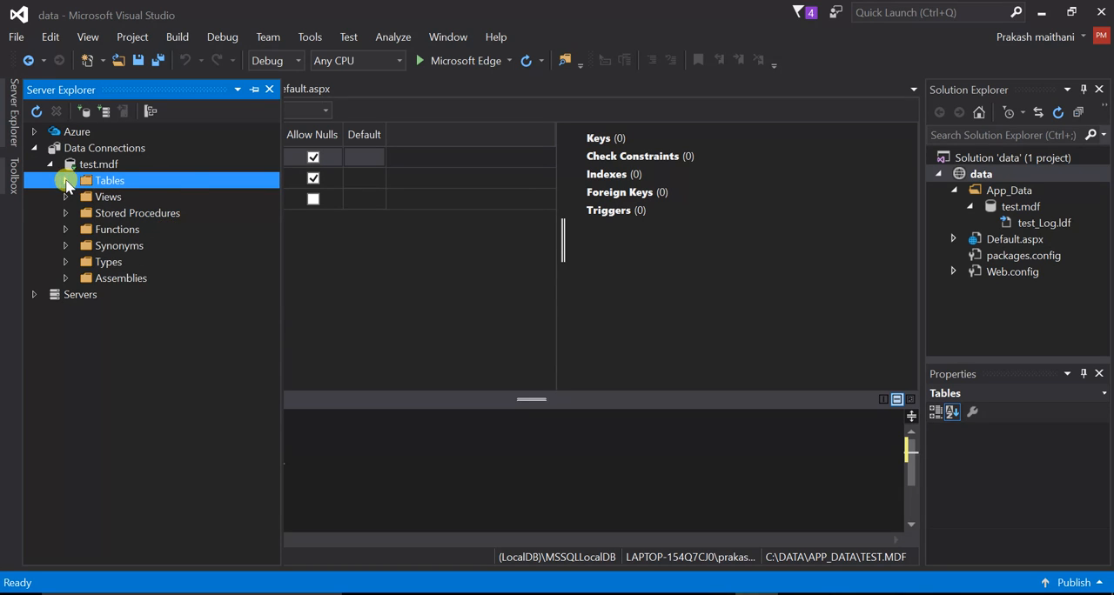
# Expand the data table's name and surname columns, then return to the designer
pyautogui.click(66, 181)
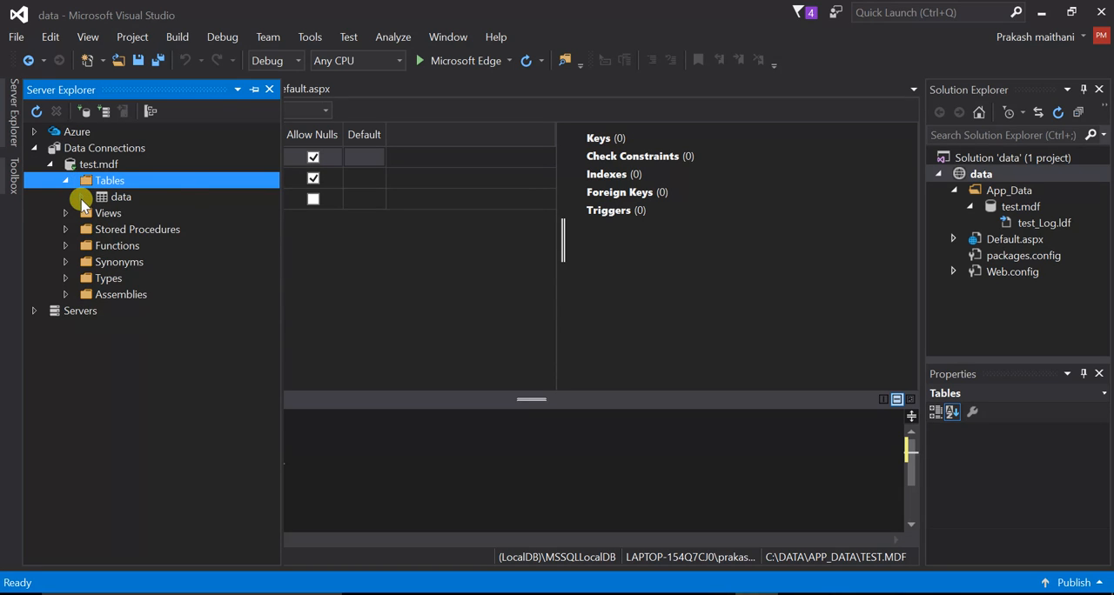
pyautogui.click(80, 197)
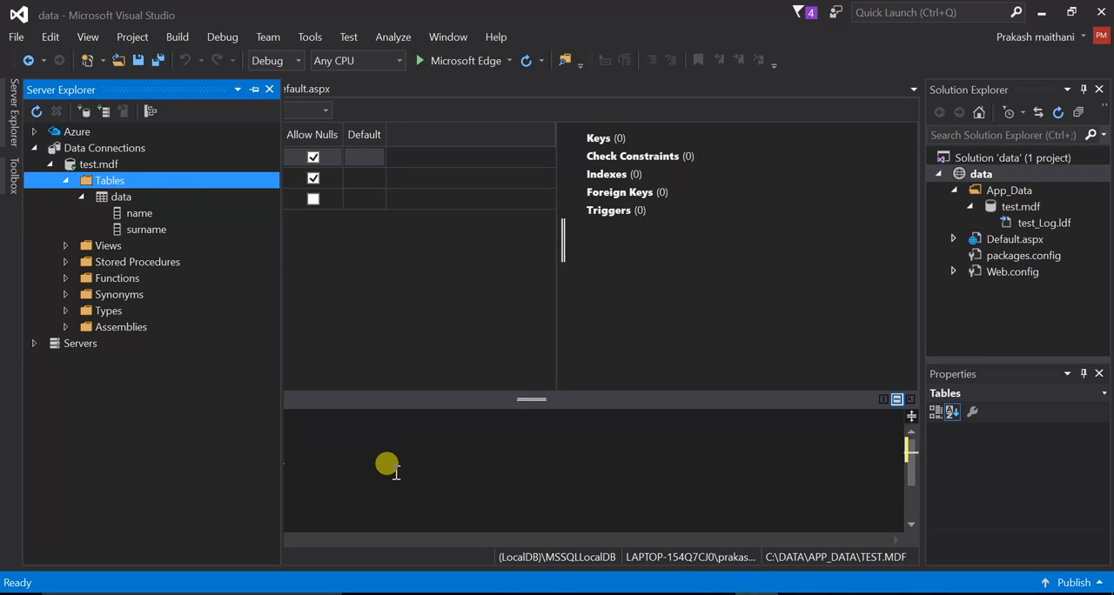
pyautogui.doubleClick(122, 197)
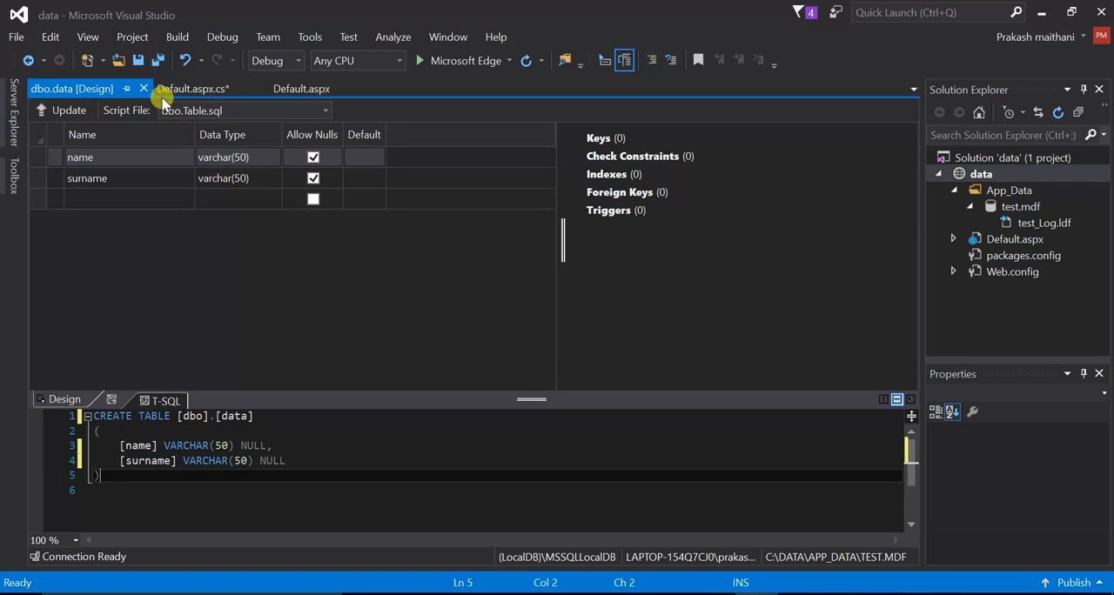
pyautogui.click(191, 87)
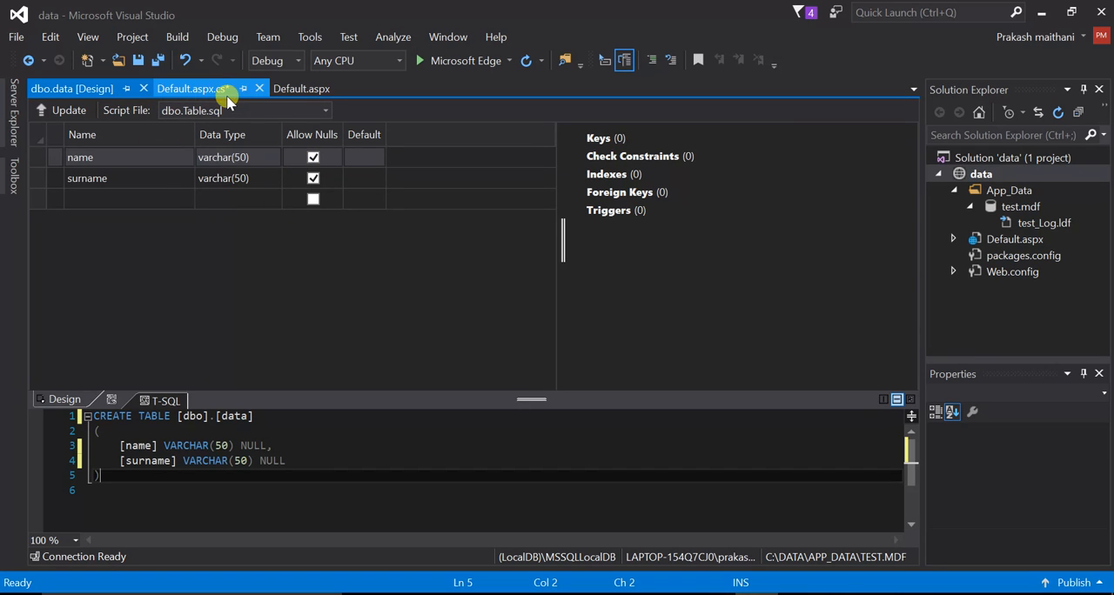
pyautogui.moveTo(223, 89)
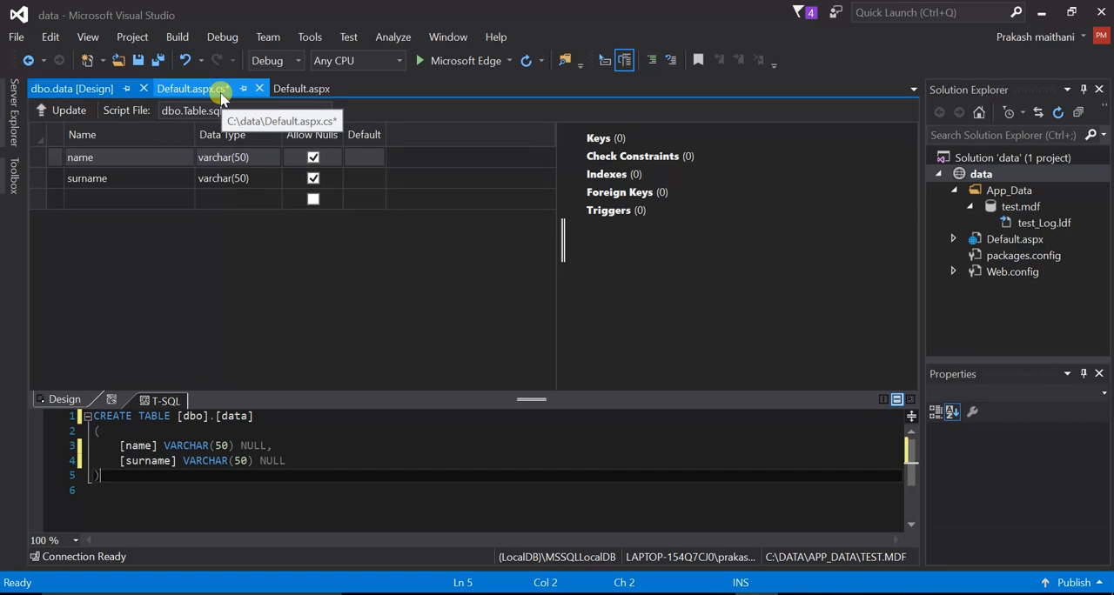
pyautogui.click(301, 87)
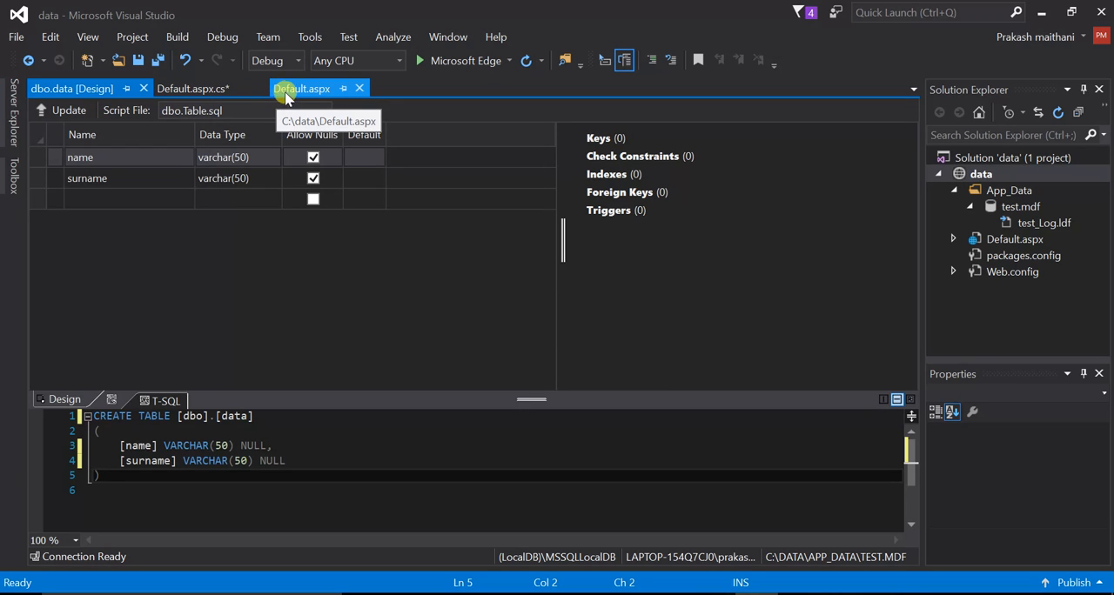
# Generate the Submit button's Button1_Click handler in the code-behind
pyautogui.click(301, 87)
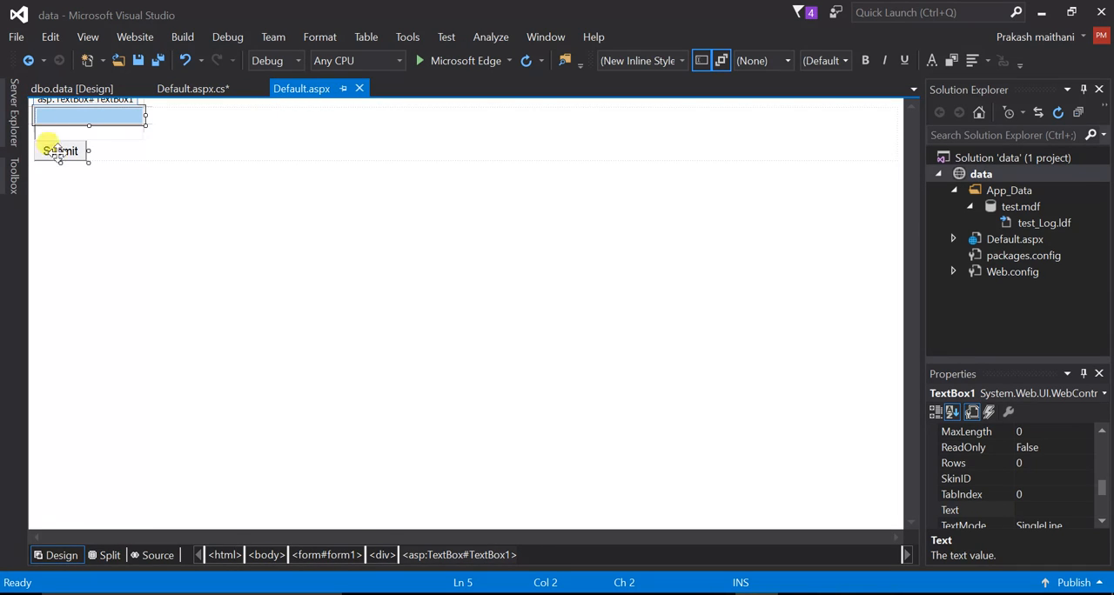
pyautogui.doubleClick(61, 151)
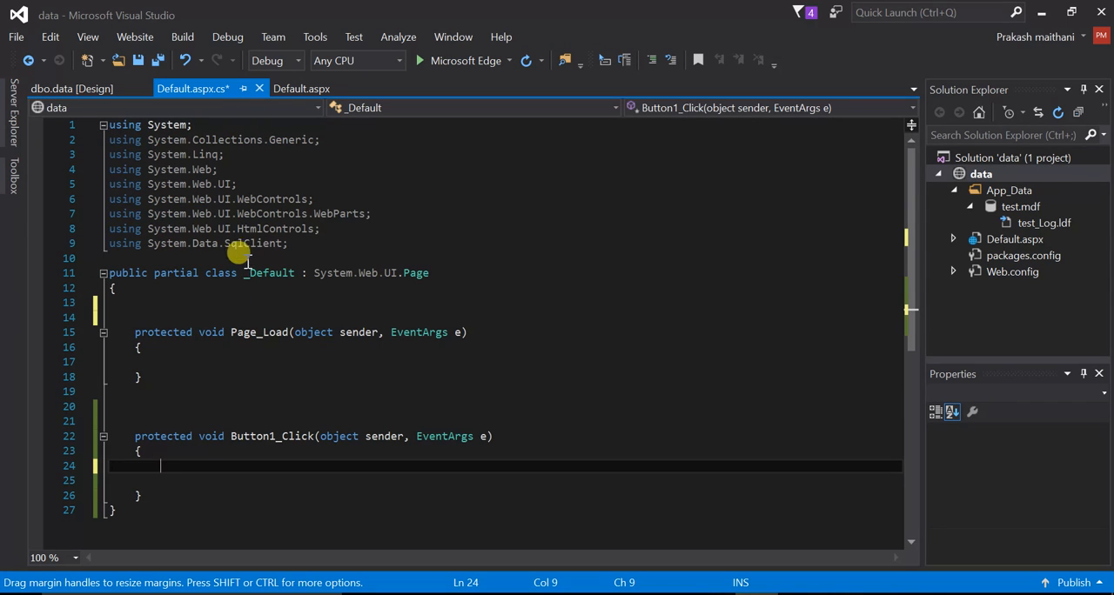
pyautogui.moveTo(165, 252)
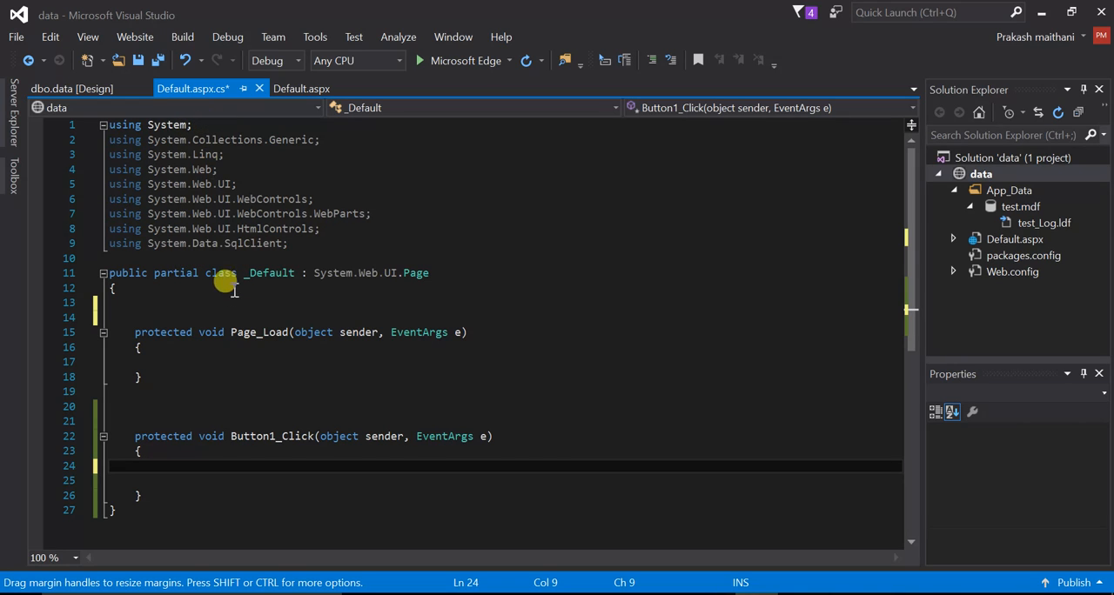
pyautogui.moveTo(183, 303)
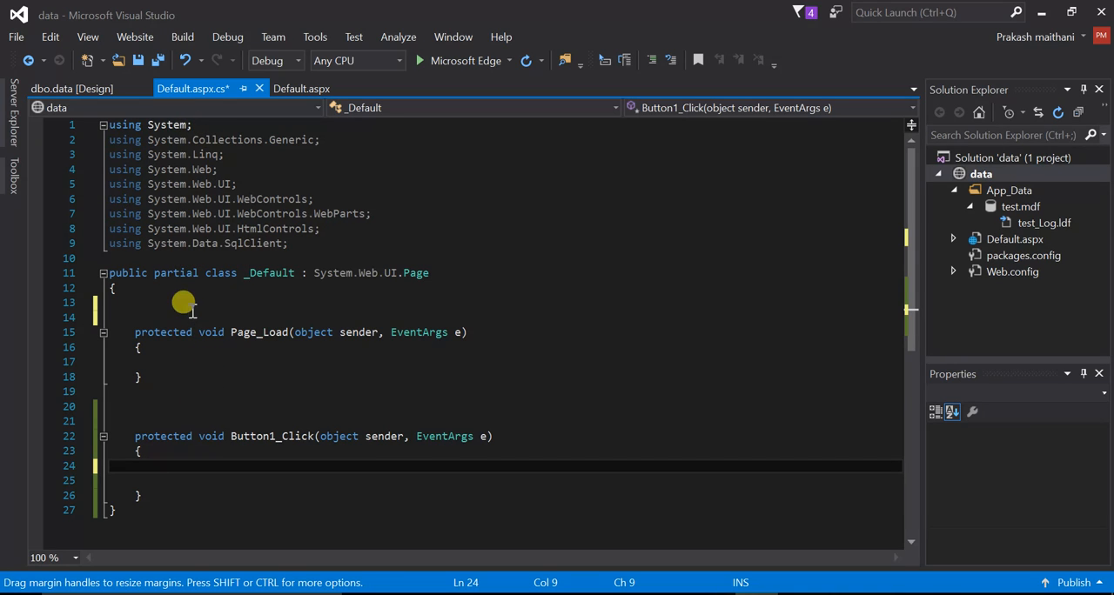
pyautogui.moveTo(310, 214)
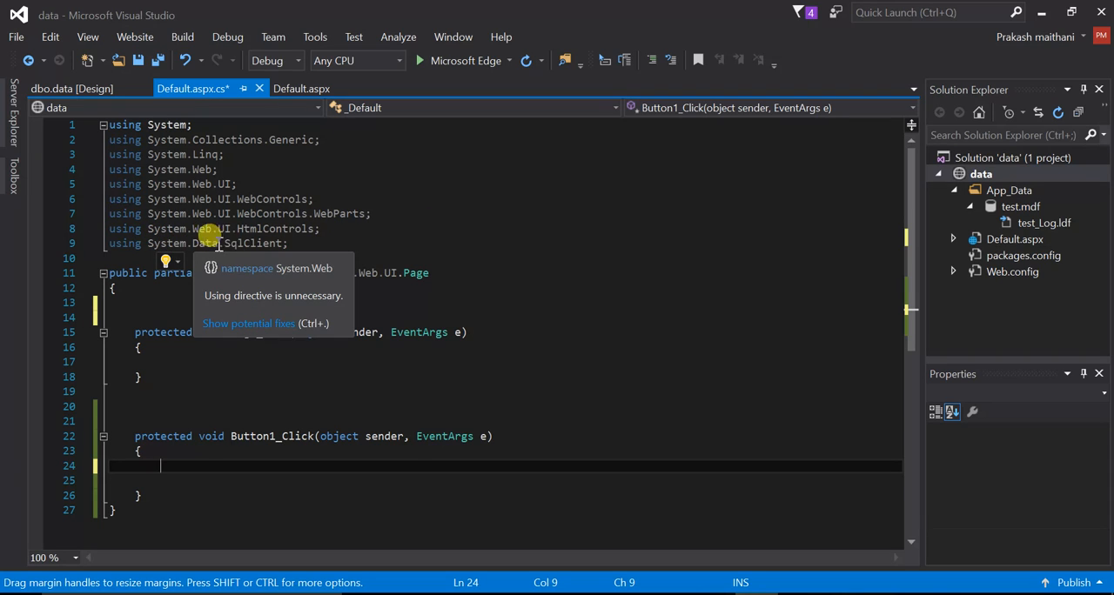
pyautogui.moveTo(265, 230)
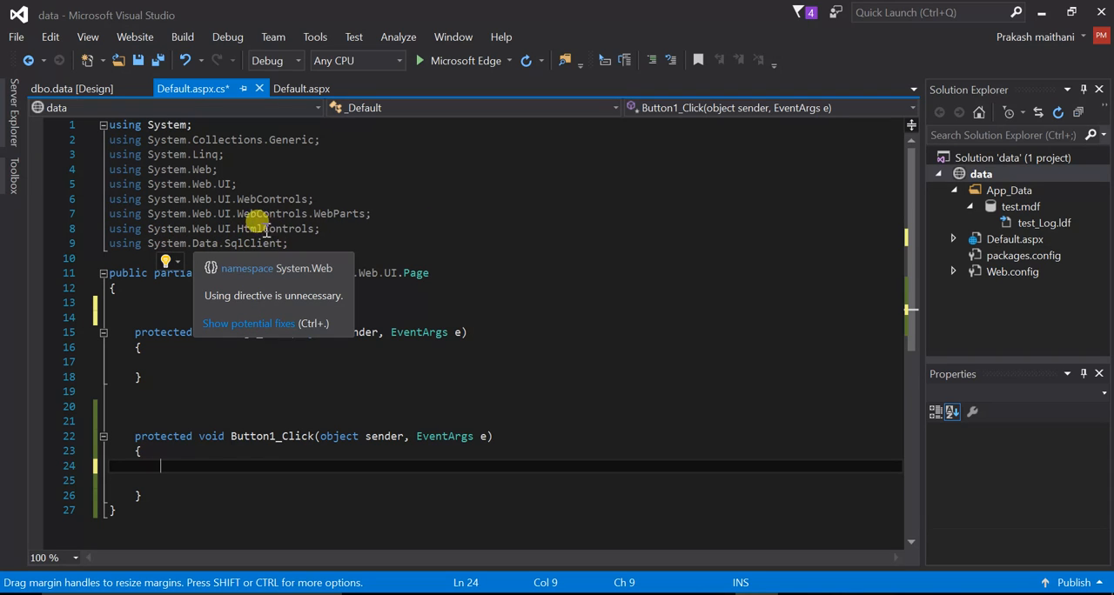
pyautogui.moveTo(174, 261)
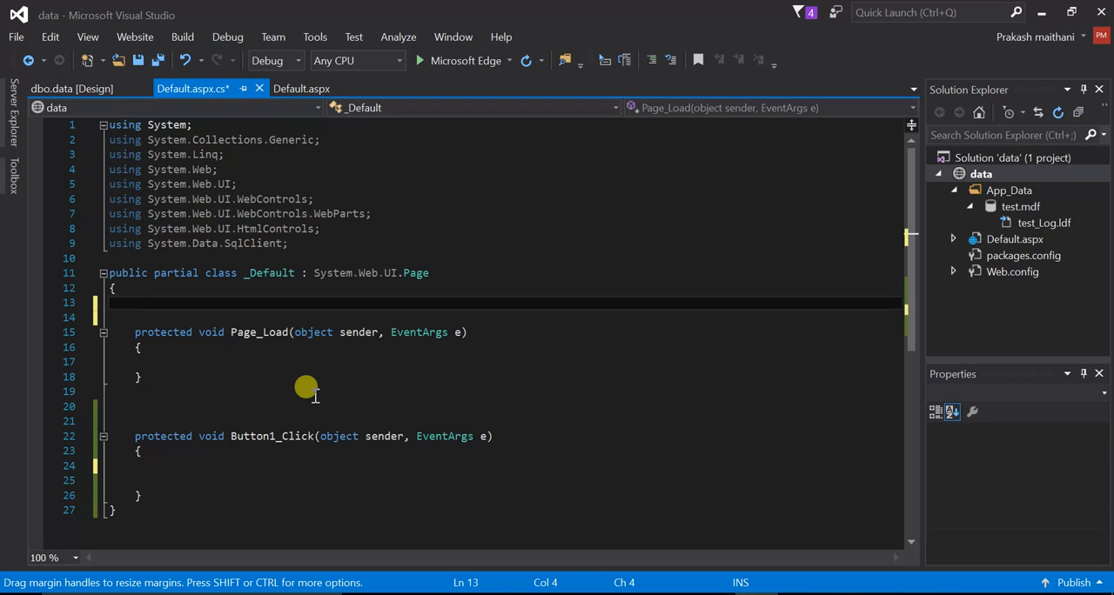
# Declare class-level SqlConnection con = new SqlConnection(@"") with an empty string
pyautogui.write('sql')
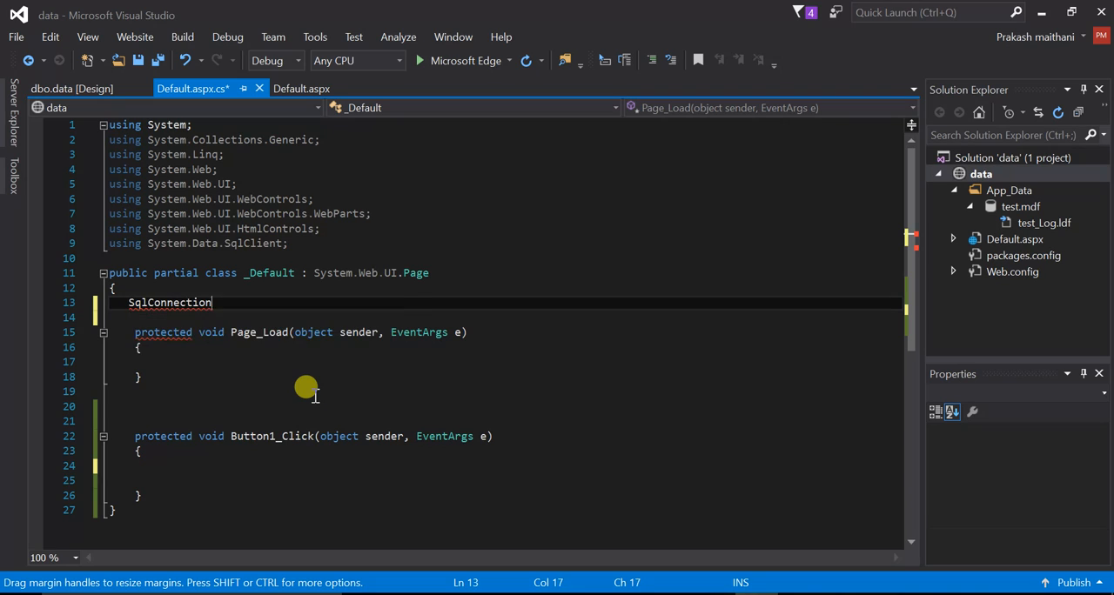
pyautogui.write('con')
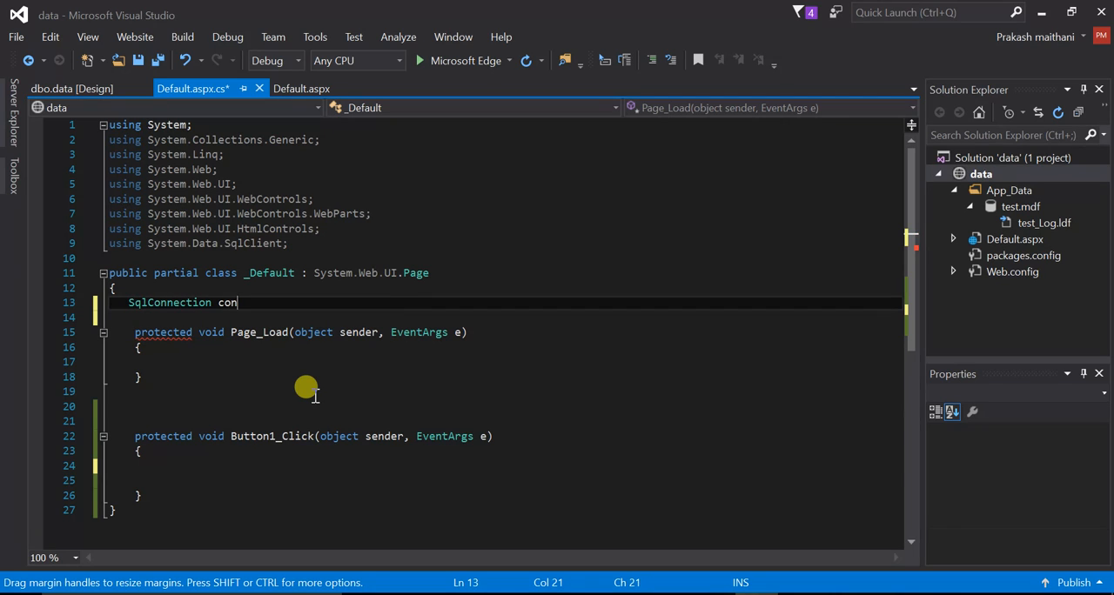
pyautogui.write('=ne')
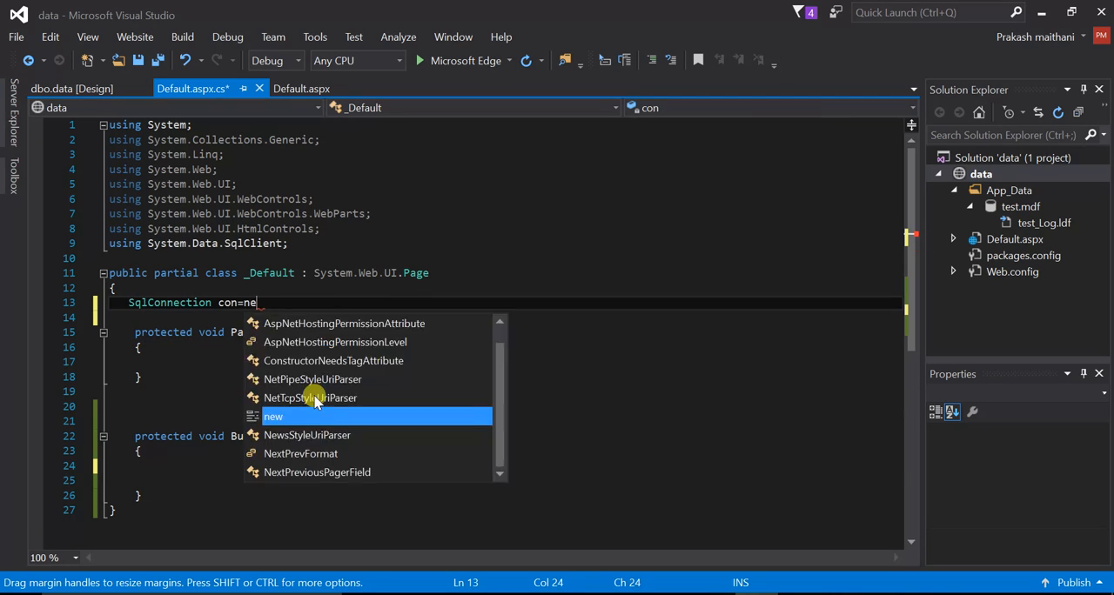
pyautogui.press('Backspace')
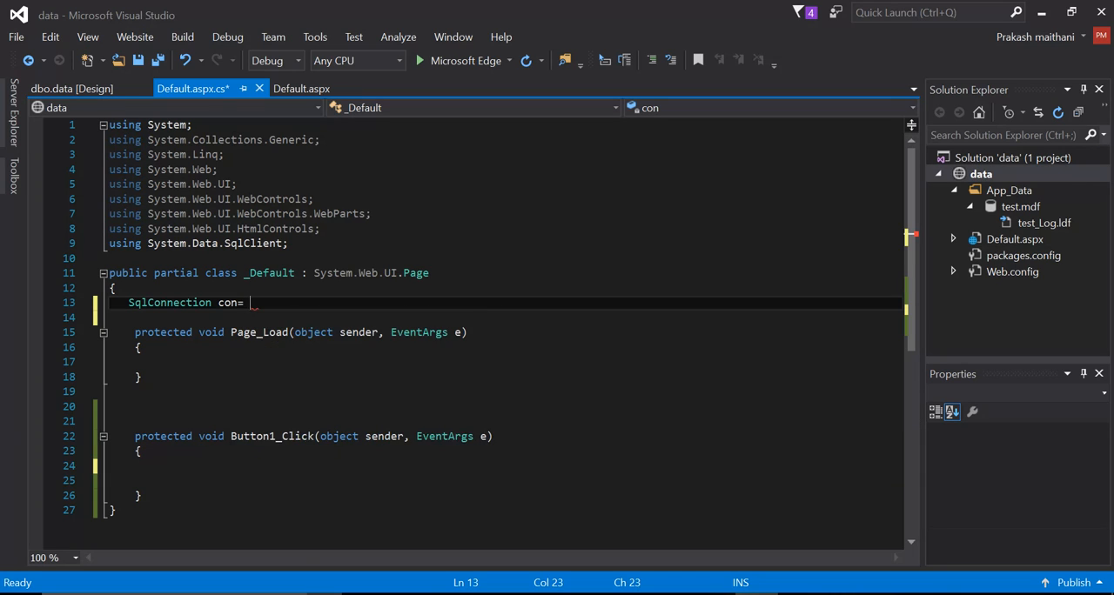
pyautogui.write('new SqlConnection')
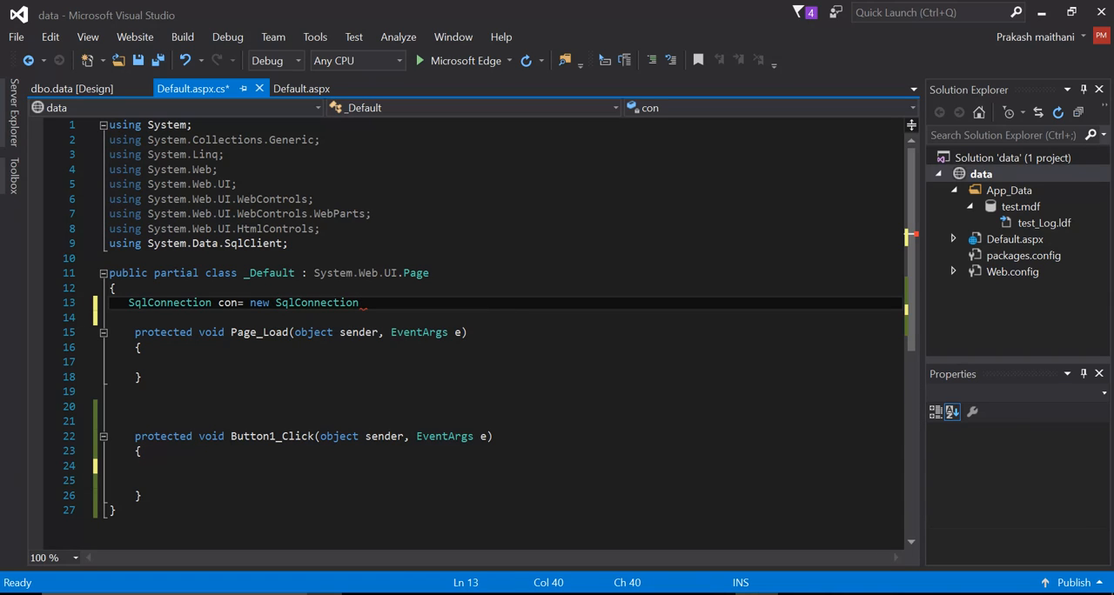
pyautogui.write('();')
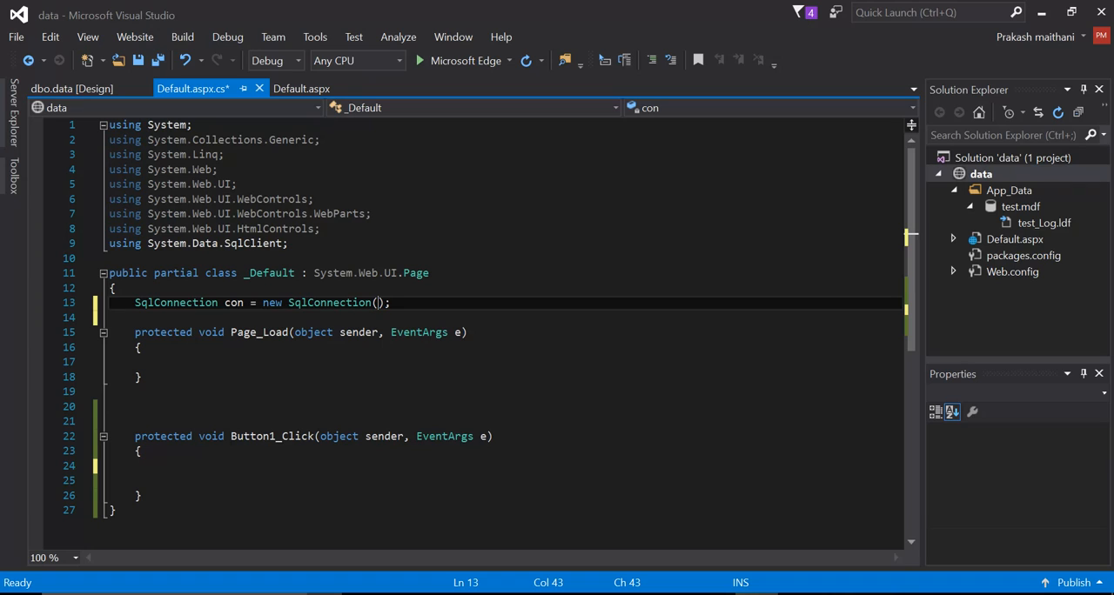
pyautogui.write('d')
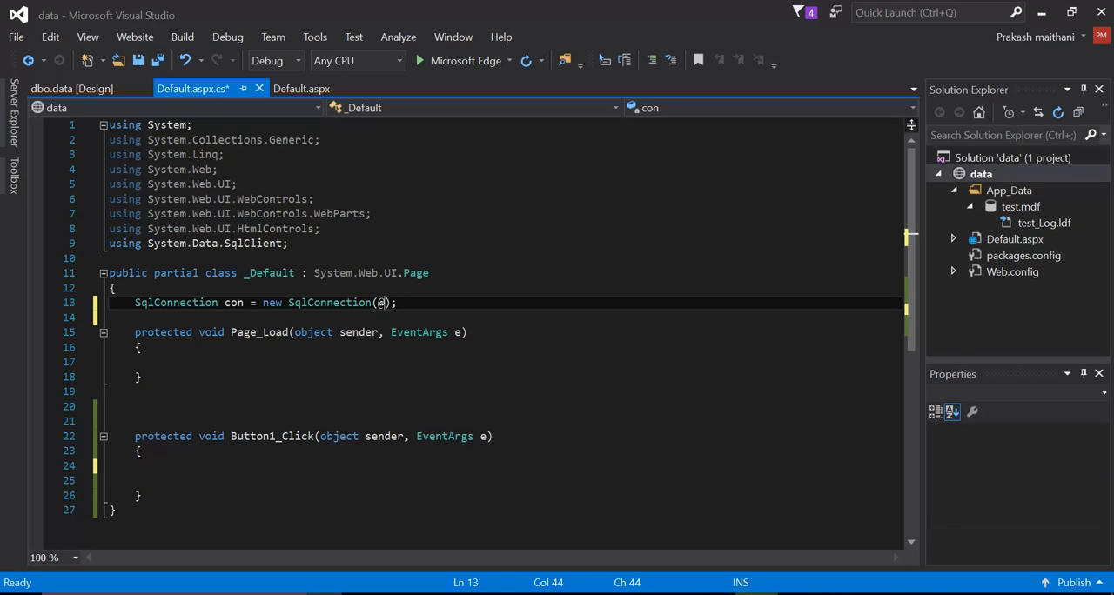
pyautogui.write('@""')
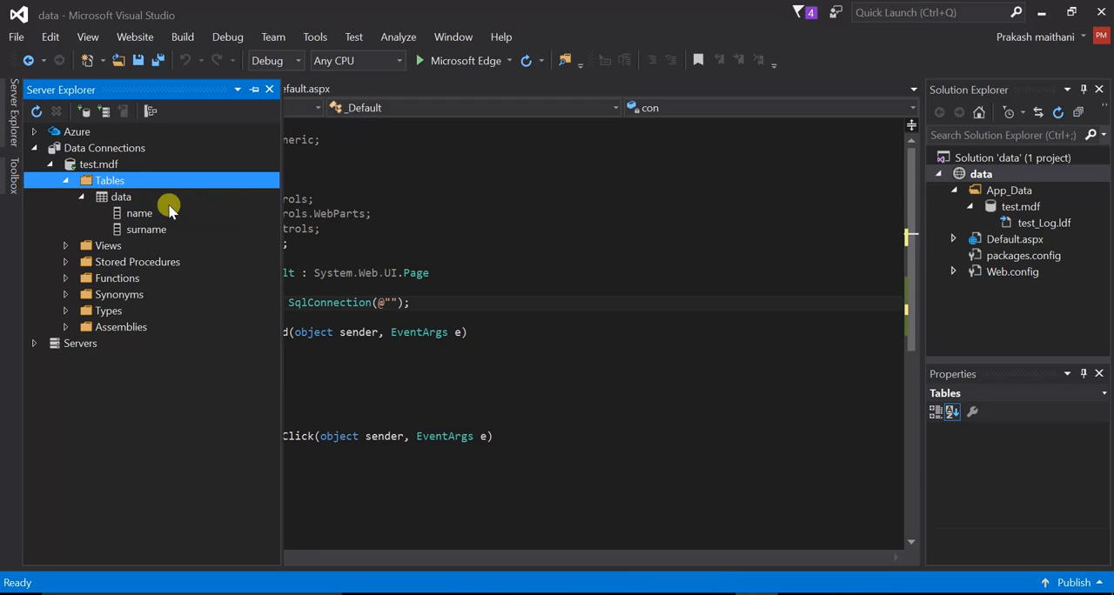
# Copy test.mdf's connection string from its properties into con and save the file
pyautogui.rightClick(98, 165)
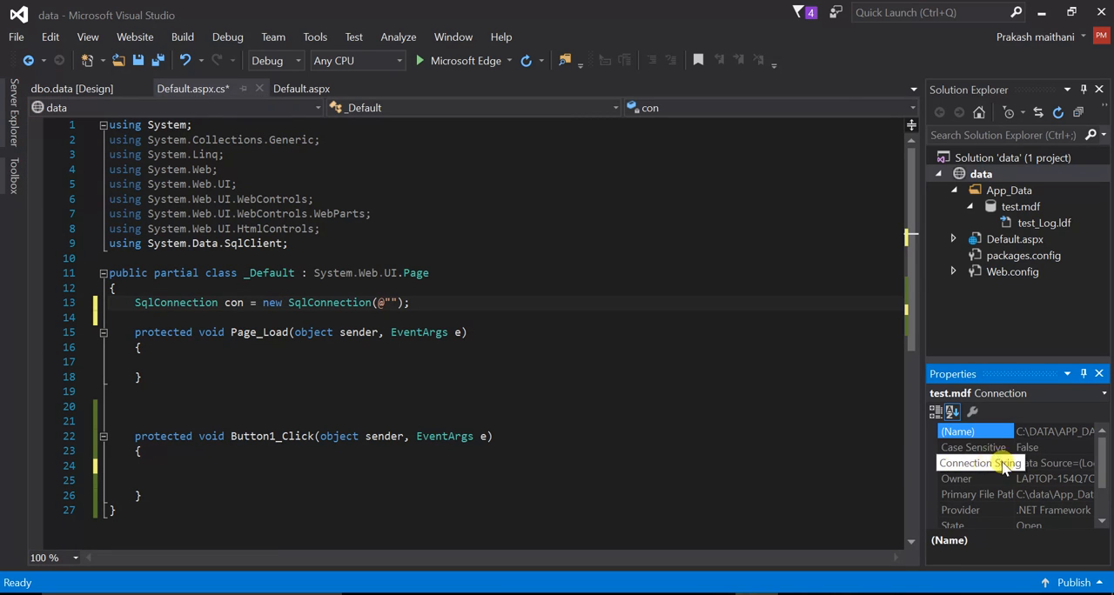
pyautogui.click(966, 463)
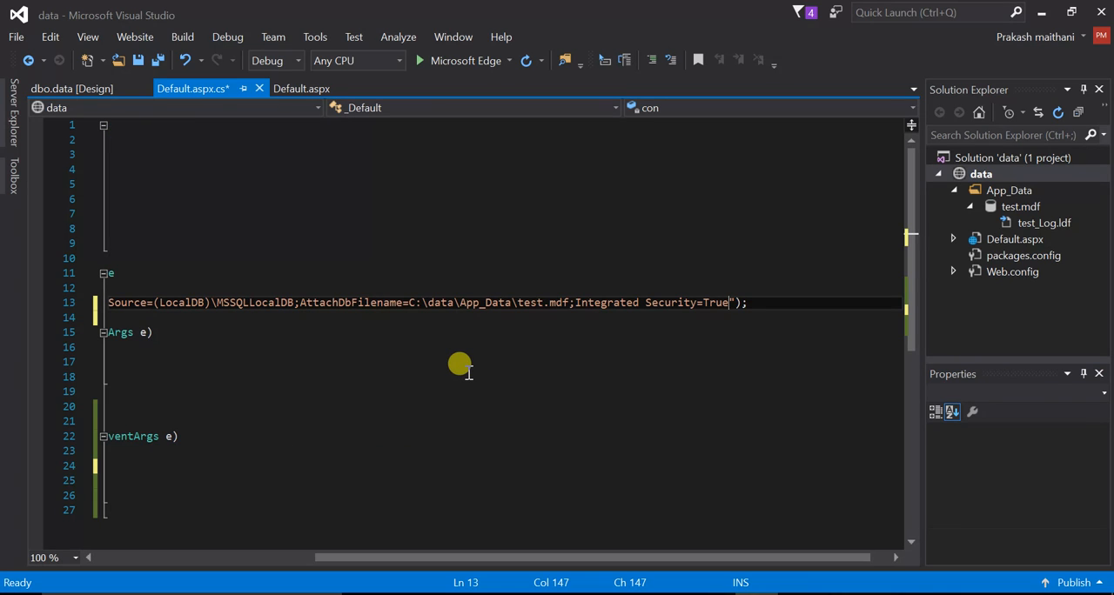
pyautogui.press('ctrl+s')
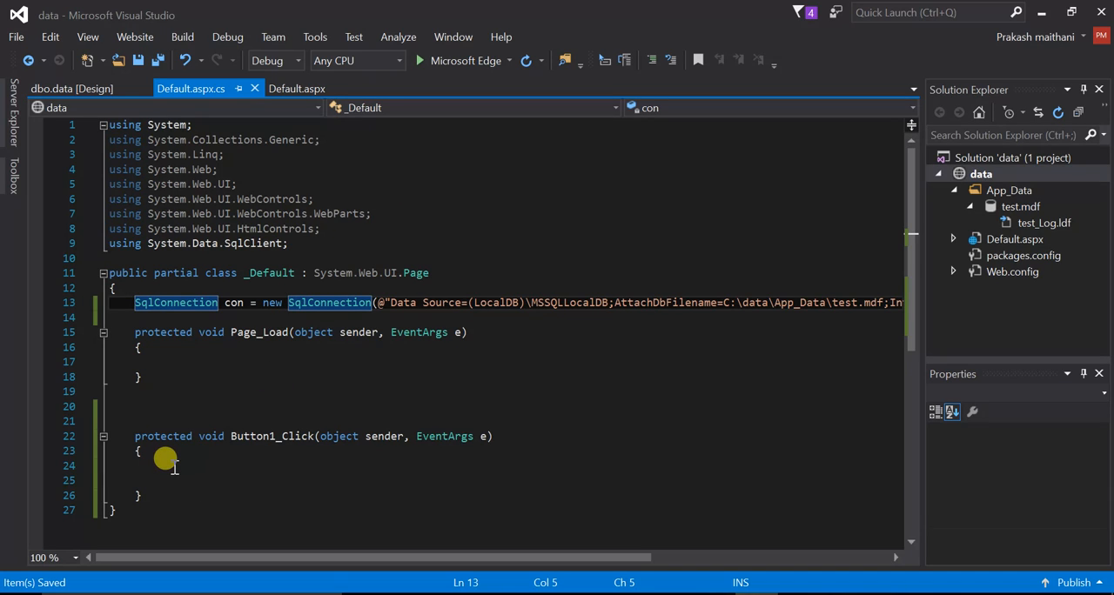
# Write con.Open(); inside the Button1_Click handler
pyautogui.click(174, 467)
pyautogui.write('con')
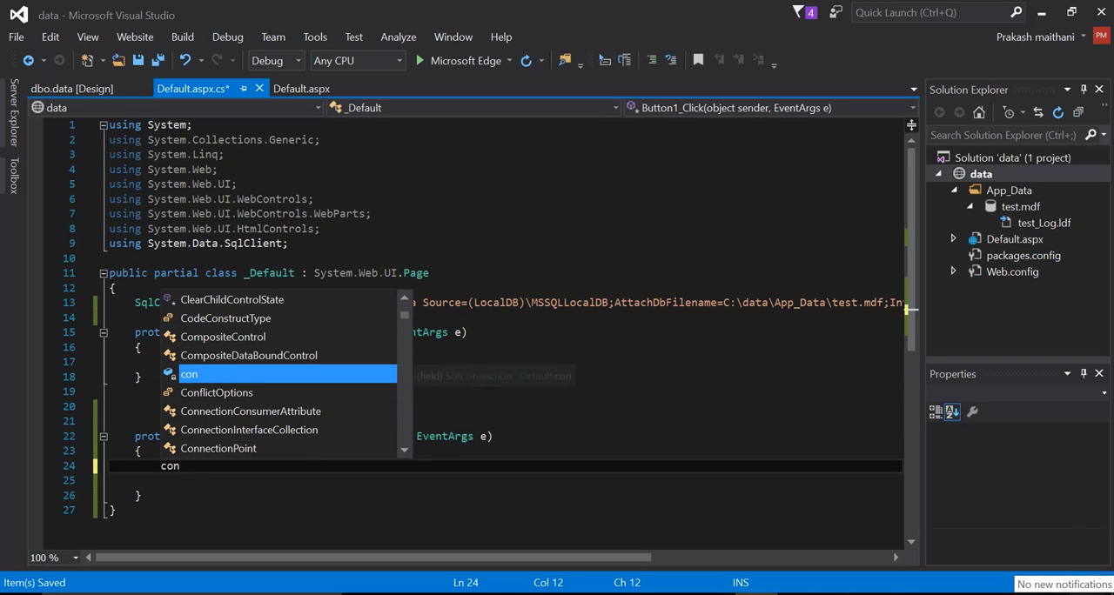
pyautogui.write('.')
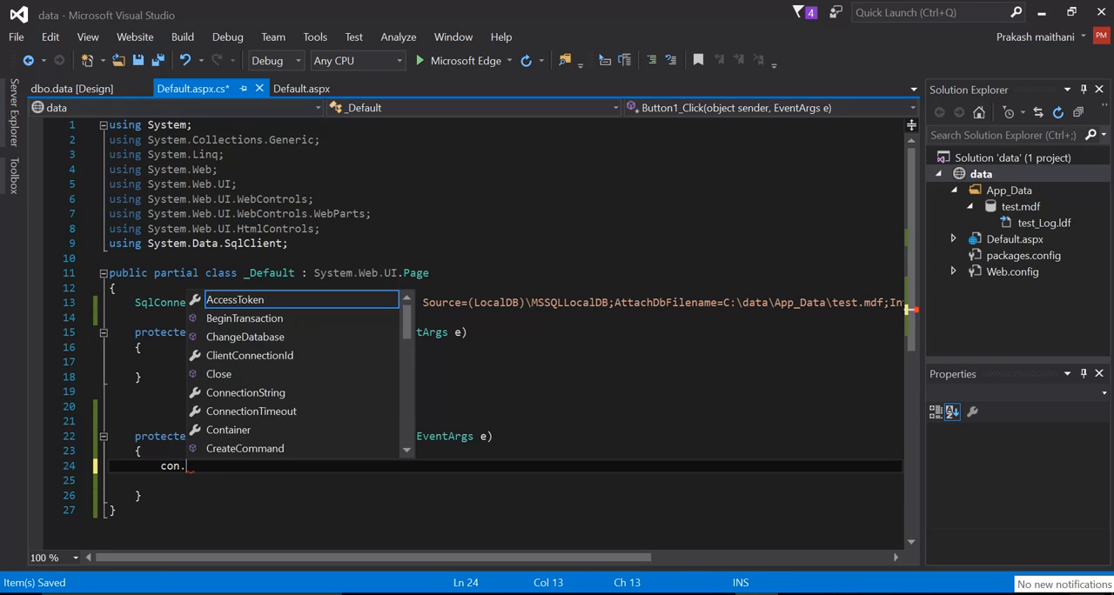
pyautogui.write('Open')
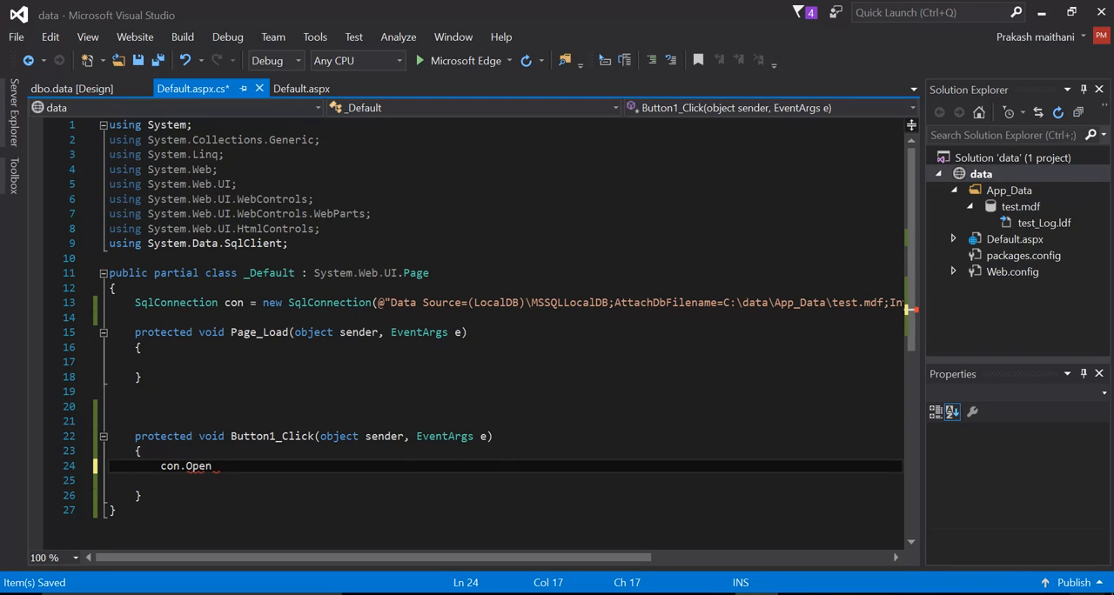
pyautogui.write('();')
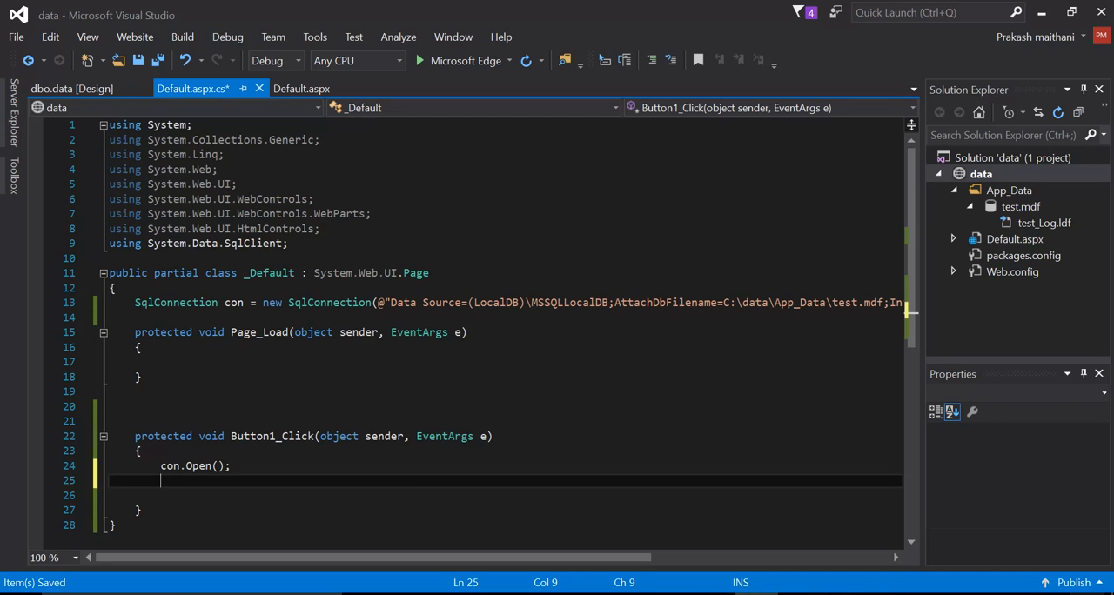
# Write SqlCommand cmd = con.CreateCommand(); and begin cmd.CommandType
pyautogui.write('sq')
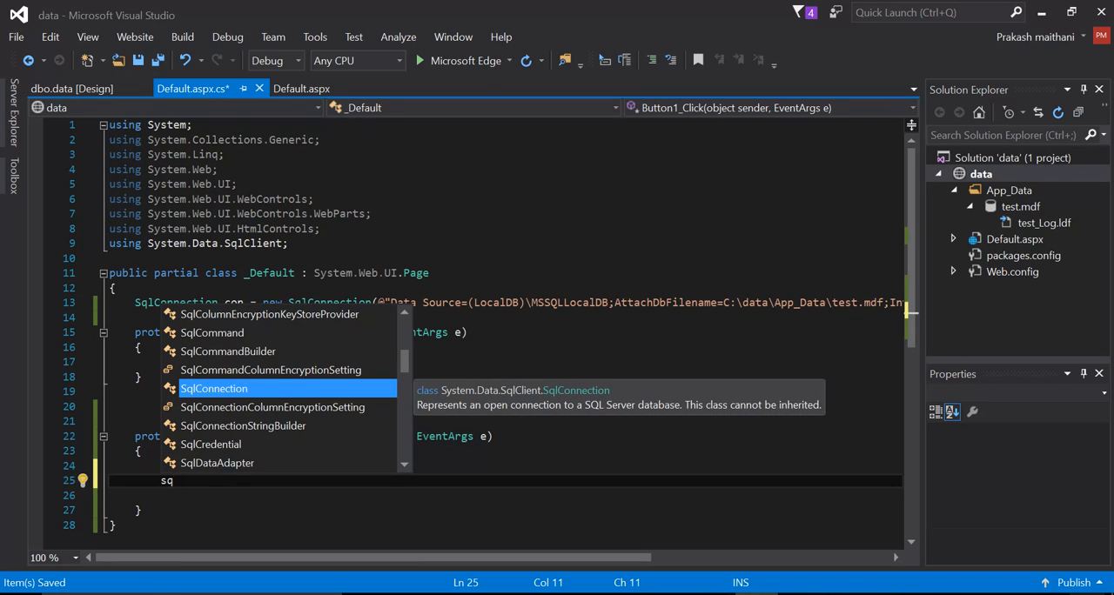
pyautogui.write('lco')
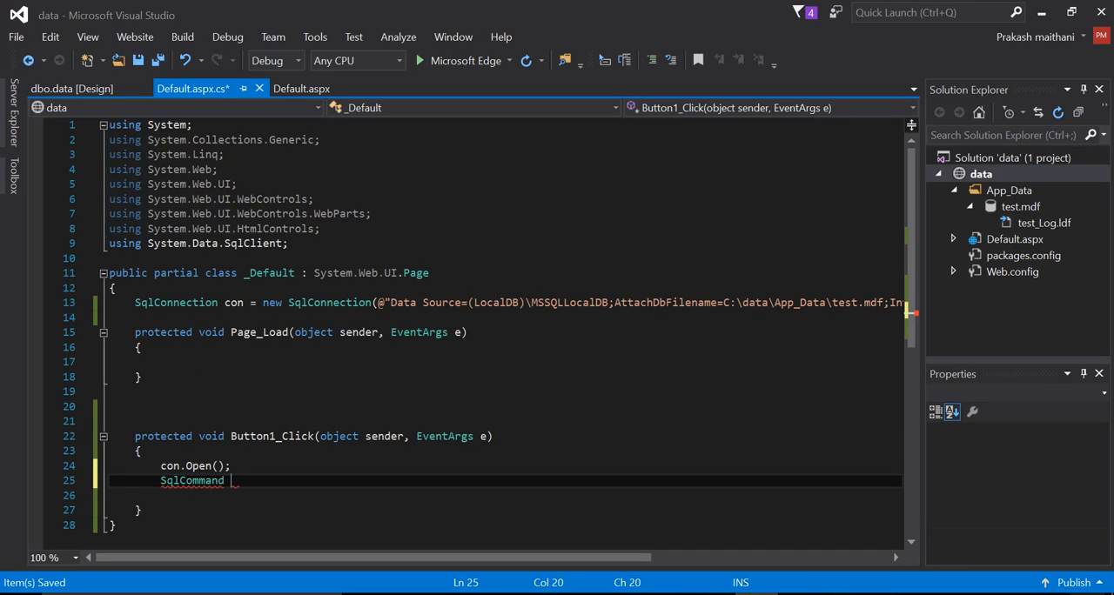
pyautogui.write('cmd')
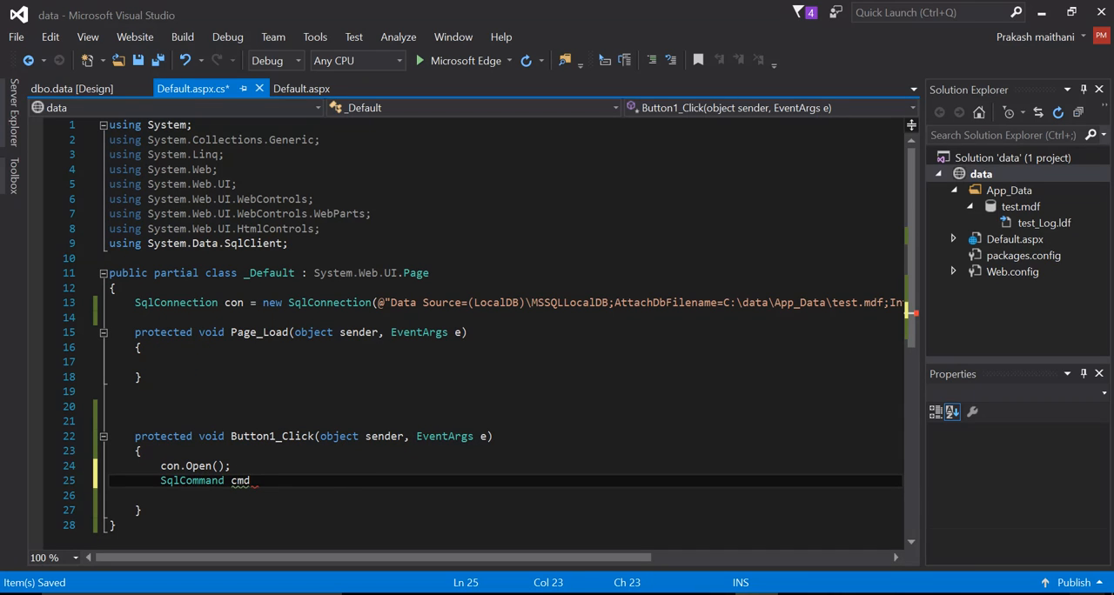
pyautogui.write('=')
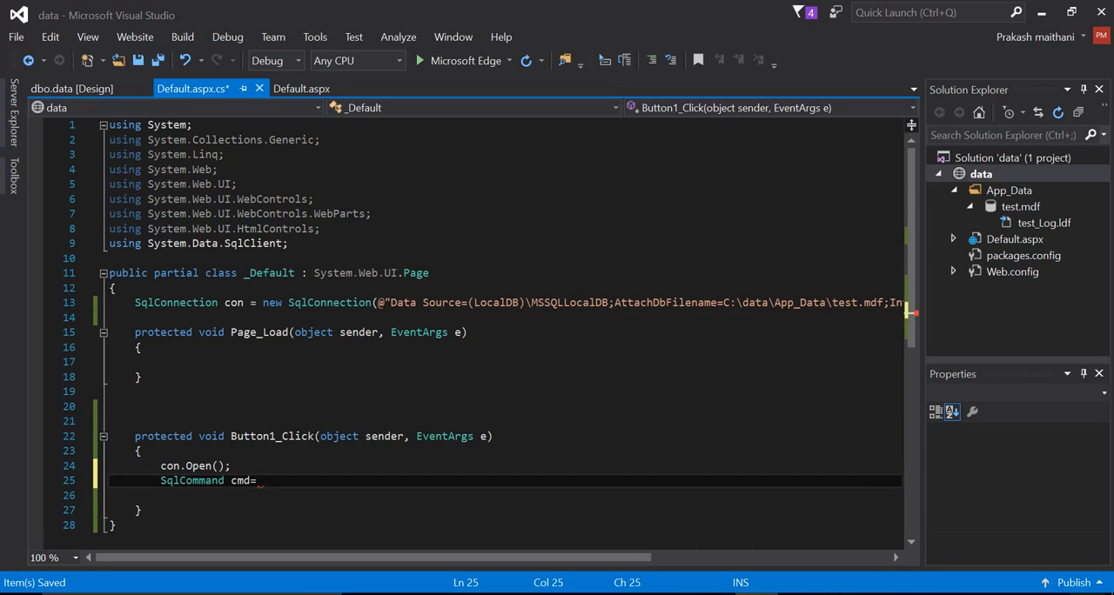
pyautogui.write('con')
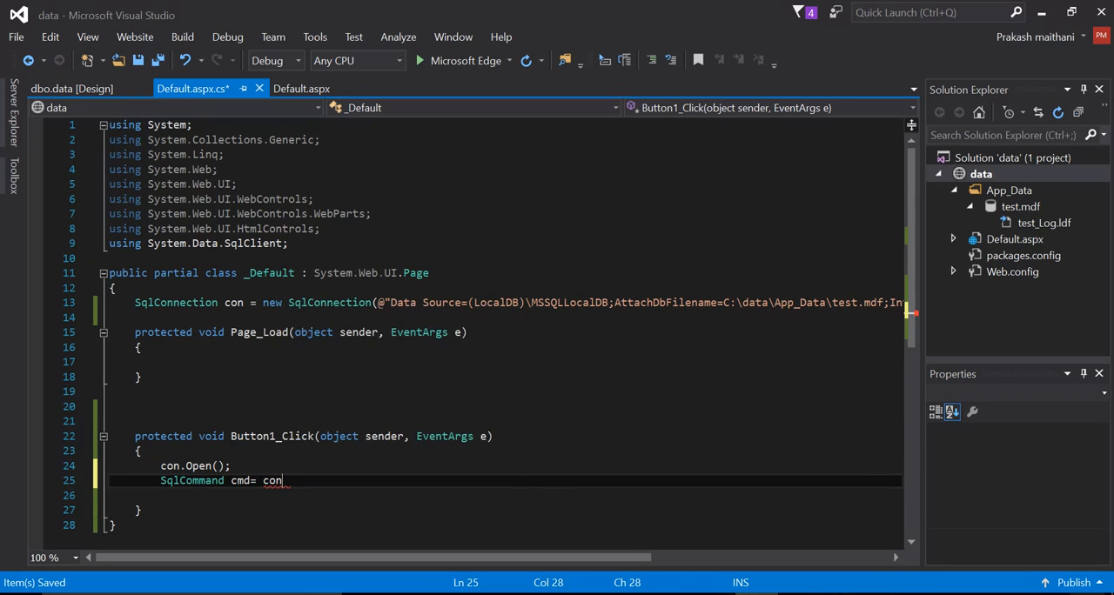
pyautogui.write('.cre')
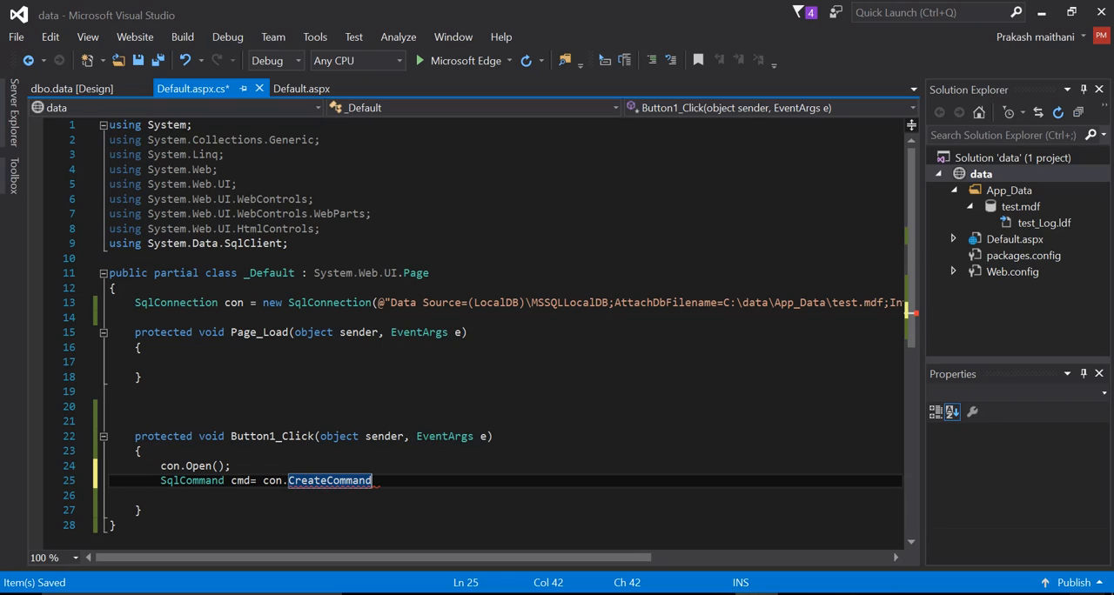
pyautogui.write('();')
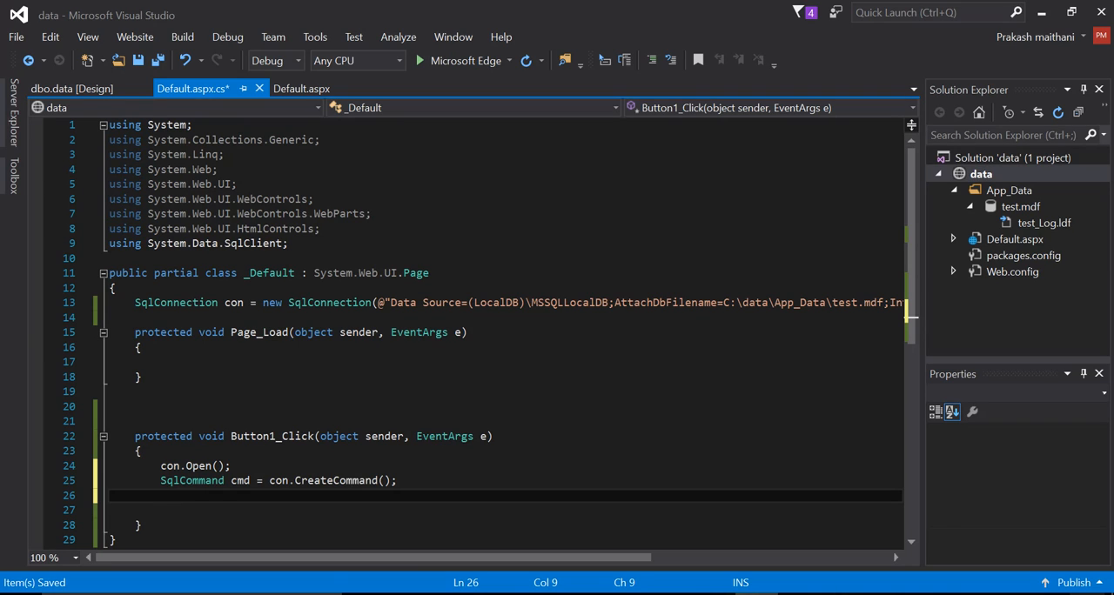
pyautogui.write('cmd')
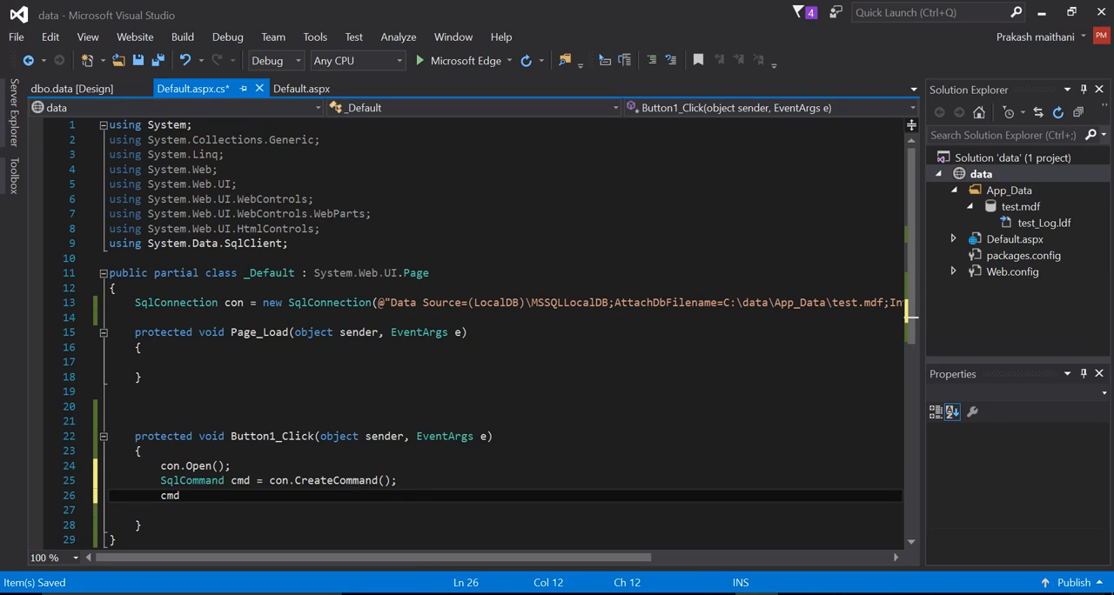
pyautogui.write('.')
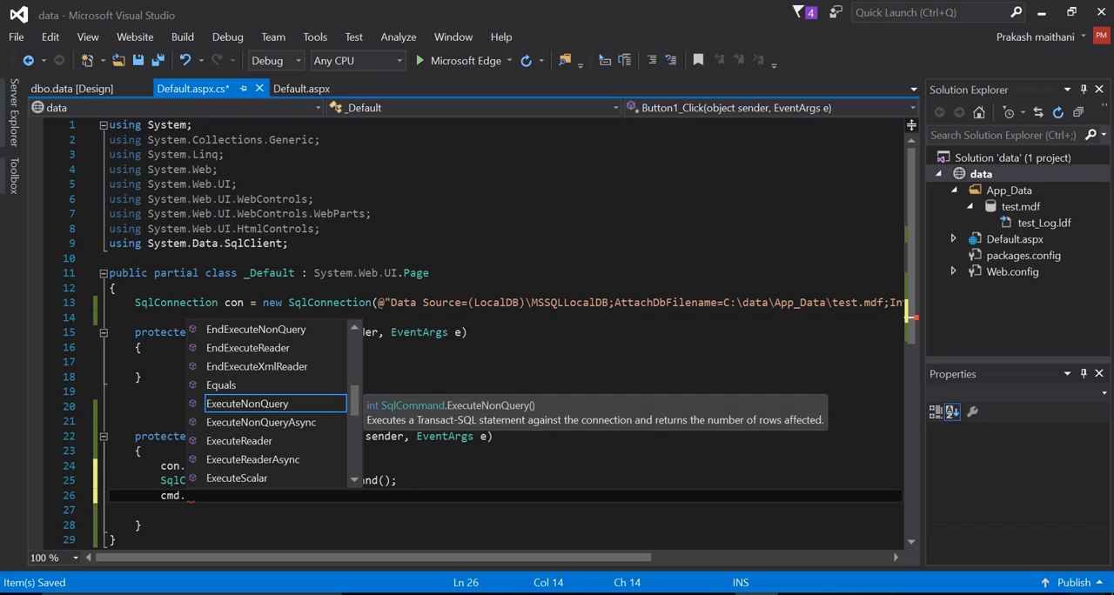
pyautogui.write('ommandType')
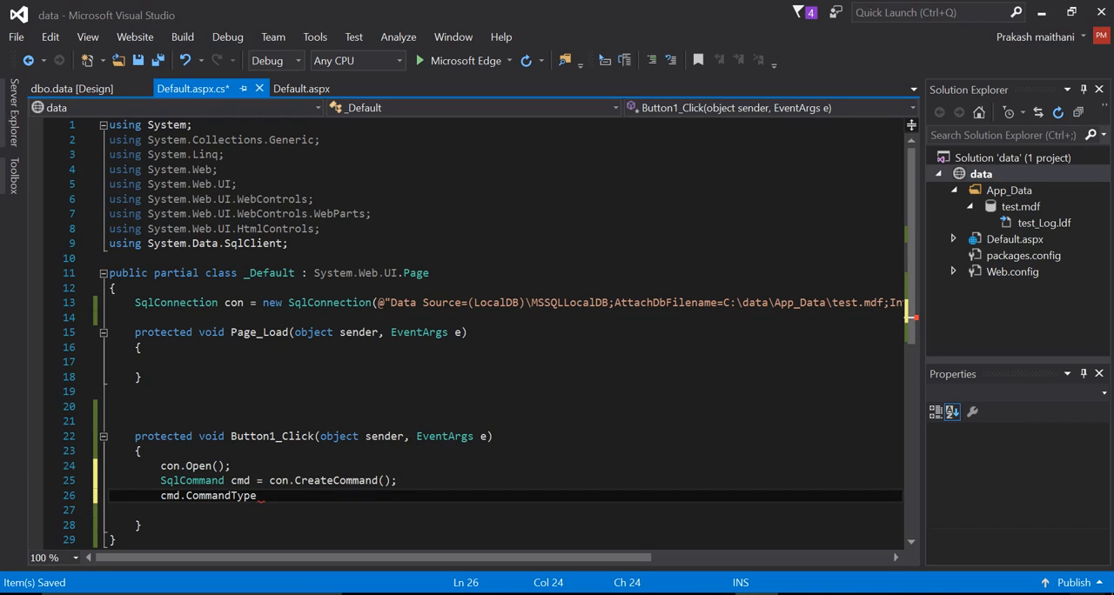
# Set cmd.CommandType = CommandType.Text in the Button1_Click handler
pyautogui.doubleClick(220, 494)
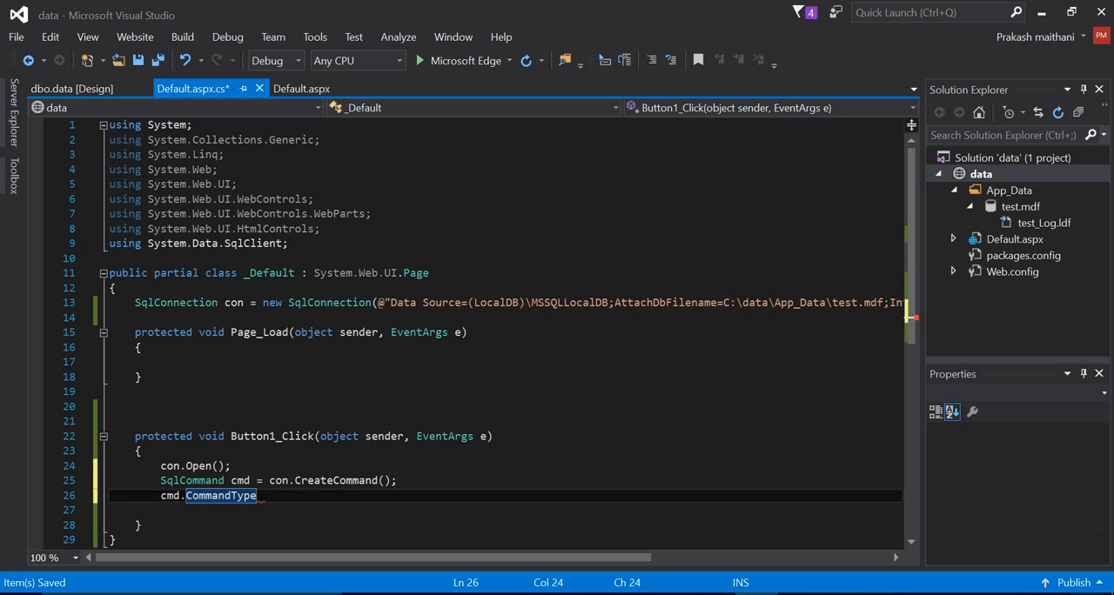
pyautogui.write('=')
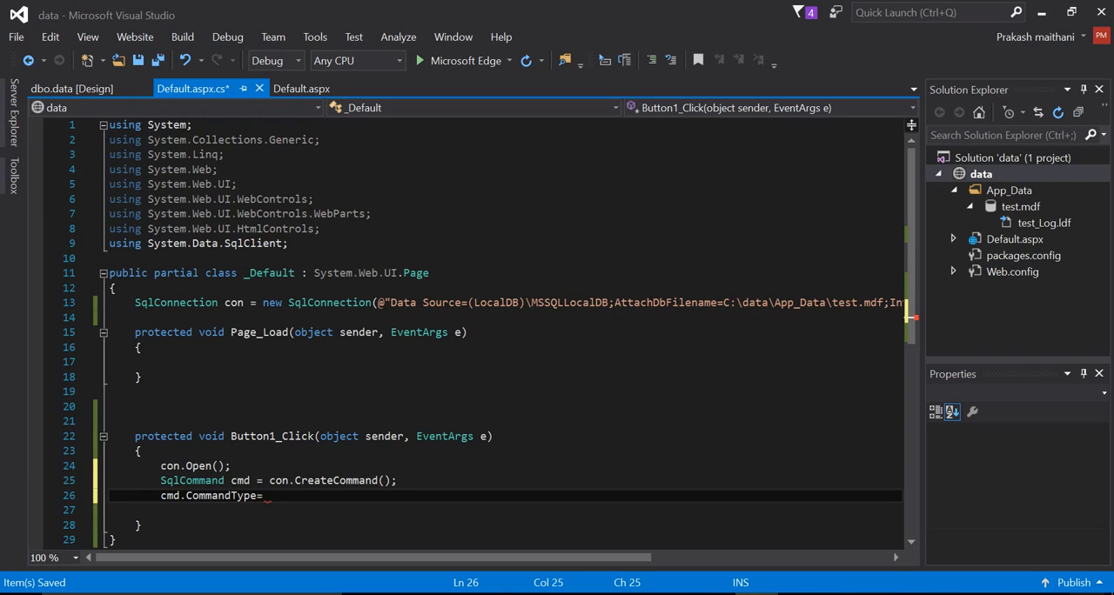
pyautogui.write('co')
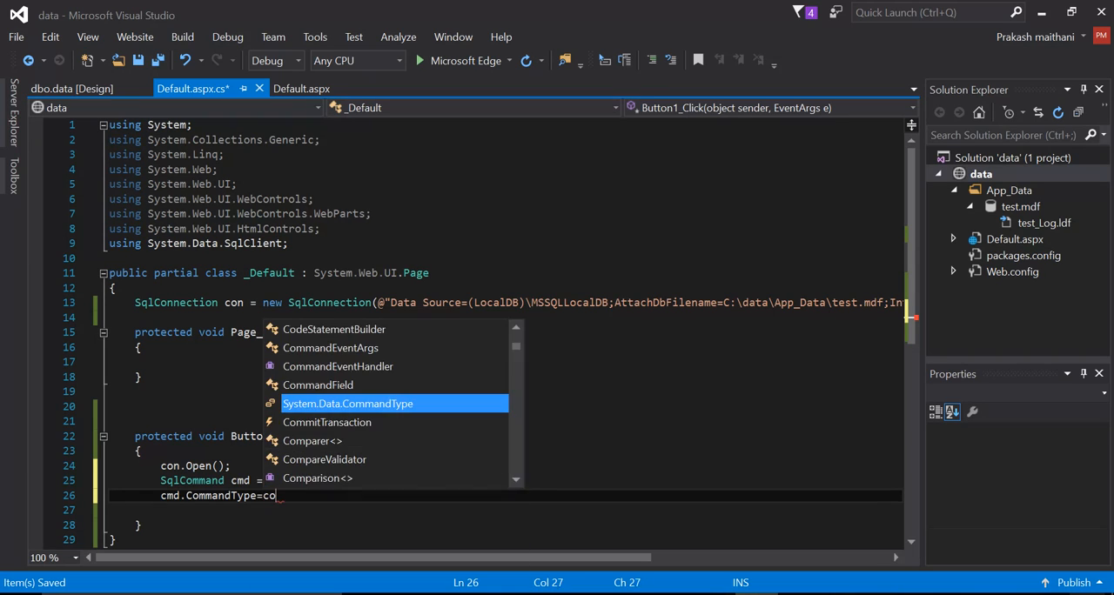
pyautogui.write('m')
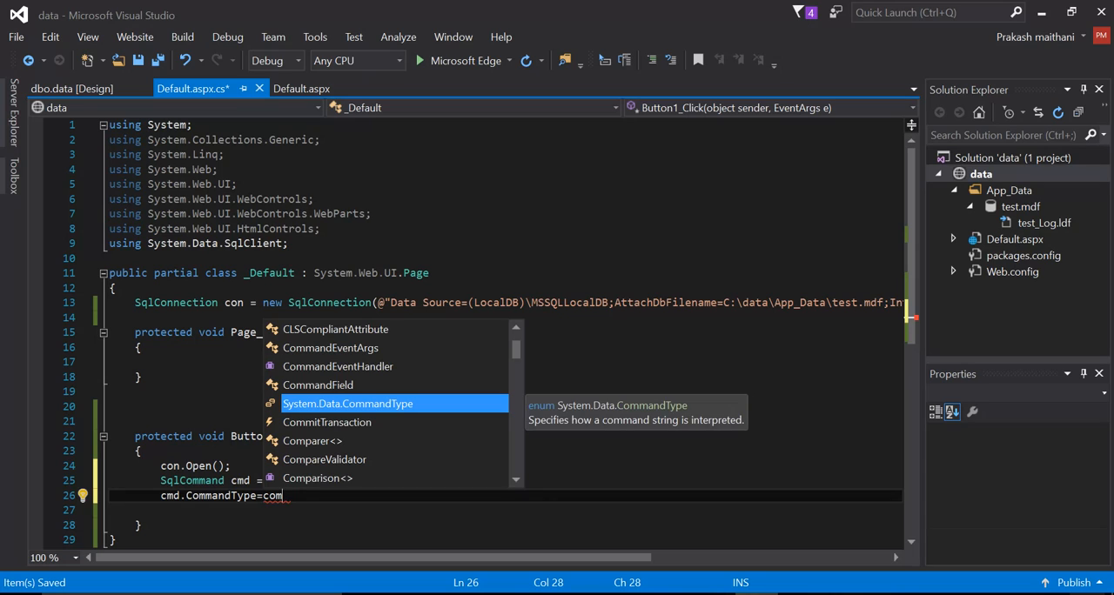
pyautogui.write('mand')
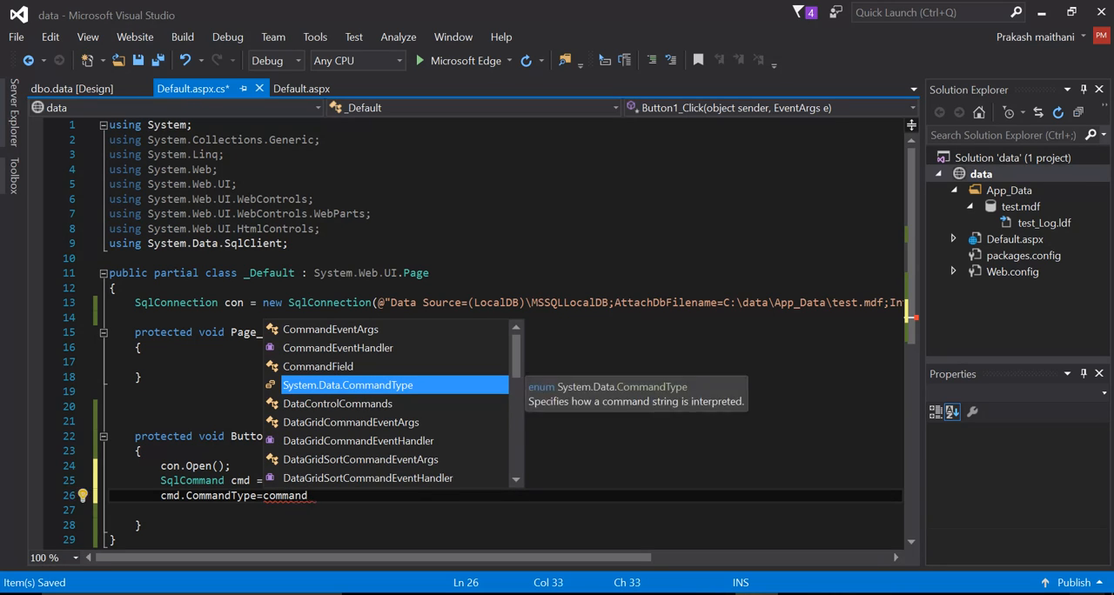
pyautogui.write('ystem.Data.C')
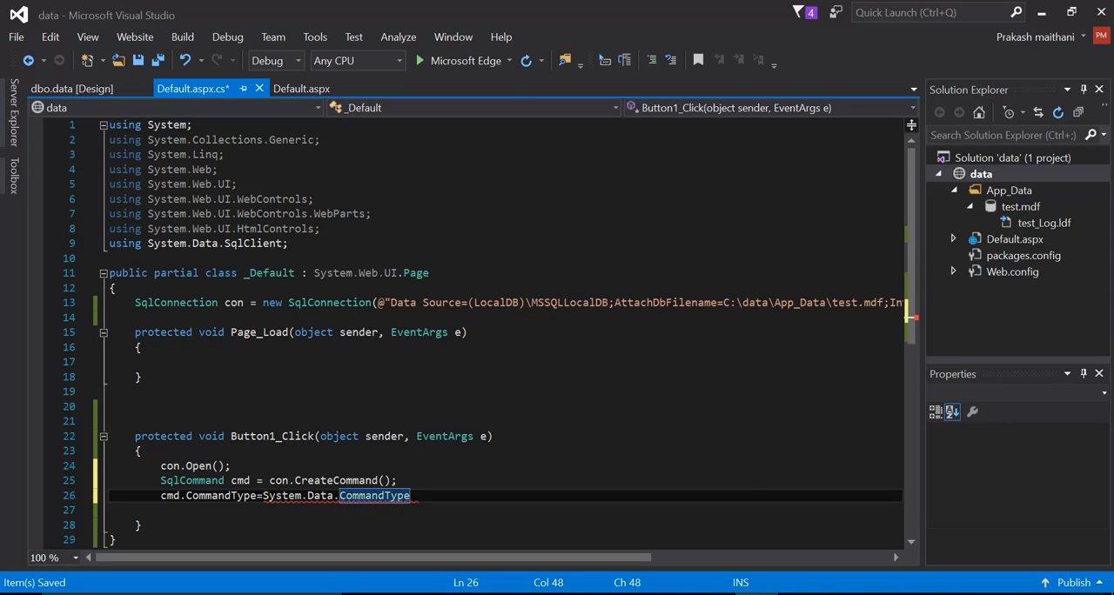
pyautogui.write('.Text')
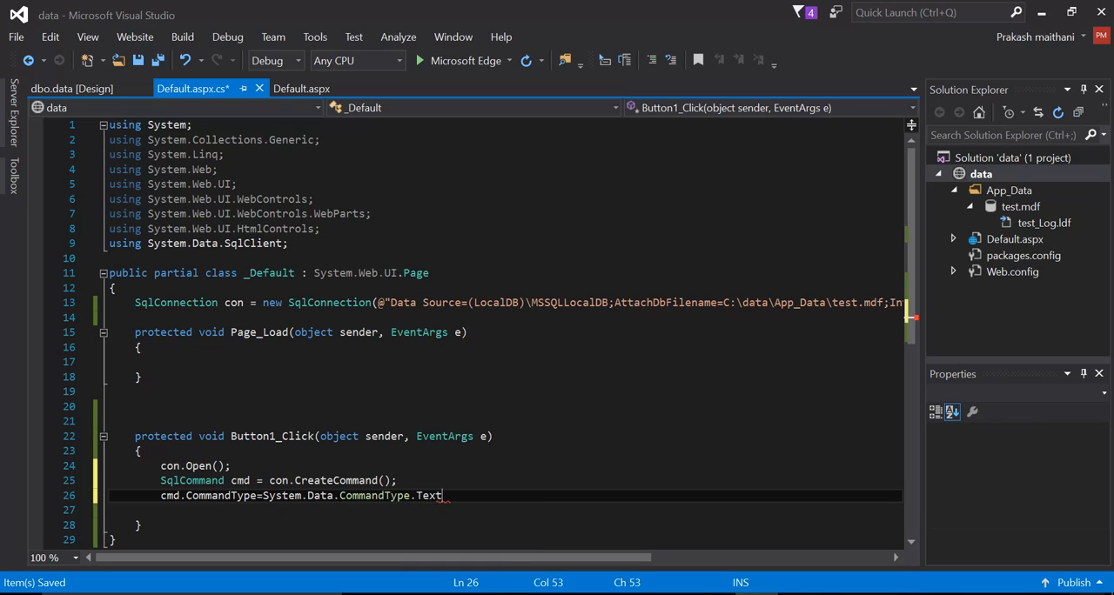
pyautogui.write('();')
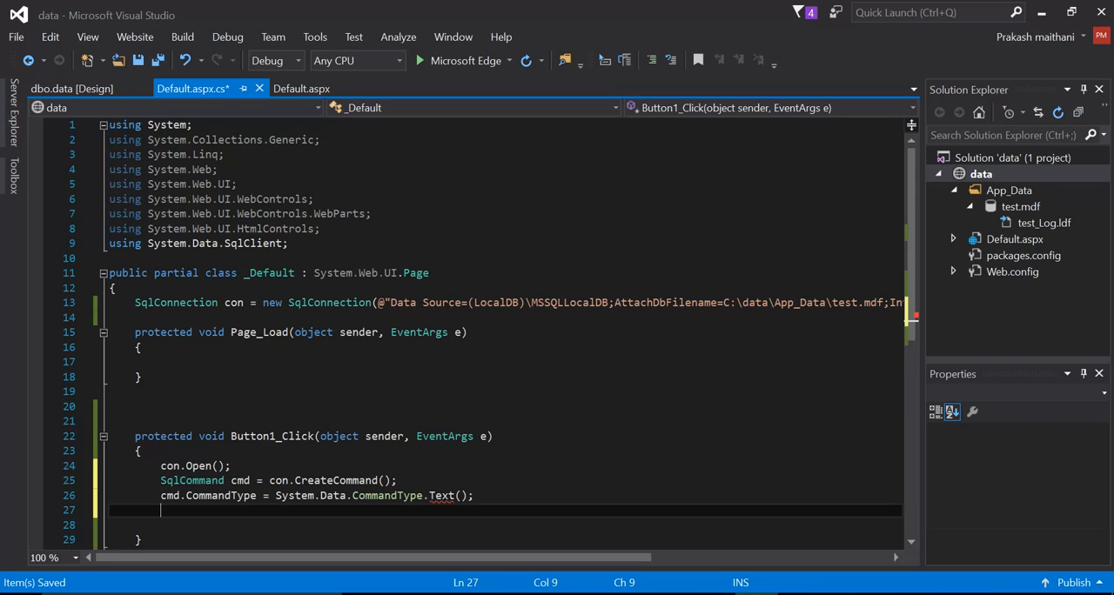
# Begin cmd.CommandText = "insert into data values('')" as the insert query string
pyautogui.write('cmd')
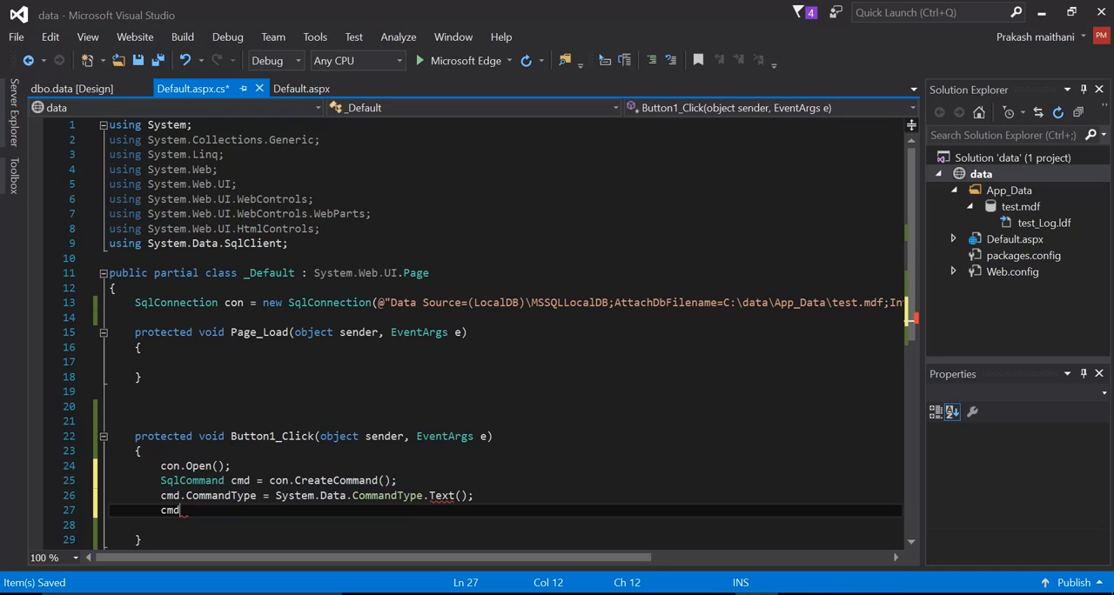
pyautogui.write('.')
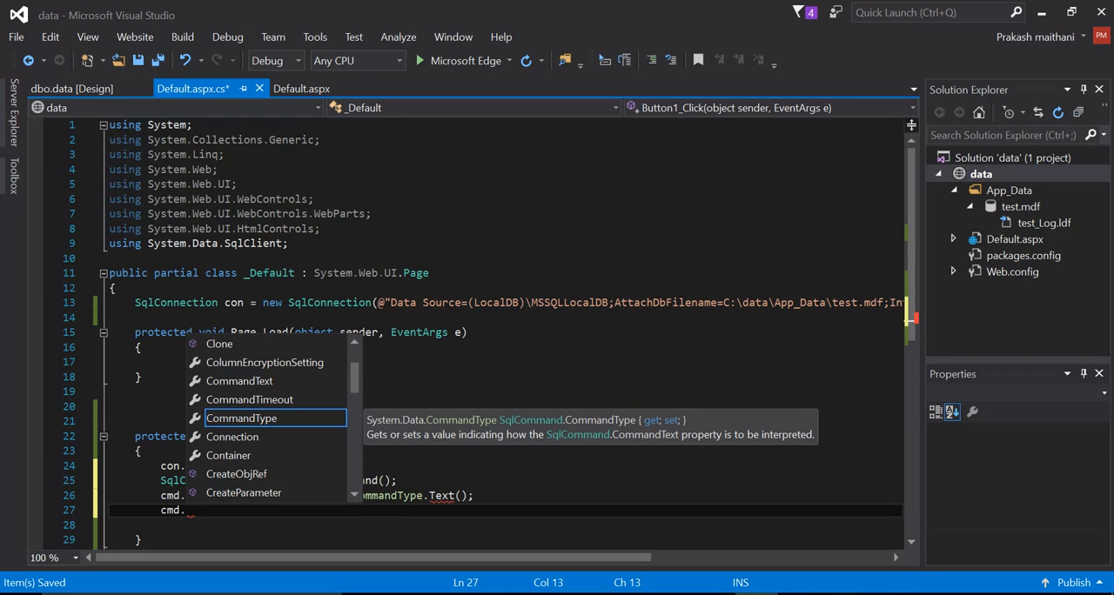
pyautogui.write('comm')
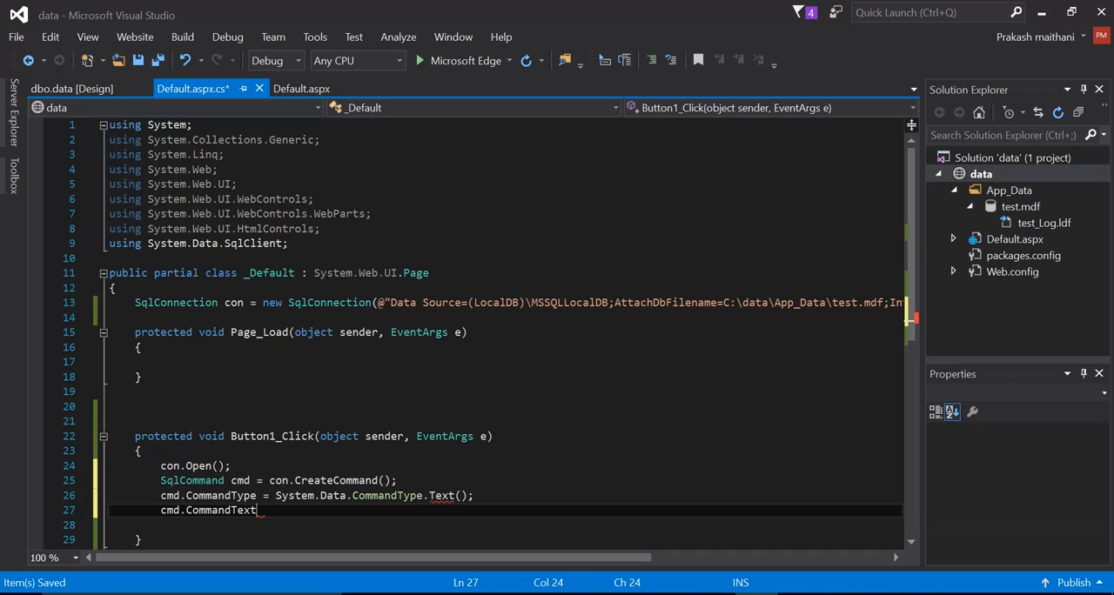
pyautogui.write('=')
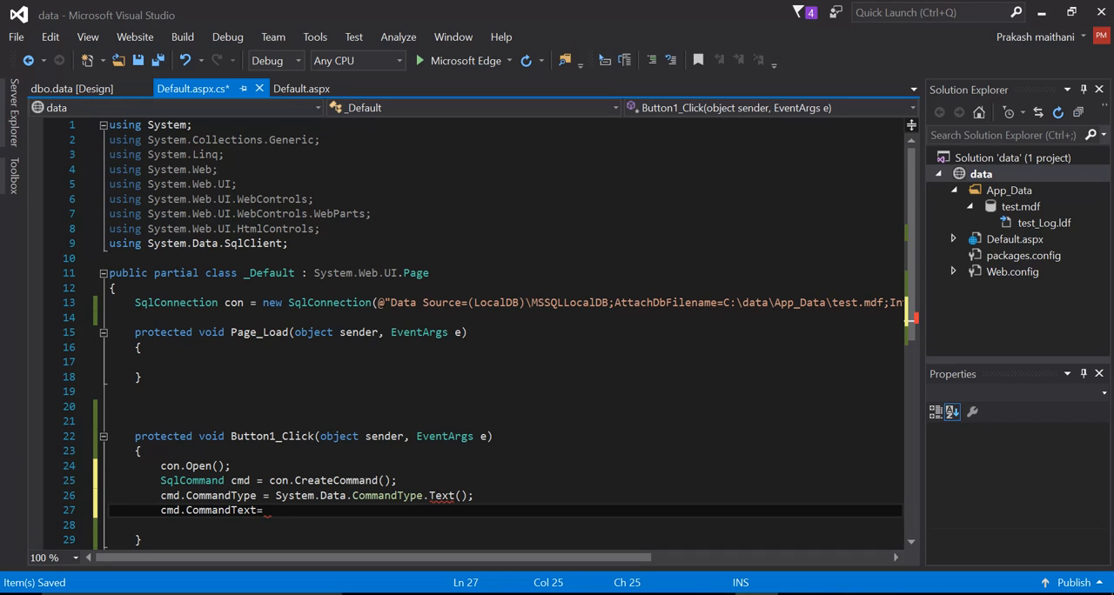
pyautogui.write('""')
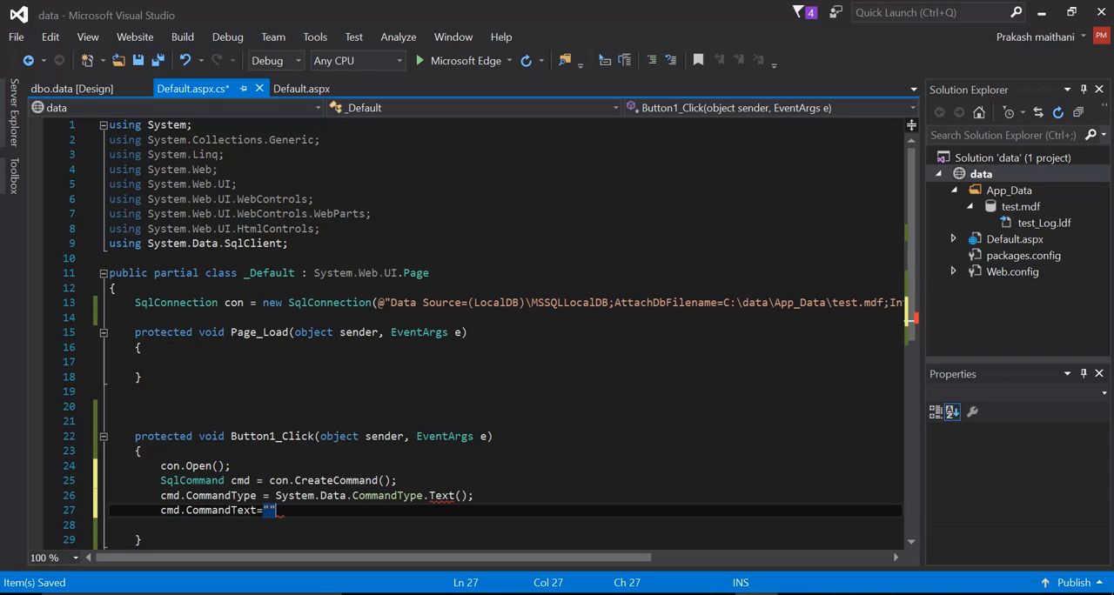
pyautogui.write('insert')
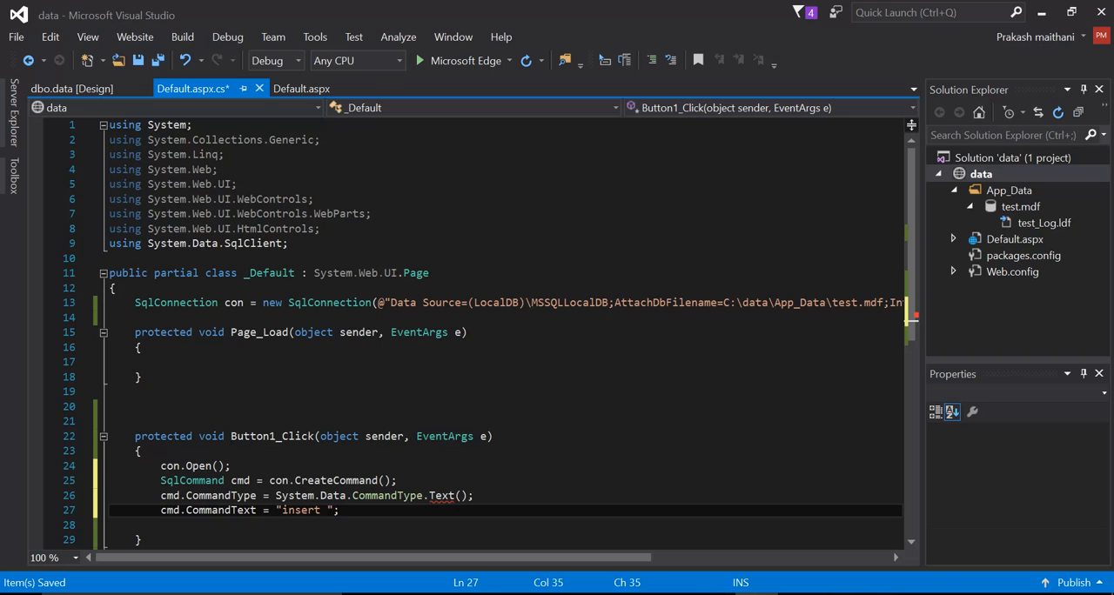
pyautogui.write('into')
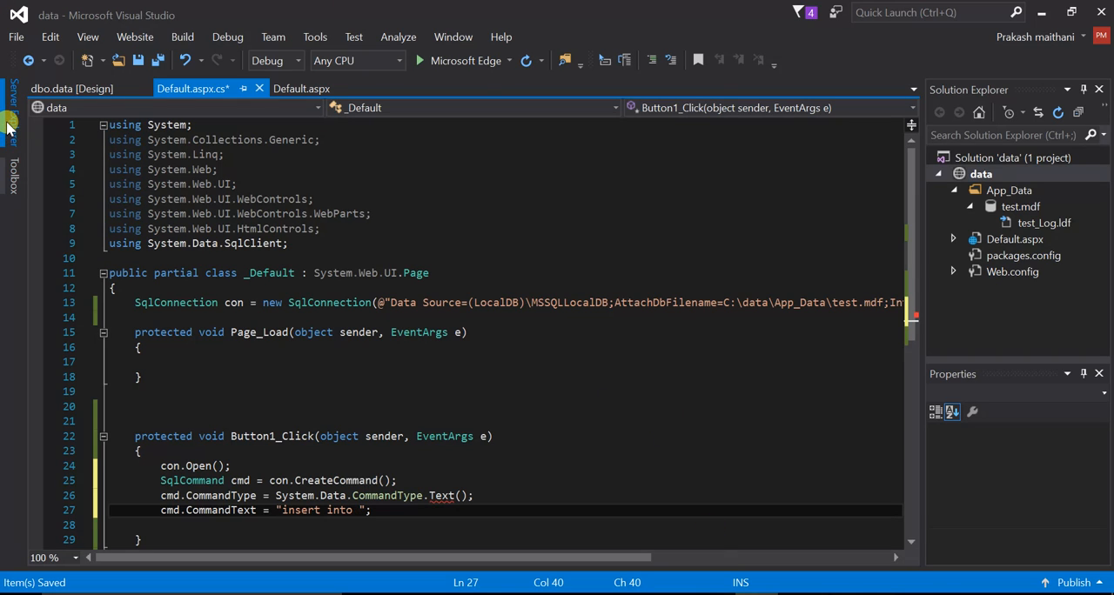
pyautogui.click(1020, 207)
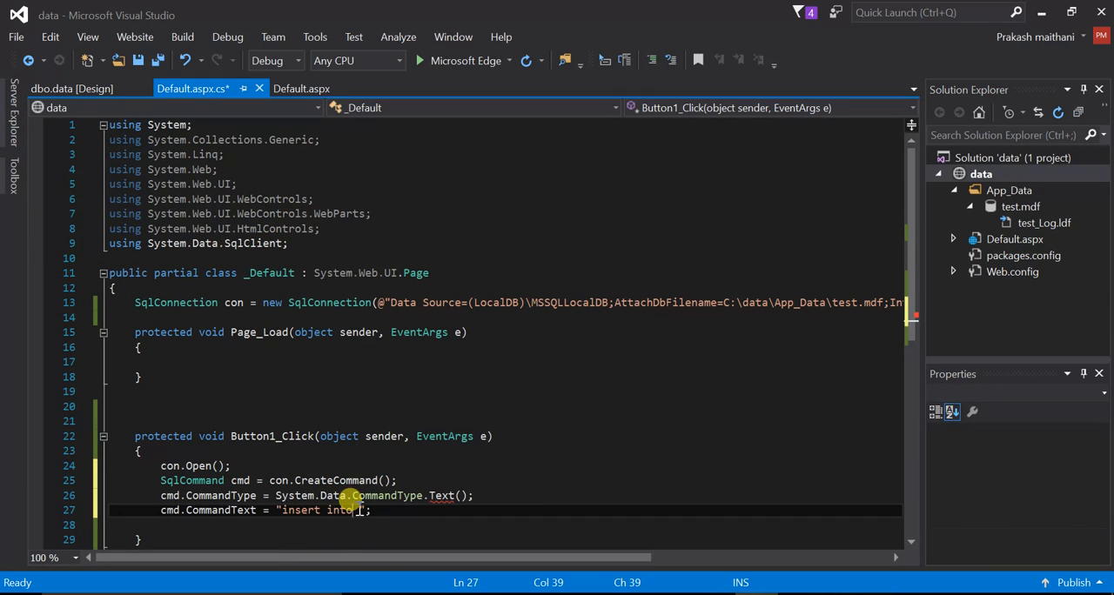
pyautogui.write('data')
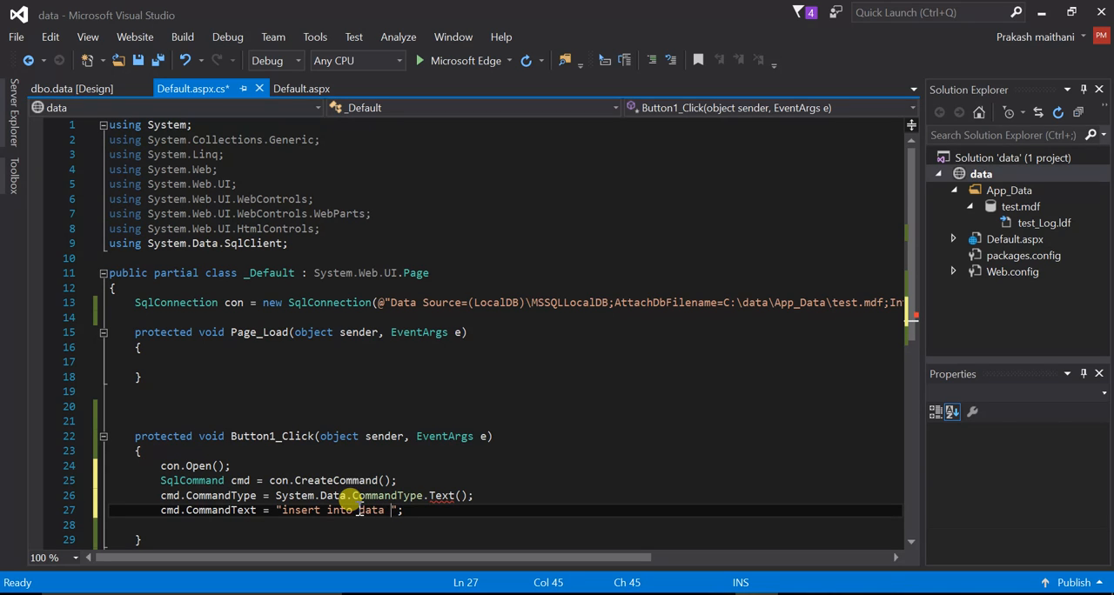
pyautogui.write('()')
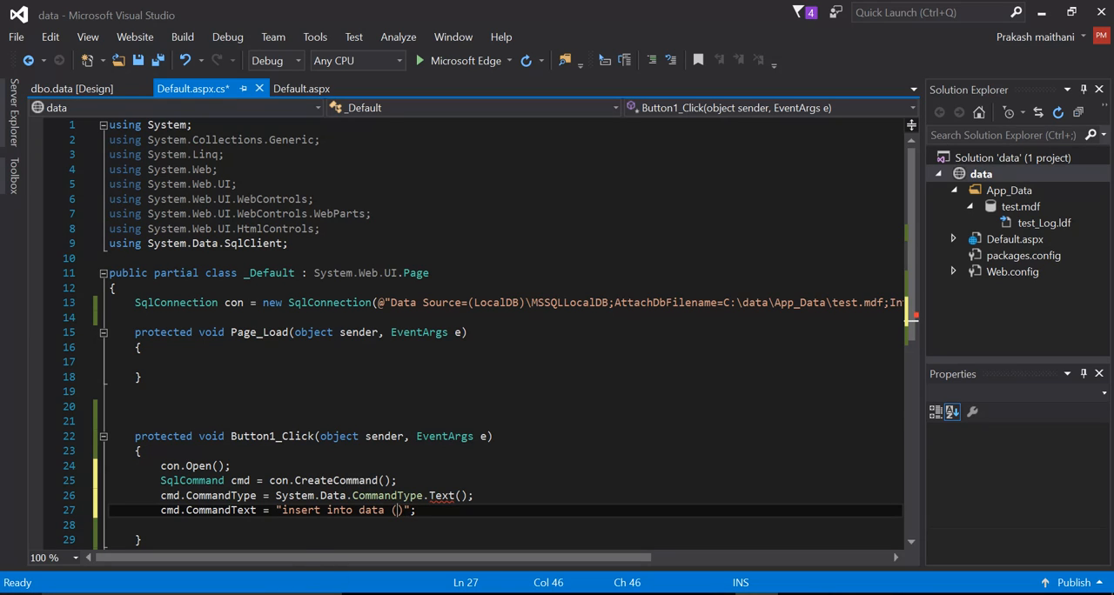
pyautogui.write('values')
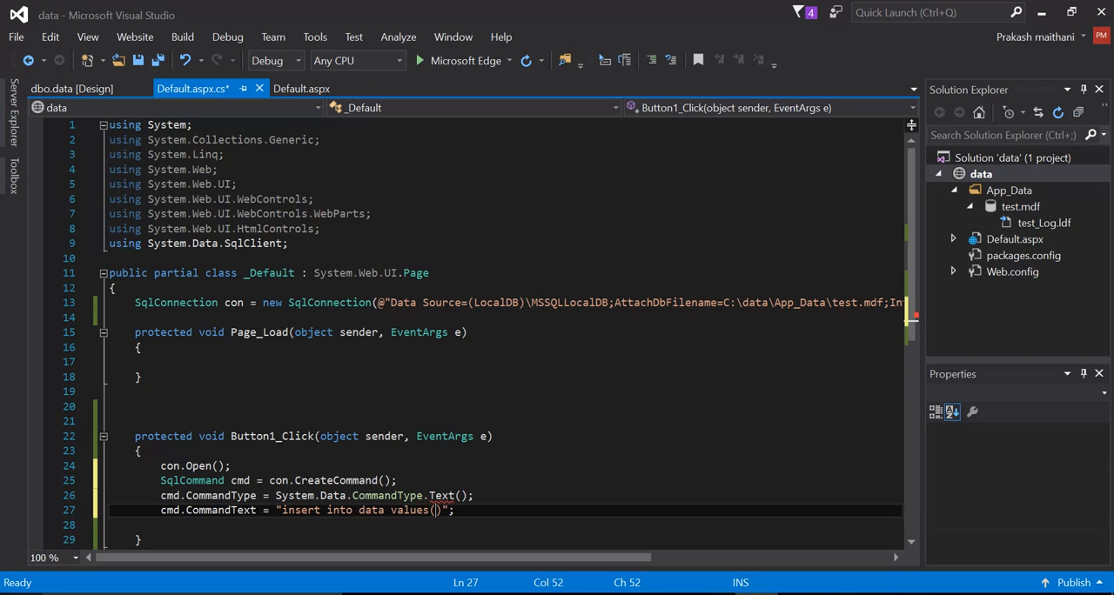
pyautogui.write("''")
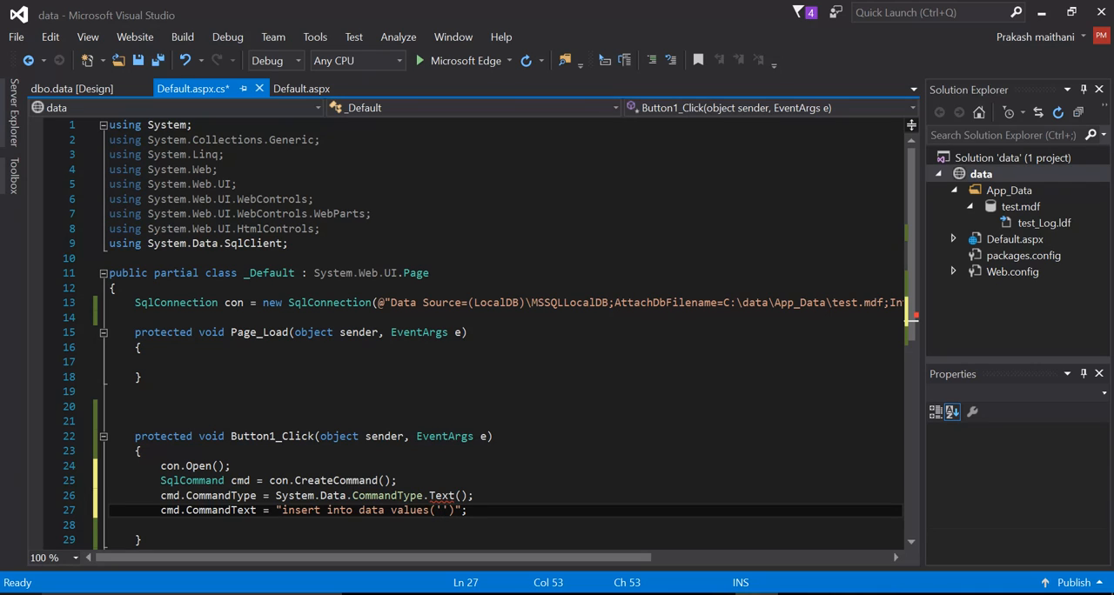
# Add the two empty '"++"' concatenation slots inside the values list
pyautogui.write('"')
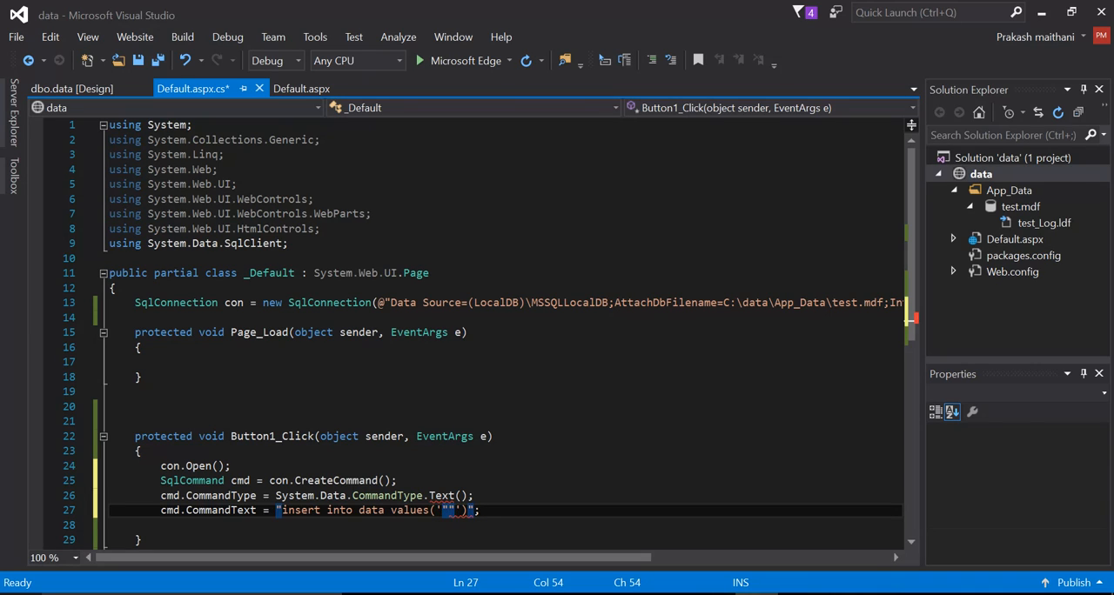
pyautogui.write('++')
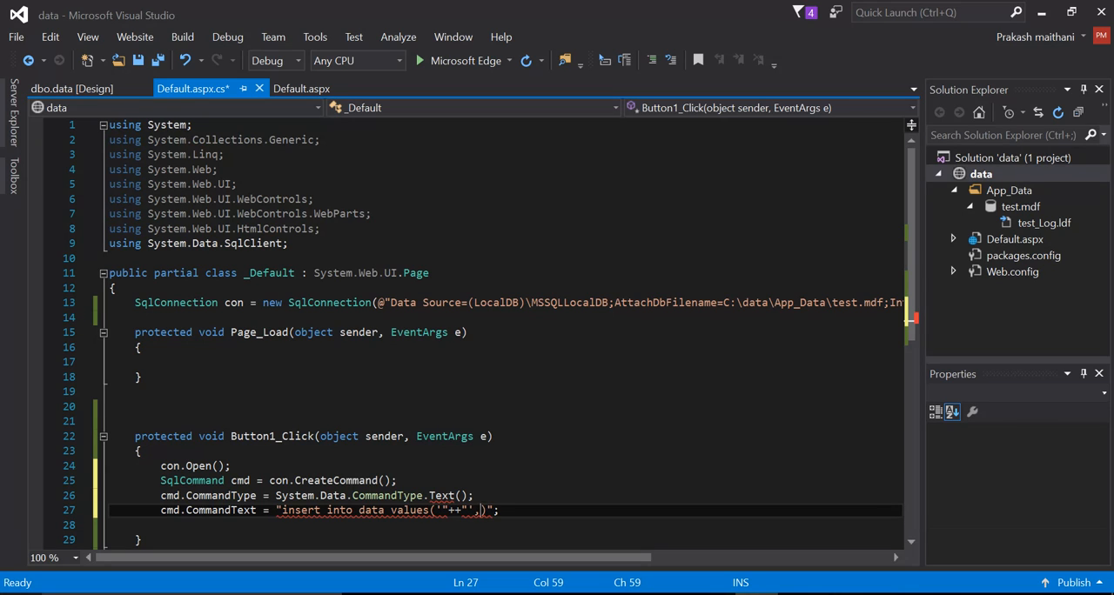
pyautogui.moveTo(474, 510); pyautogui.dragTo(435, 510)
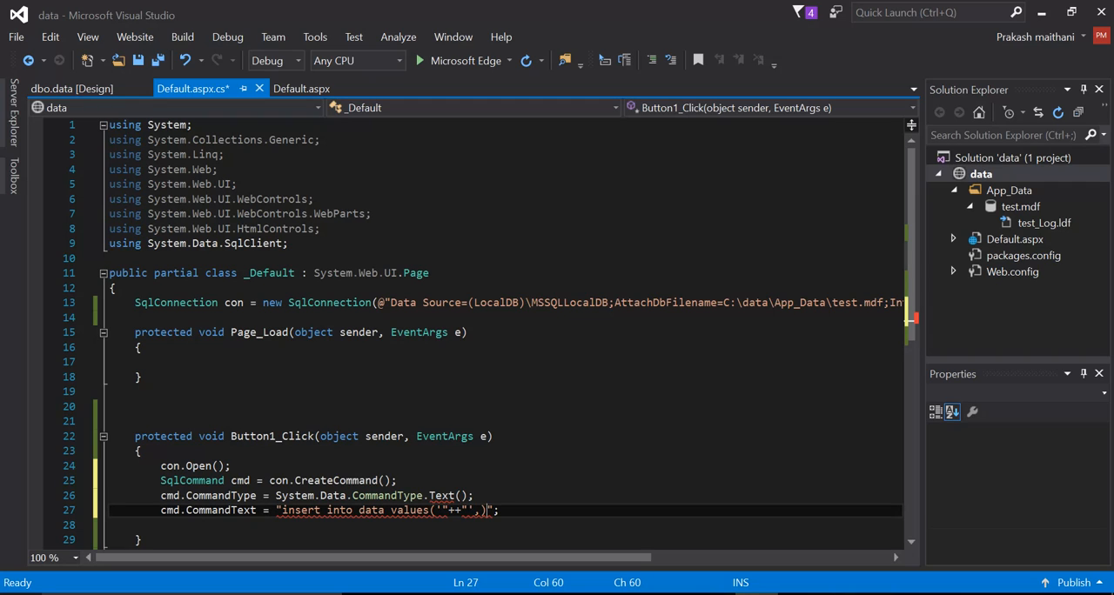
pyautogui.write(',\'"++"\'')
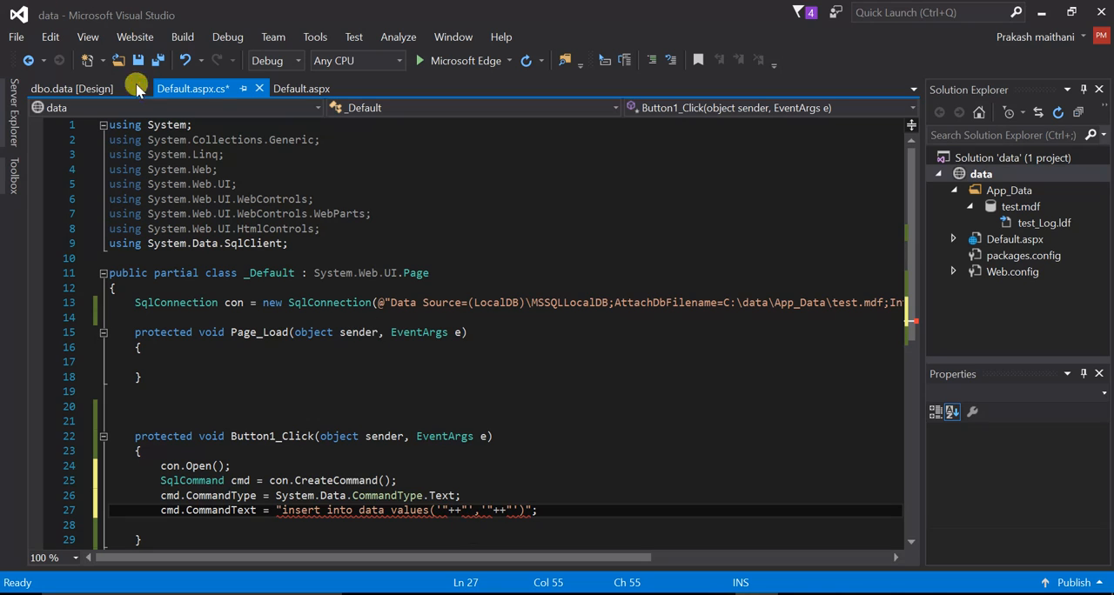
pyautogui.click(302, 87)
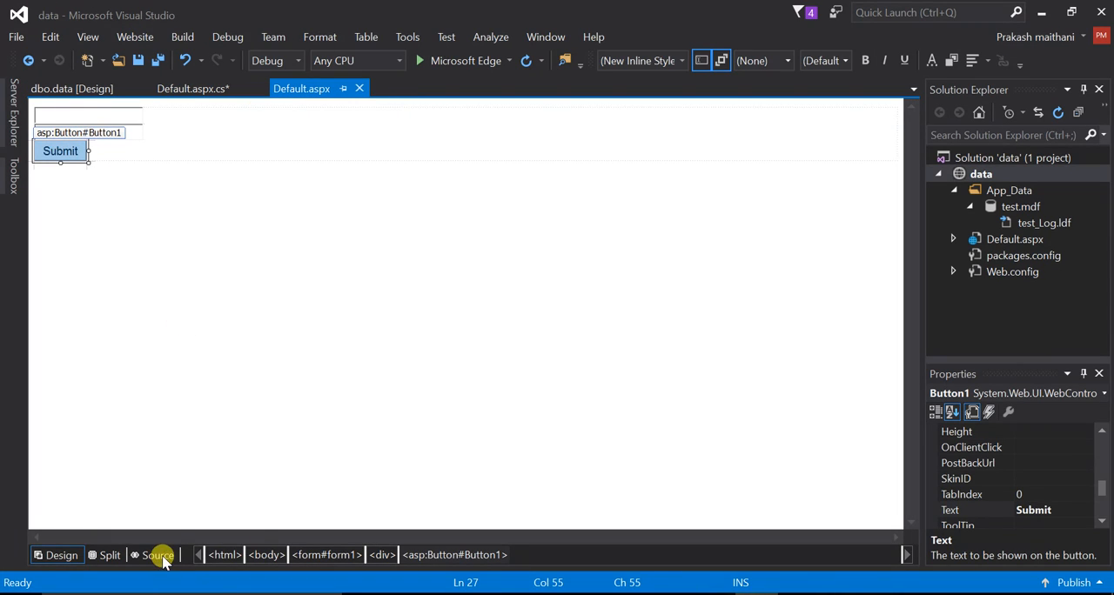
pyautogui.click(157, 555)
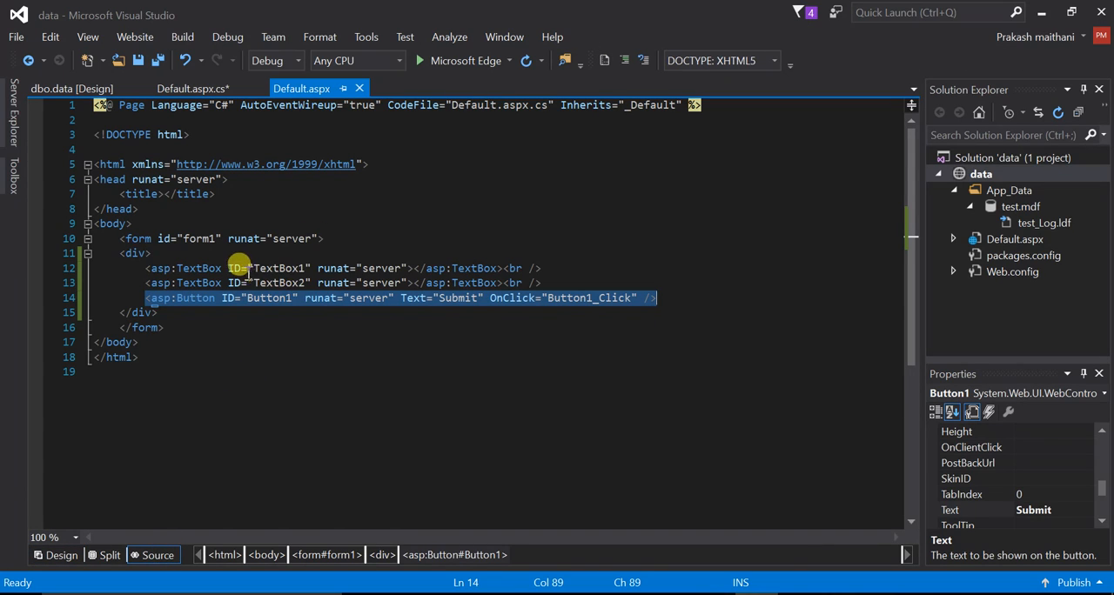
pyautogui.moveTo(278, 268)
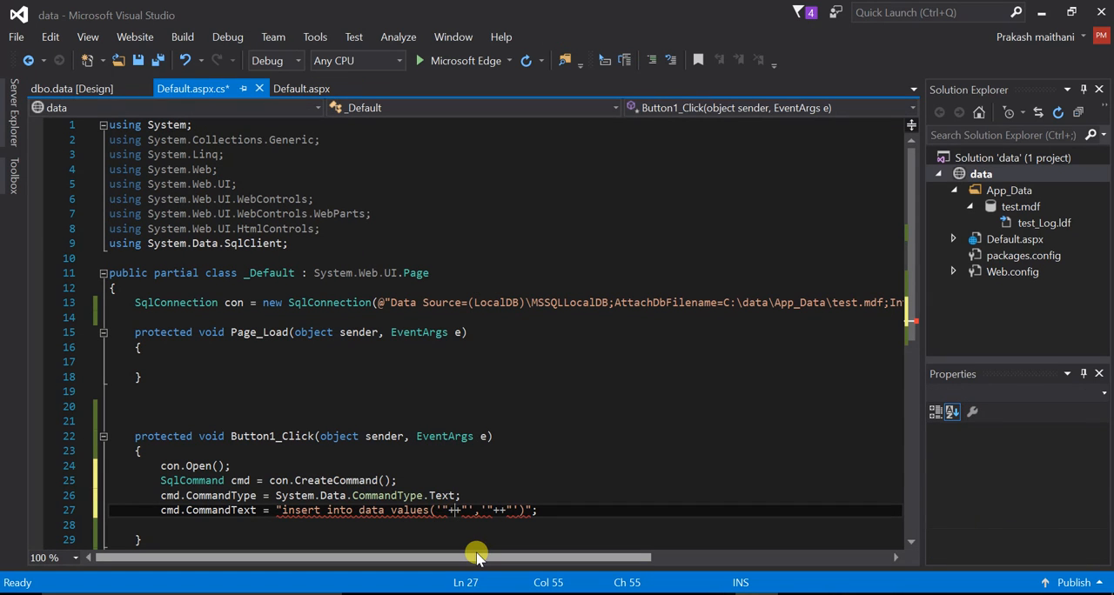
# Fill the two slots with TextBox1.Text and TextBox2.Text via IntelliSense
pyautogui.write('text')
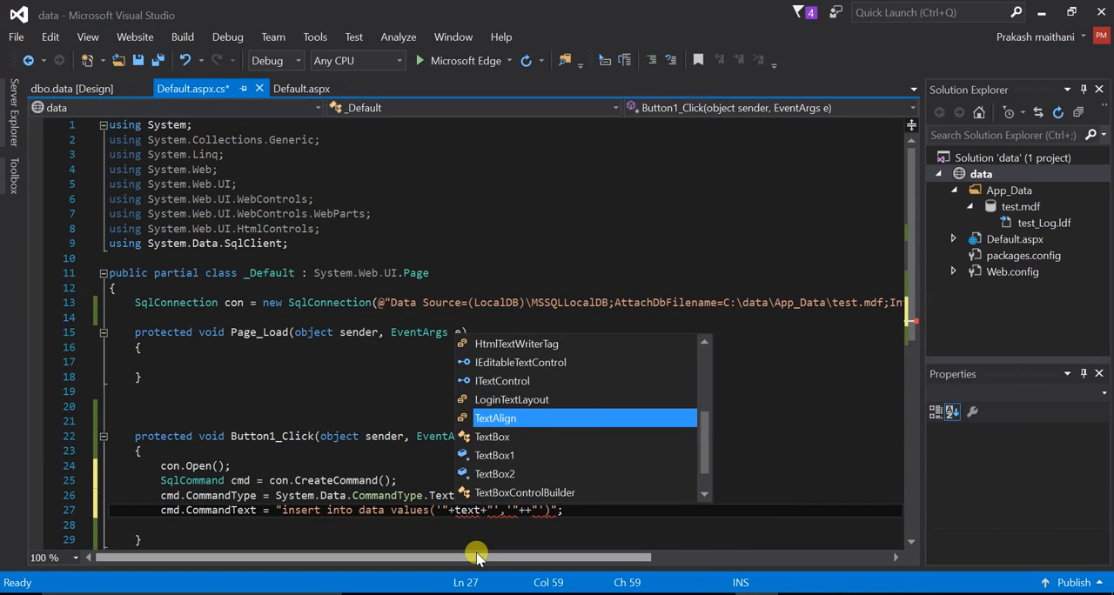
pyautogui.write('TextBox1')
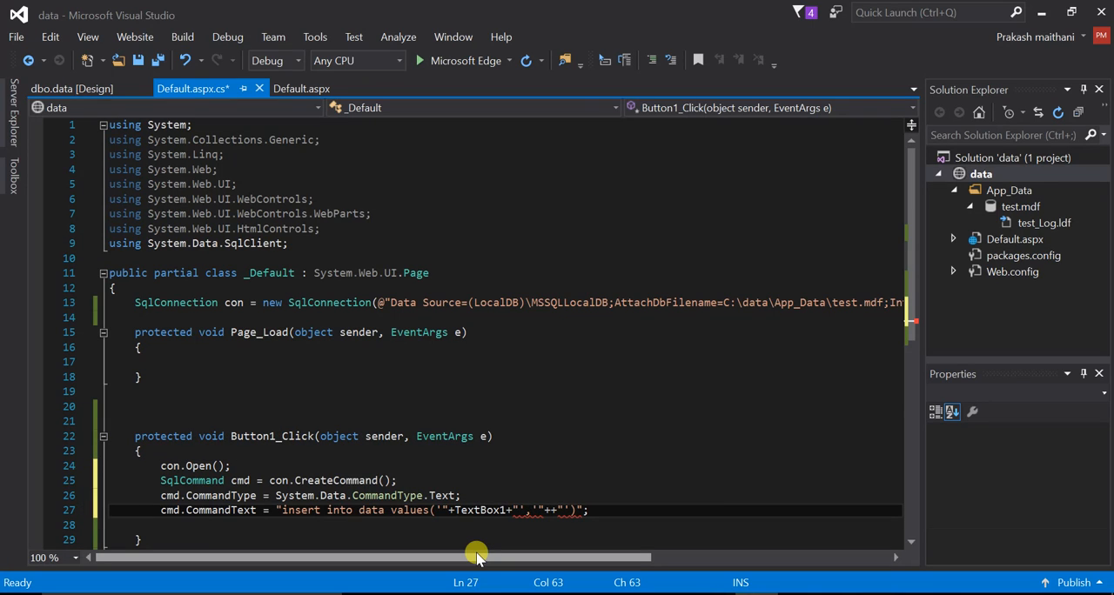
pyautogui.write('.text')
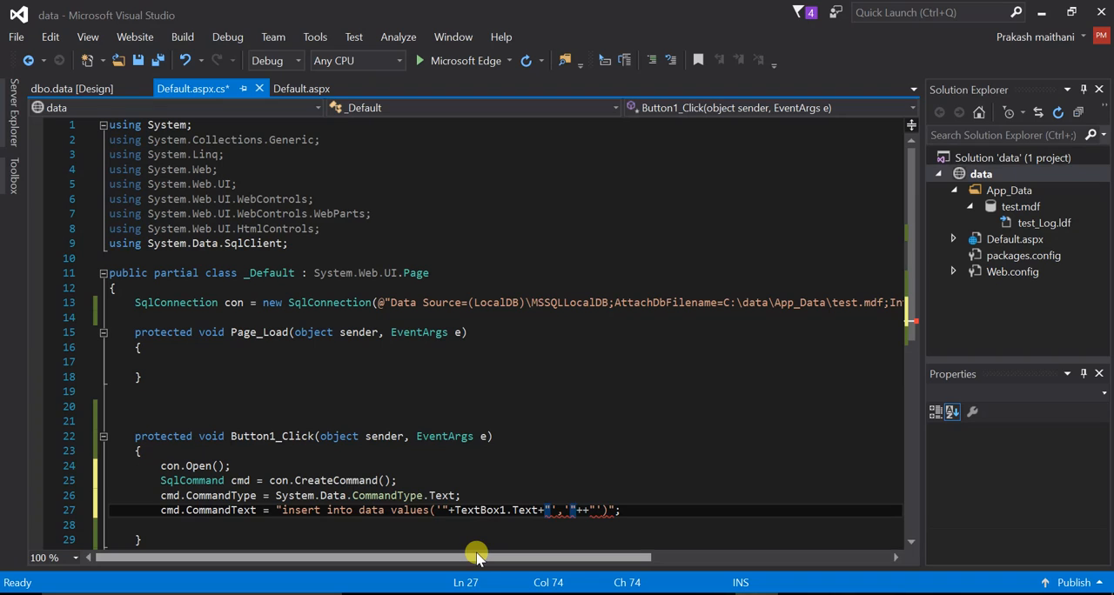
pyautogui.write('text')
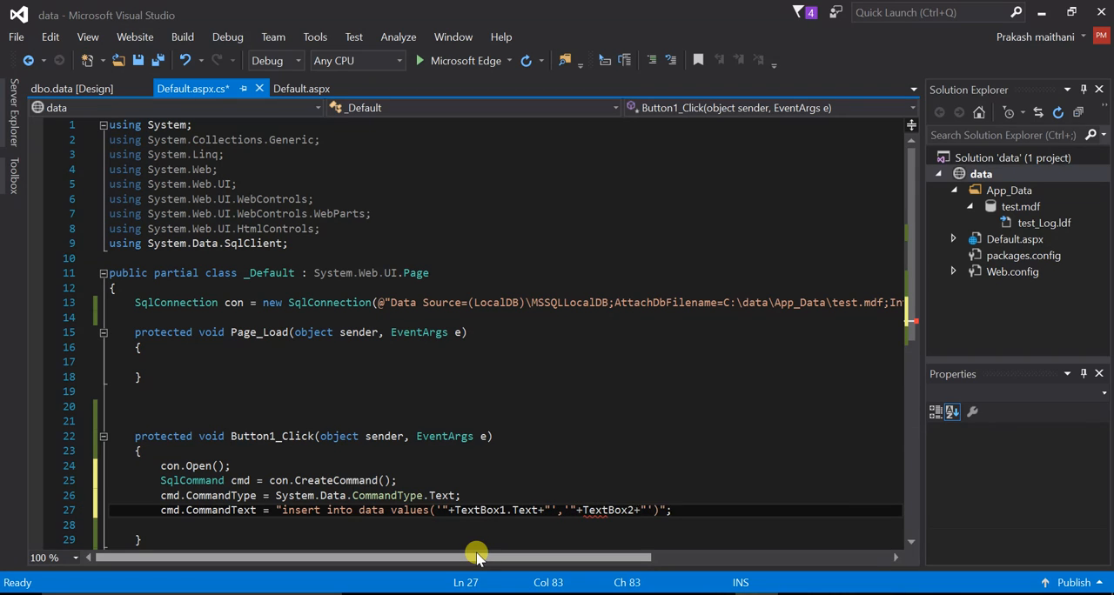
pyautogui.write('te')
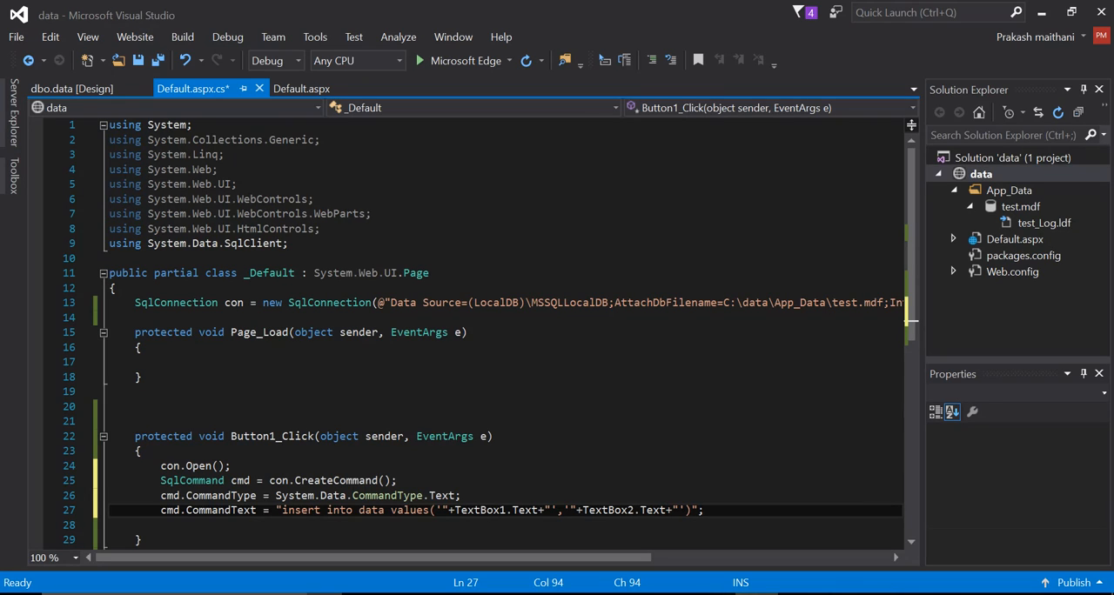
# Add cmd.ExecuteNonQuery(); and con.Close(); to finish the handler and save the file
pyautogui.write('cmd')
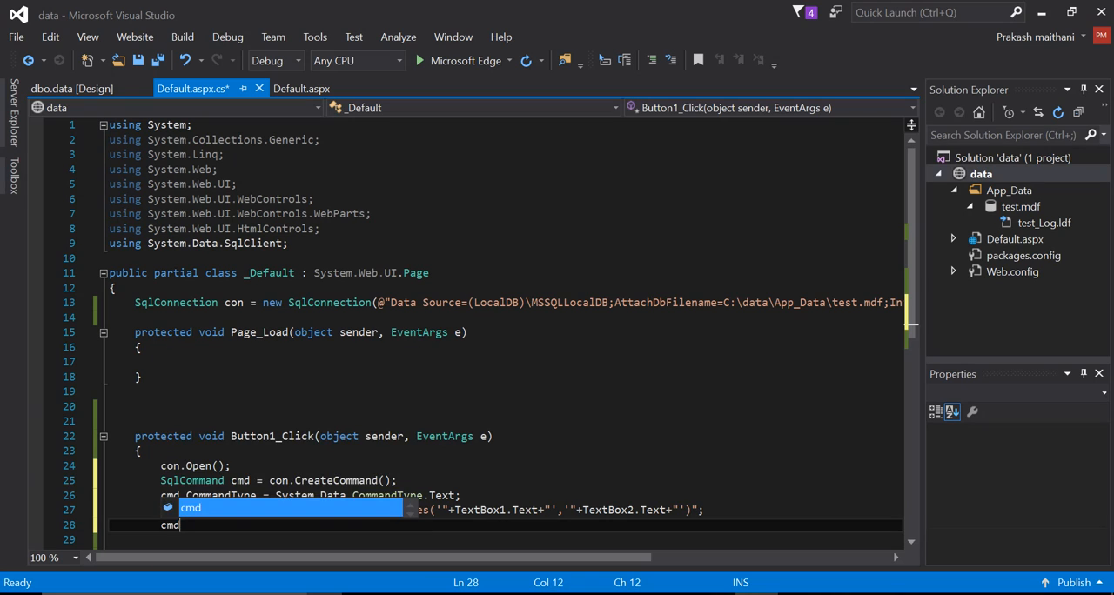
pyautogui.write('ex')
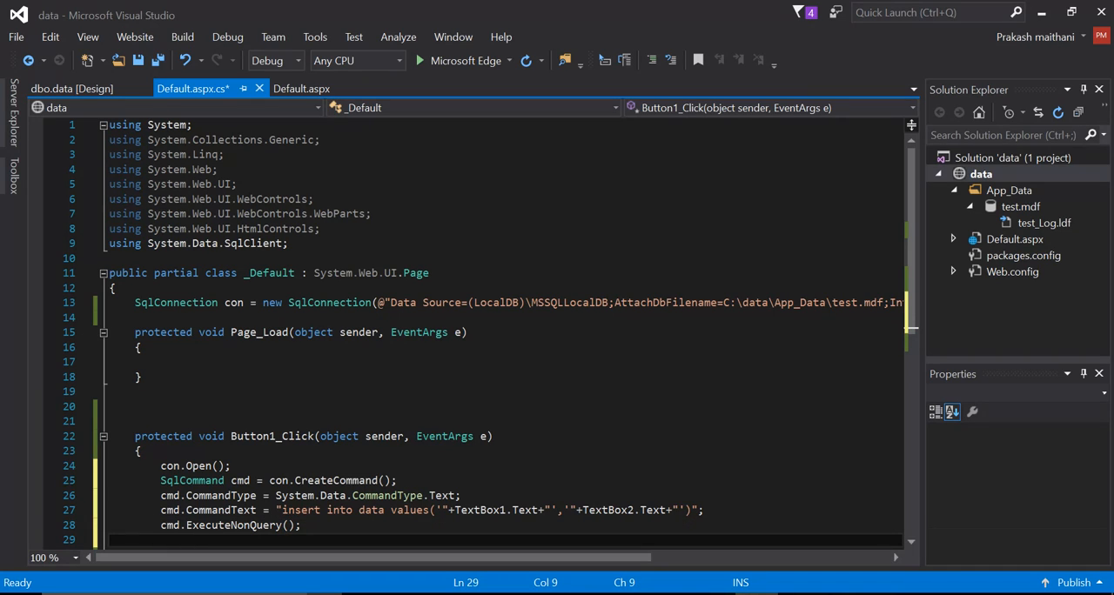
pyautogui.write('con.Close();')
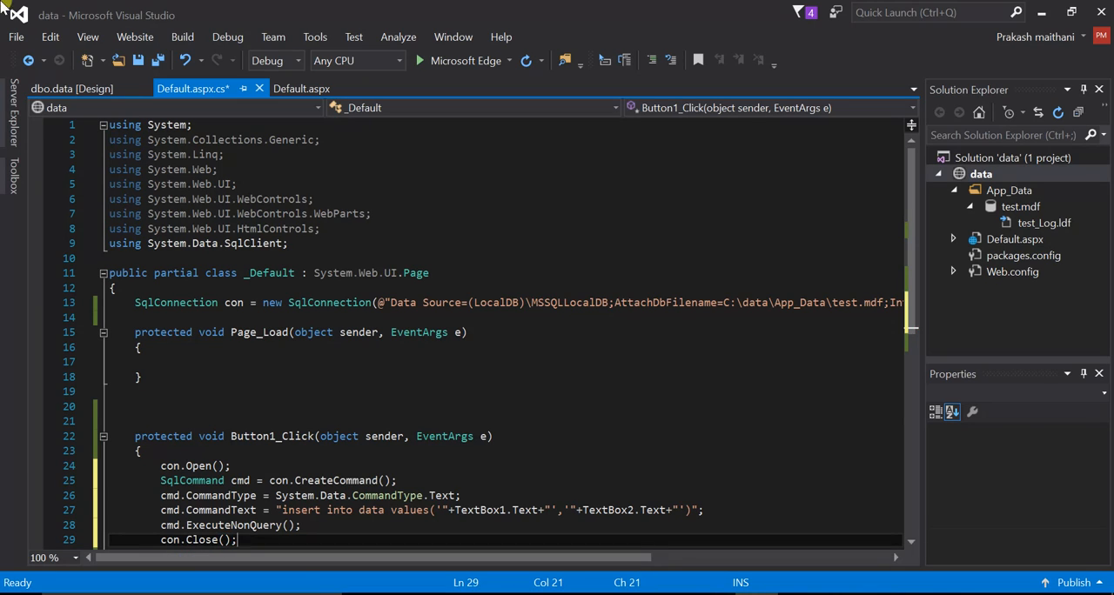
pyautogui.scroll(-3)
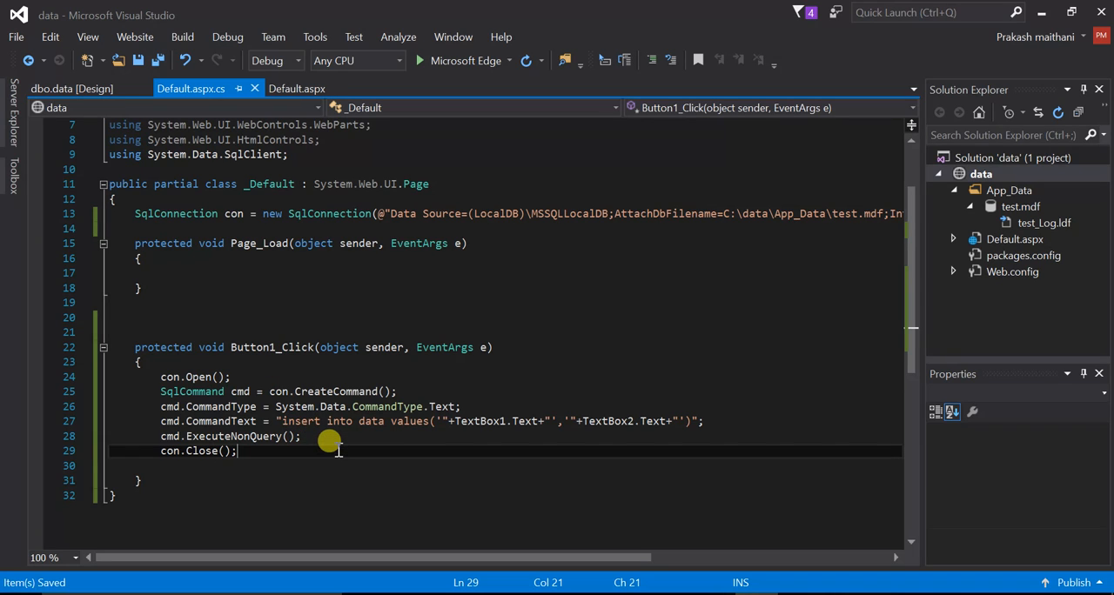
pyautogui.moveTo(592, 476)
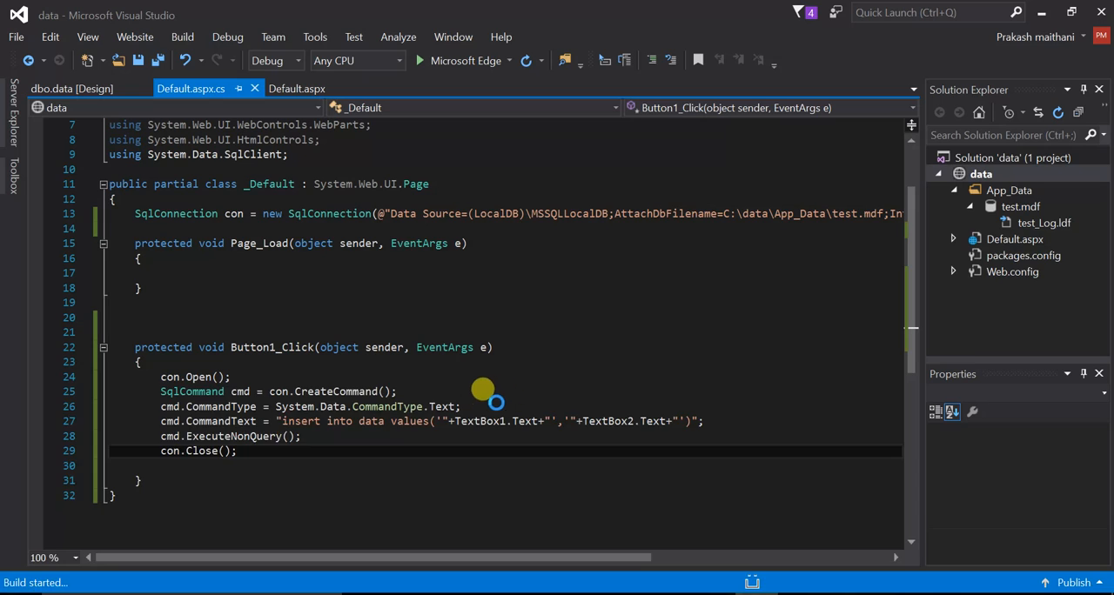
# Run the page in Microsoft Edge, enter abc and def, and submit the form
pyautogui.click(420, 59)
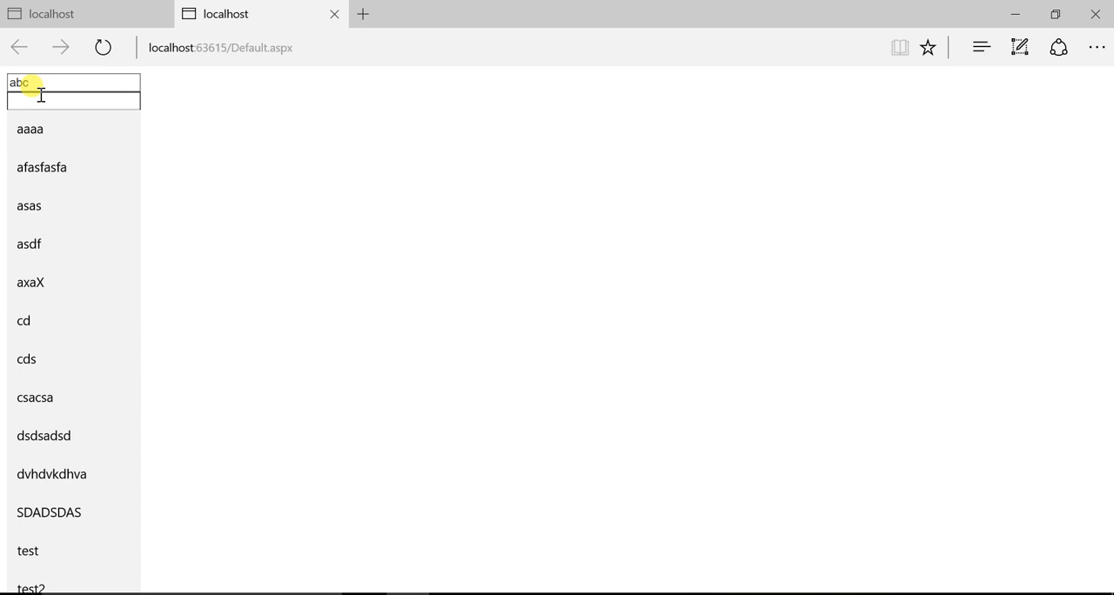
pyautogui.write('def')
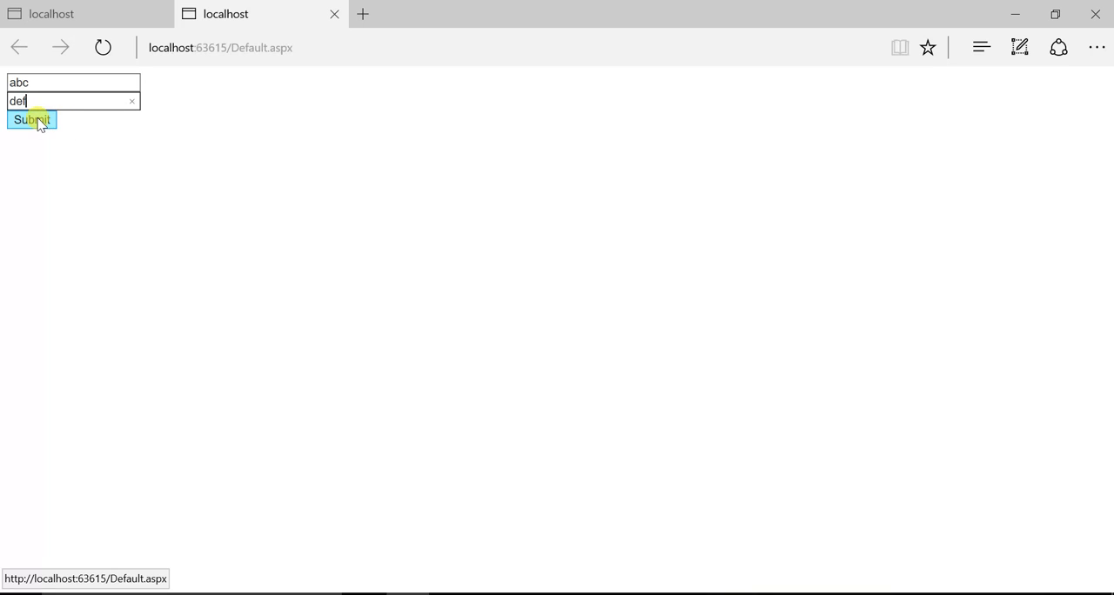
pyautogui.click(31, 118)
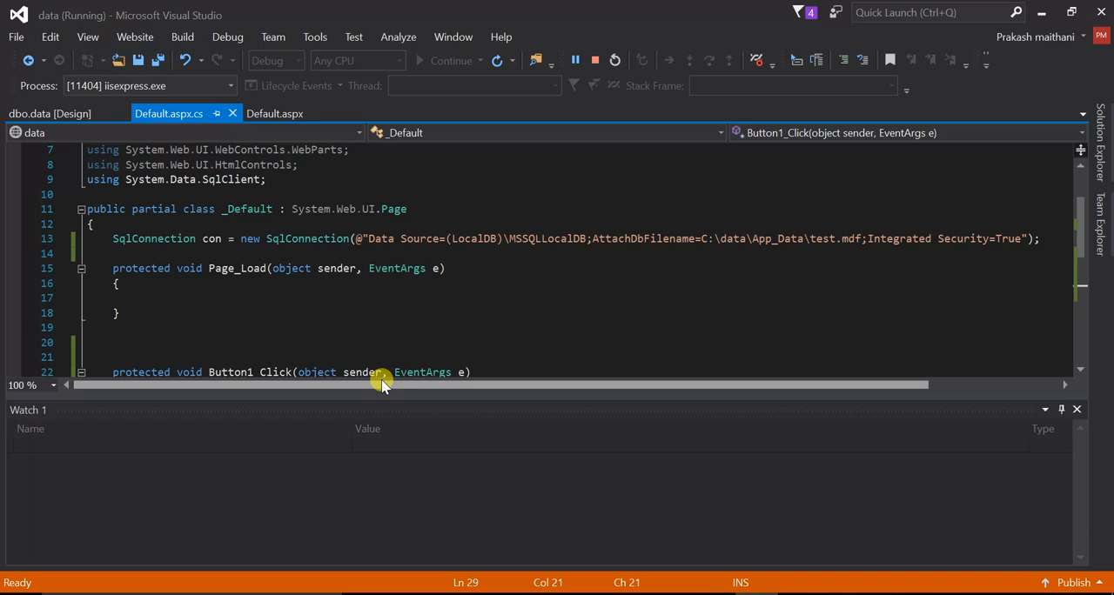
# Stop debugging and dismiss the Output window
pyautogui.click(596, 59)
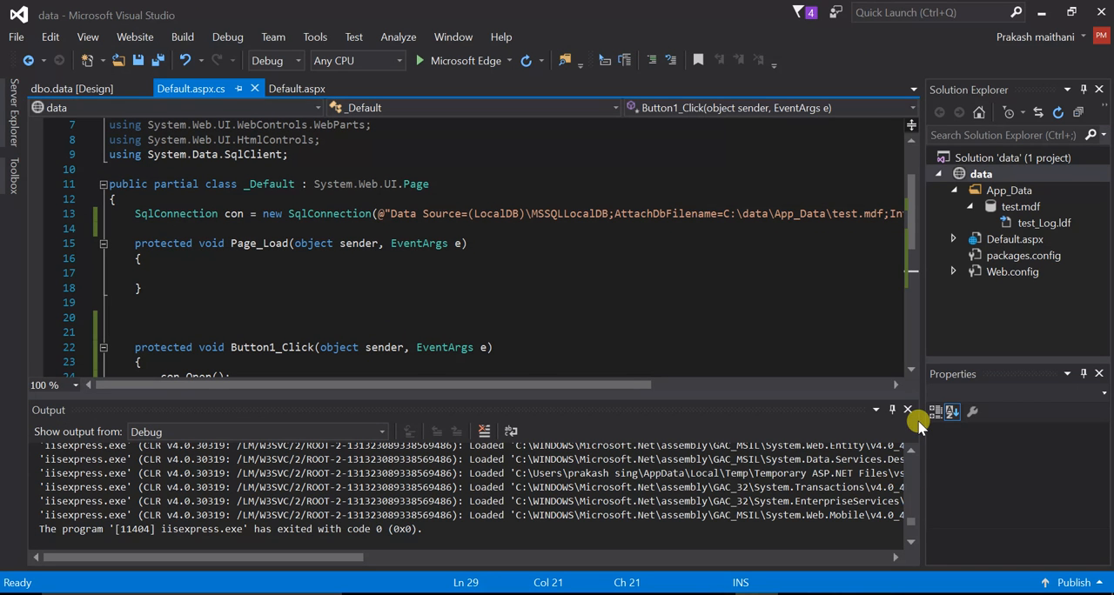
pyautogui.click(907, 409)
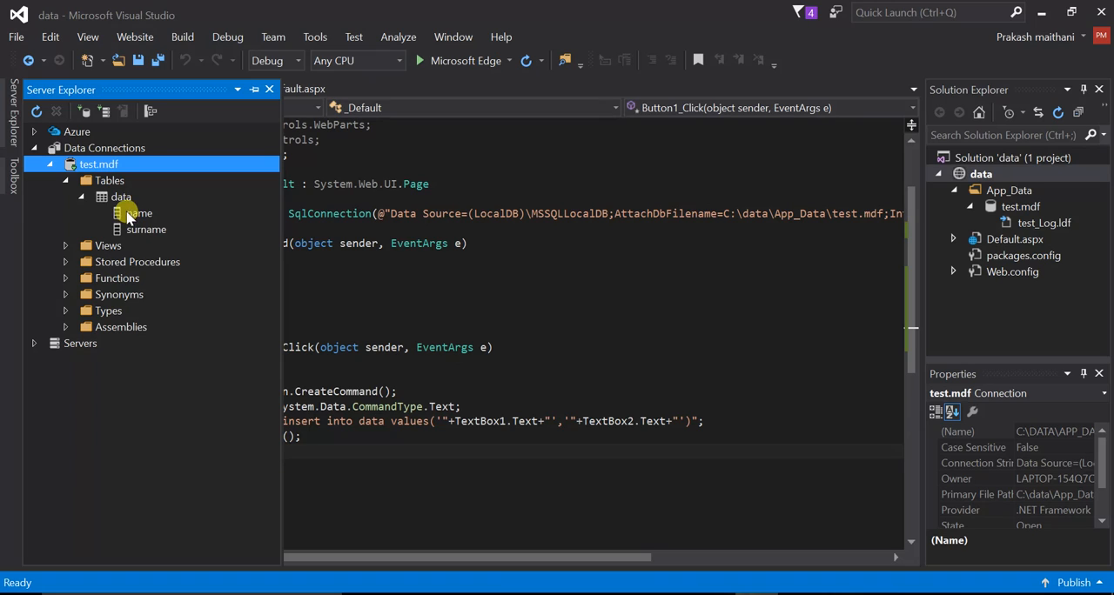
# Show Table Data for the data table, revealing the abc/def row
pyautogui.rightClick(122, 197)
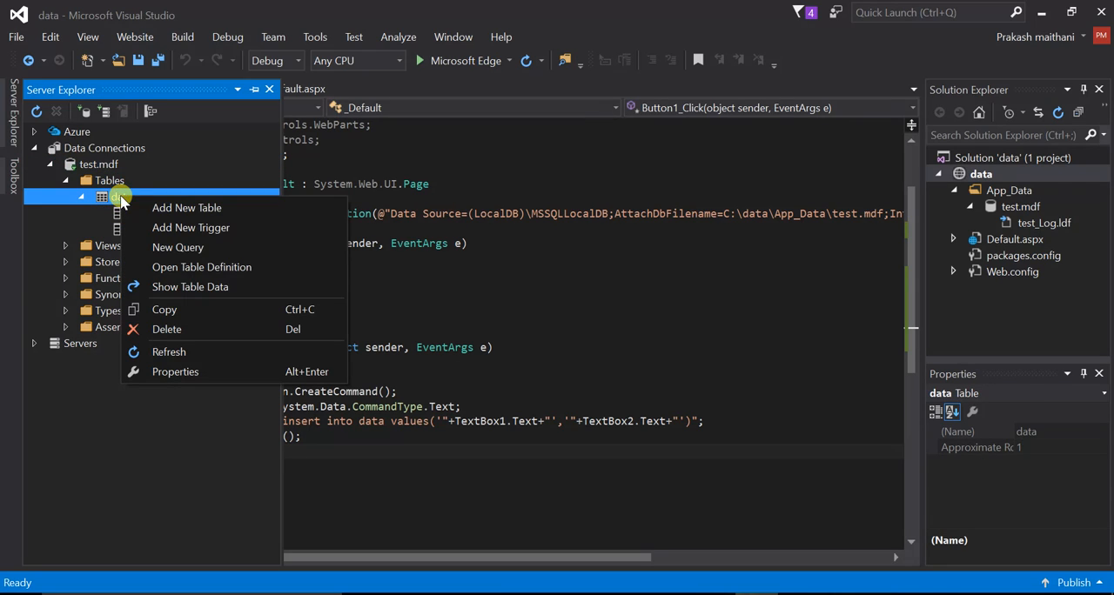
pyautogui.moveTo(189, 285)
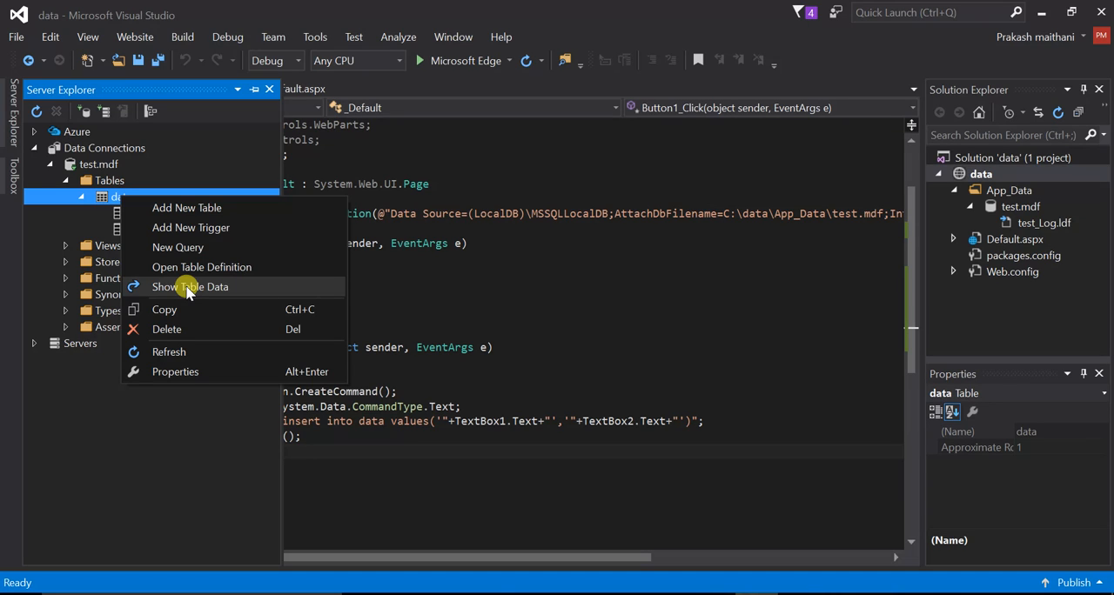
pyautogui.click(189, 286)
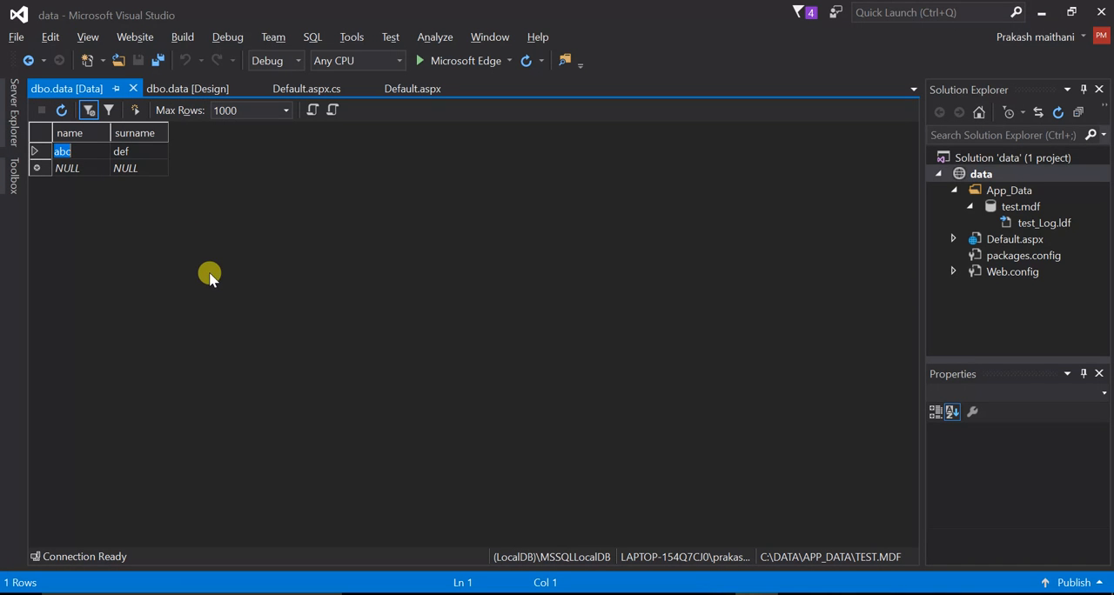
pyautogui.moveTo(206, 268)
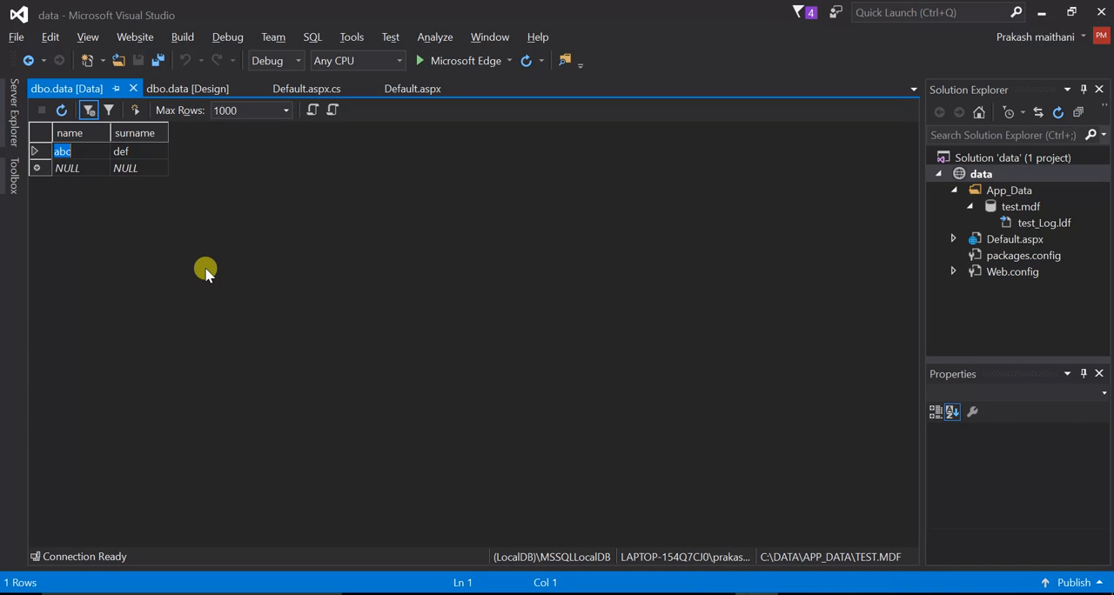
pyautogui.moveTo(171, 244)
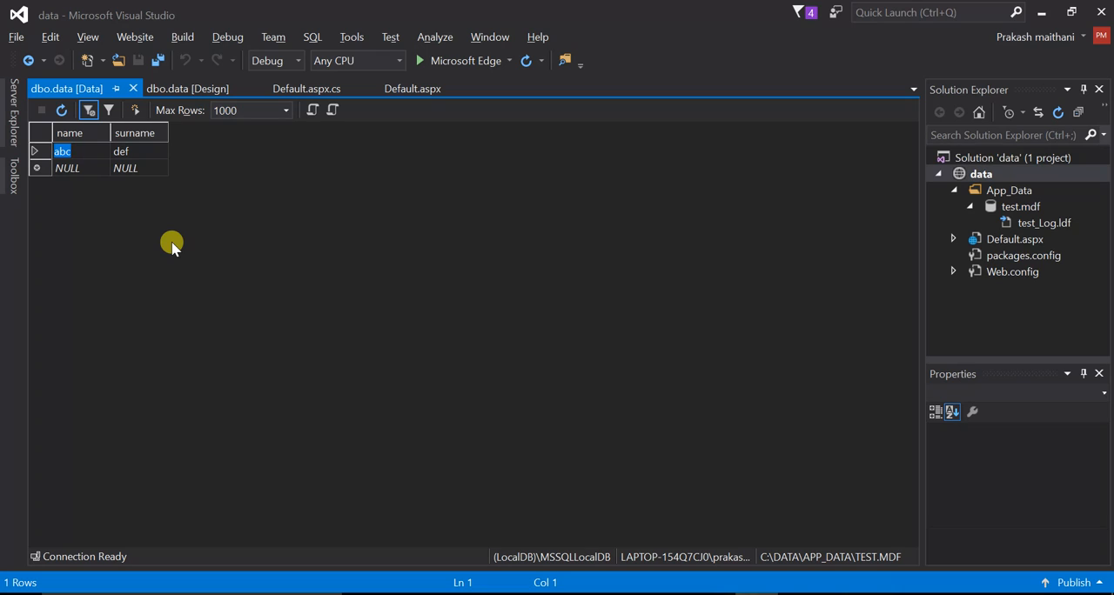
pyautogui.moveTo(172, 237)
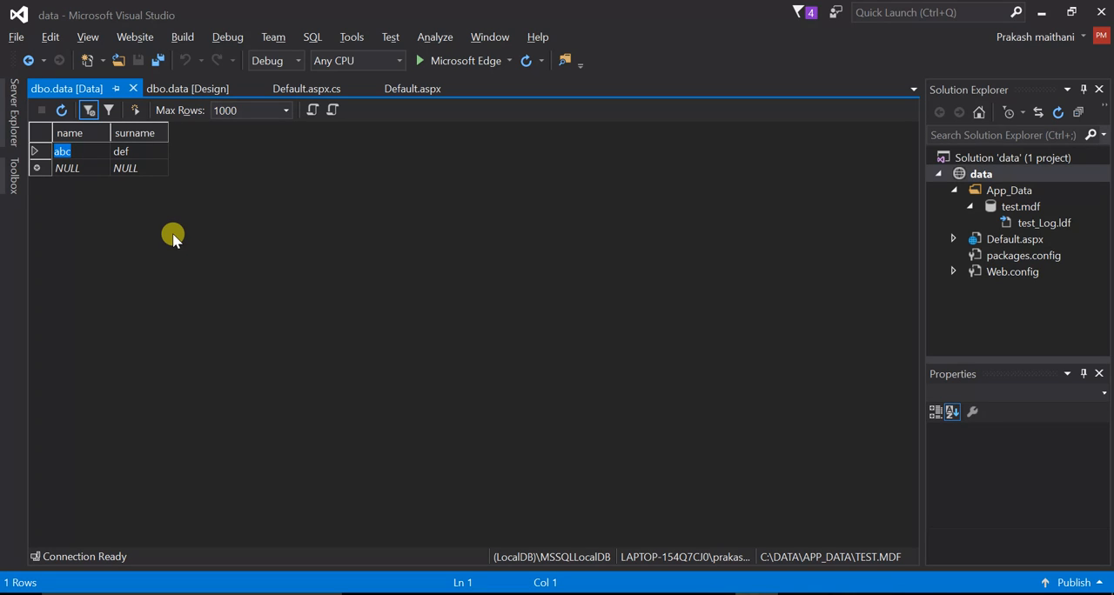